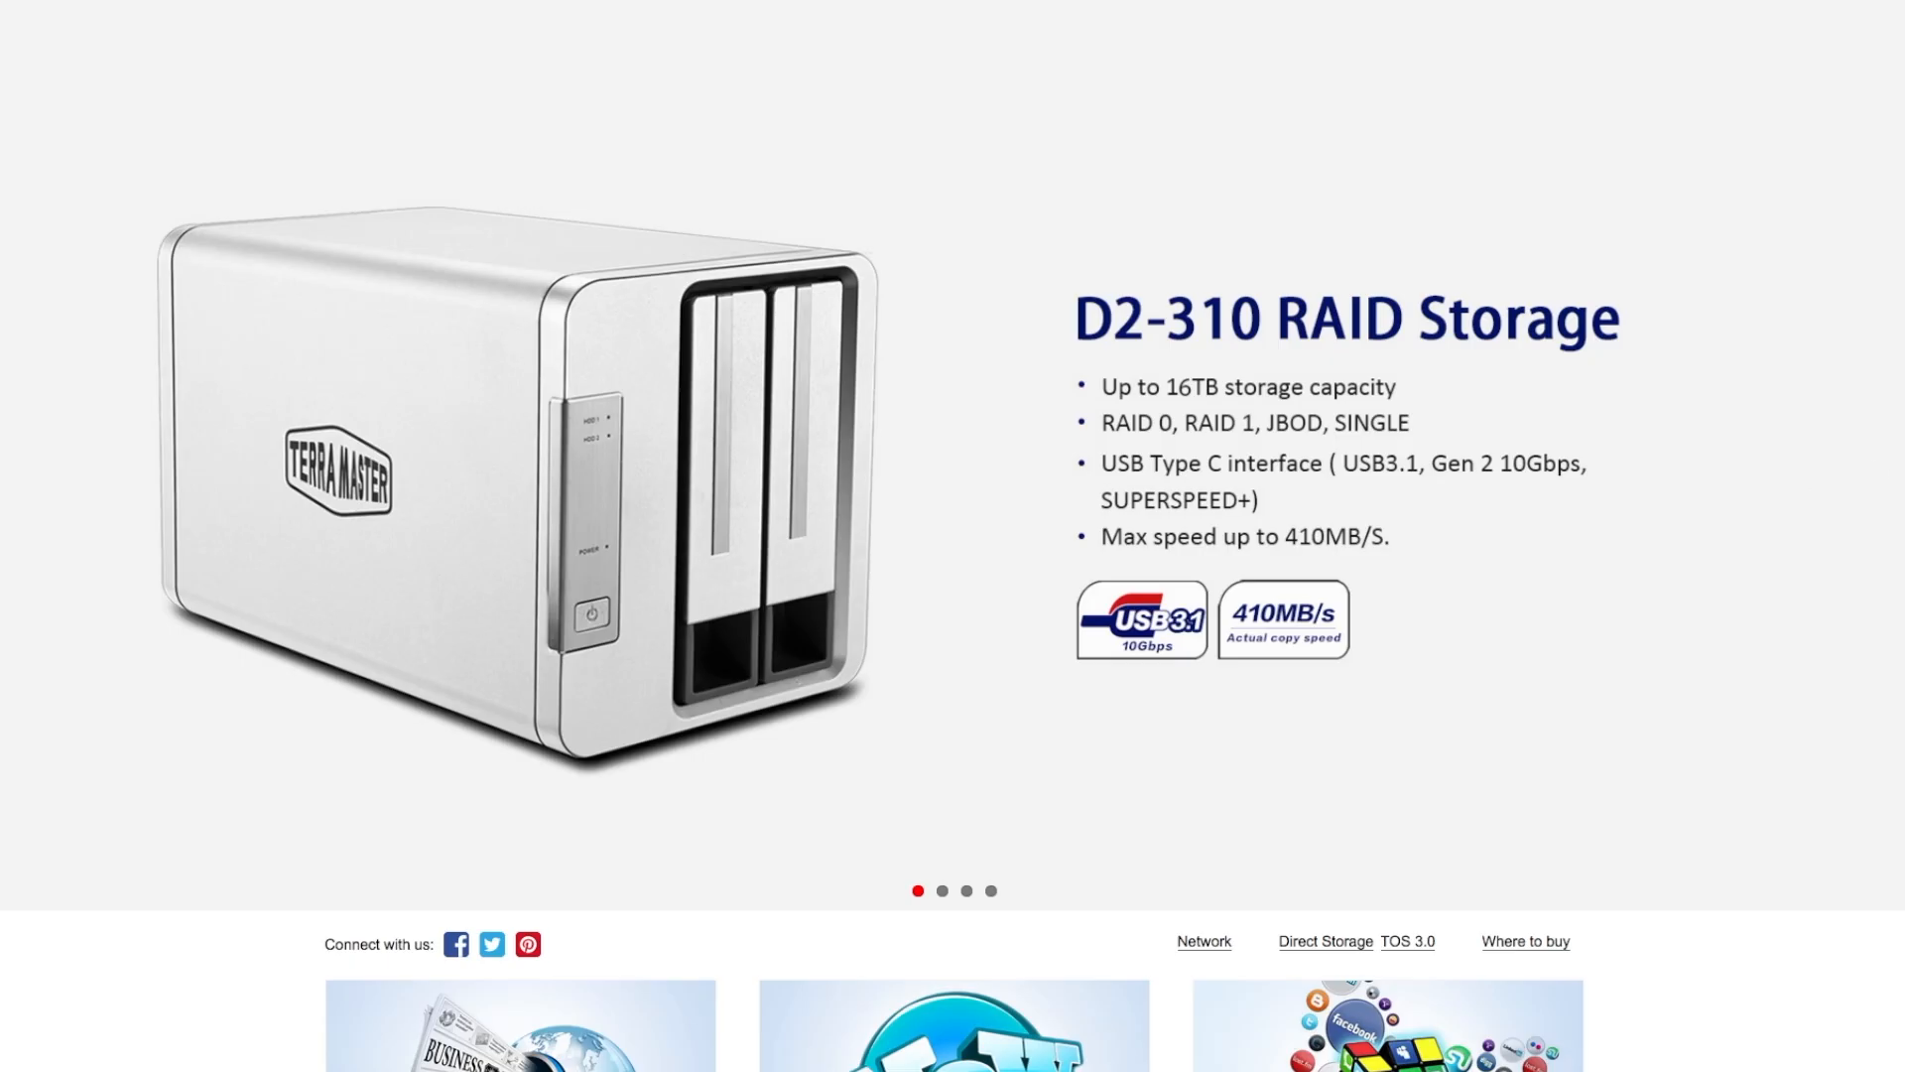
- Advance the product showcase to the F4-220 cloud storage NAS server slide
click(940, 889)
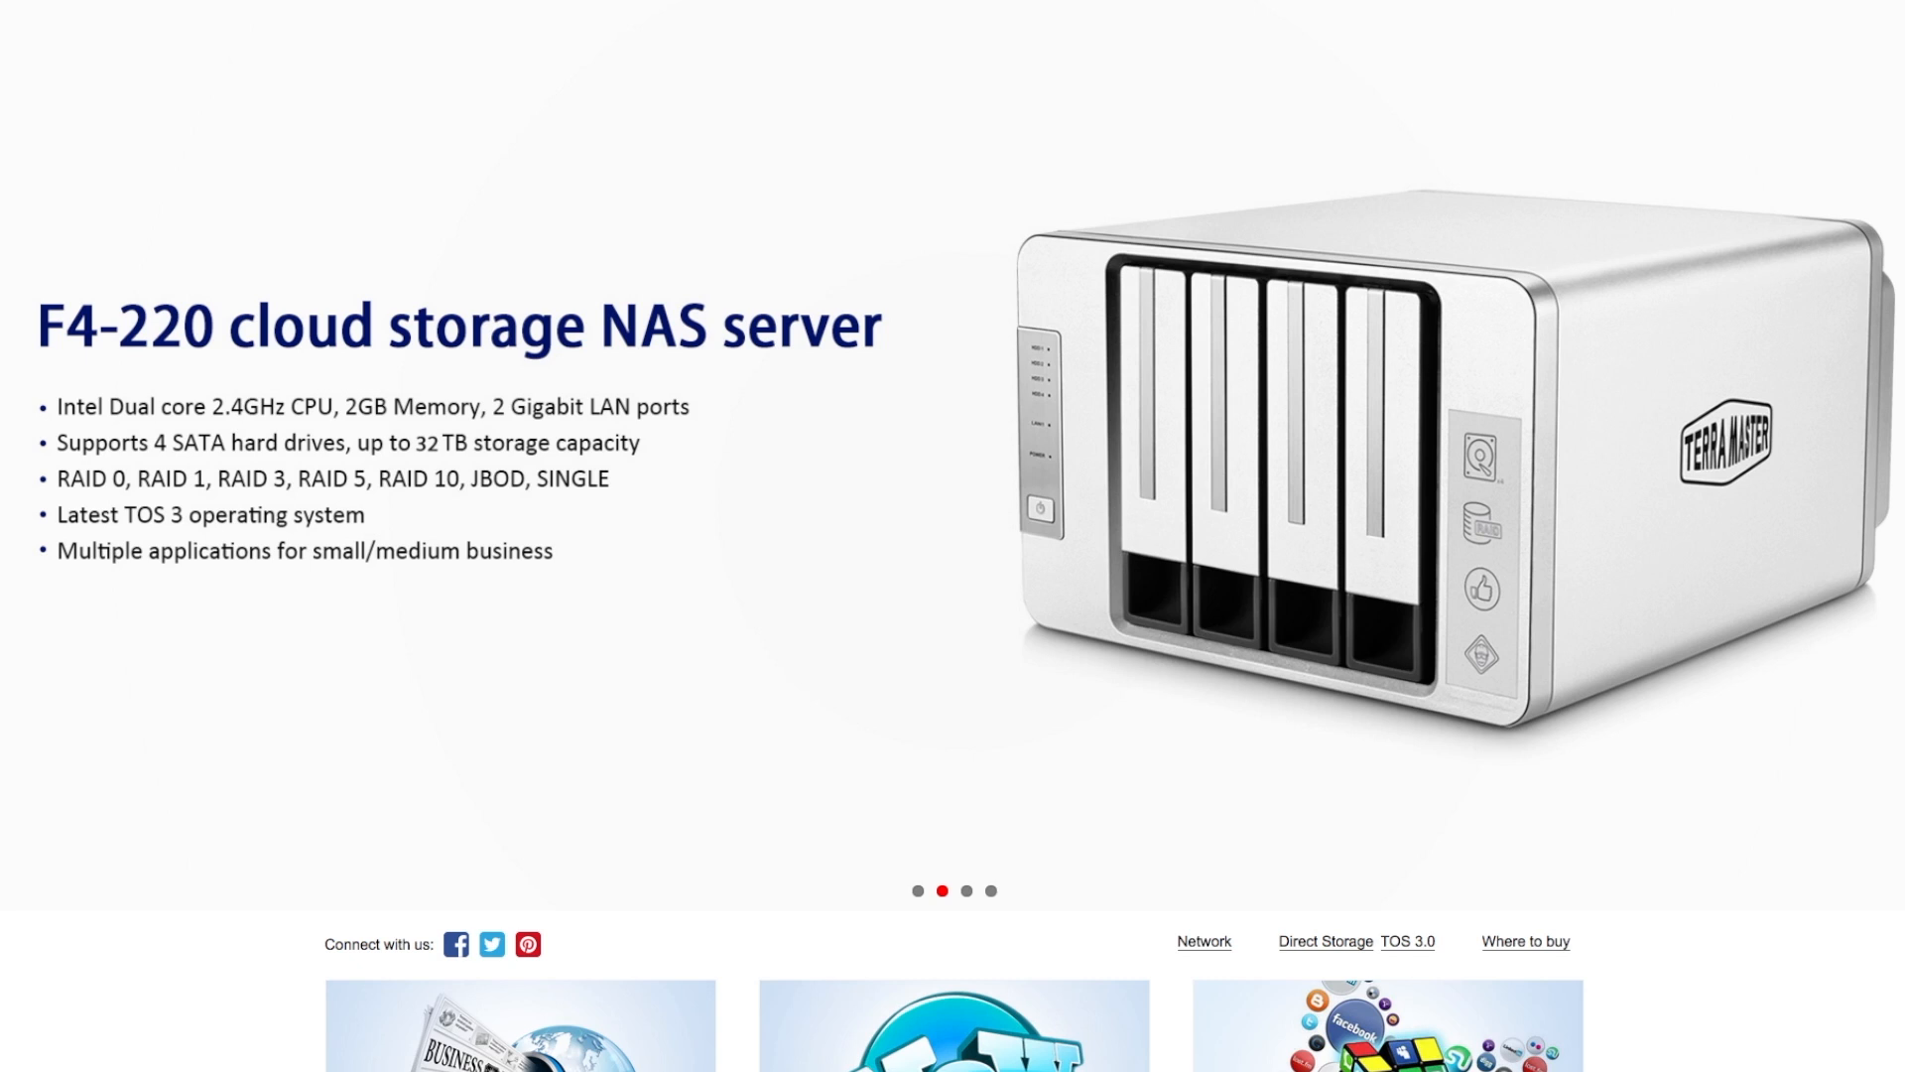
click(966, 890)
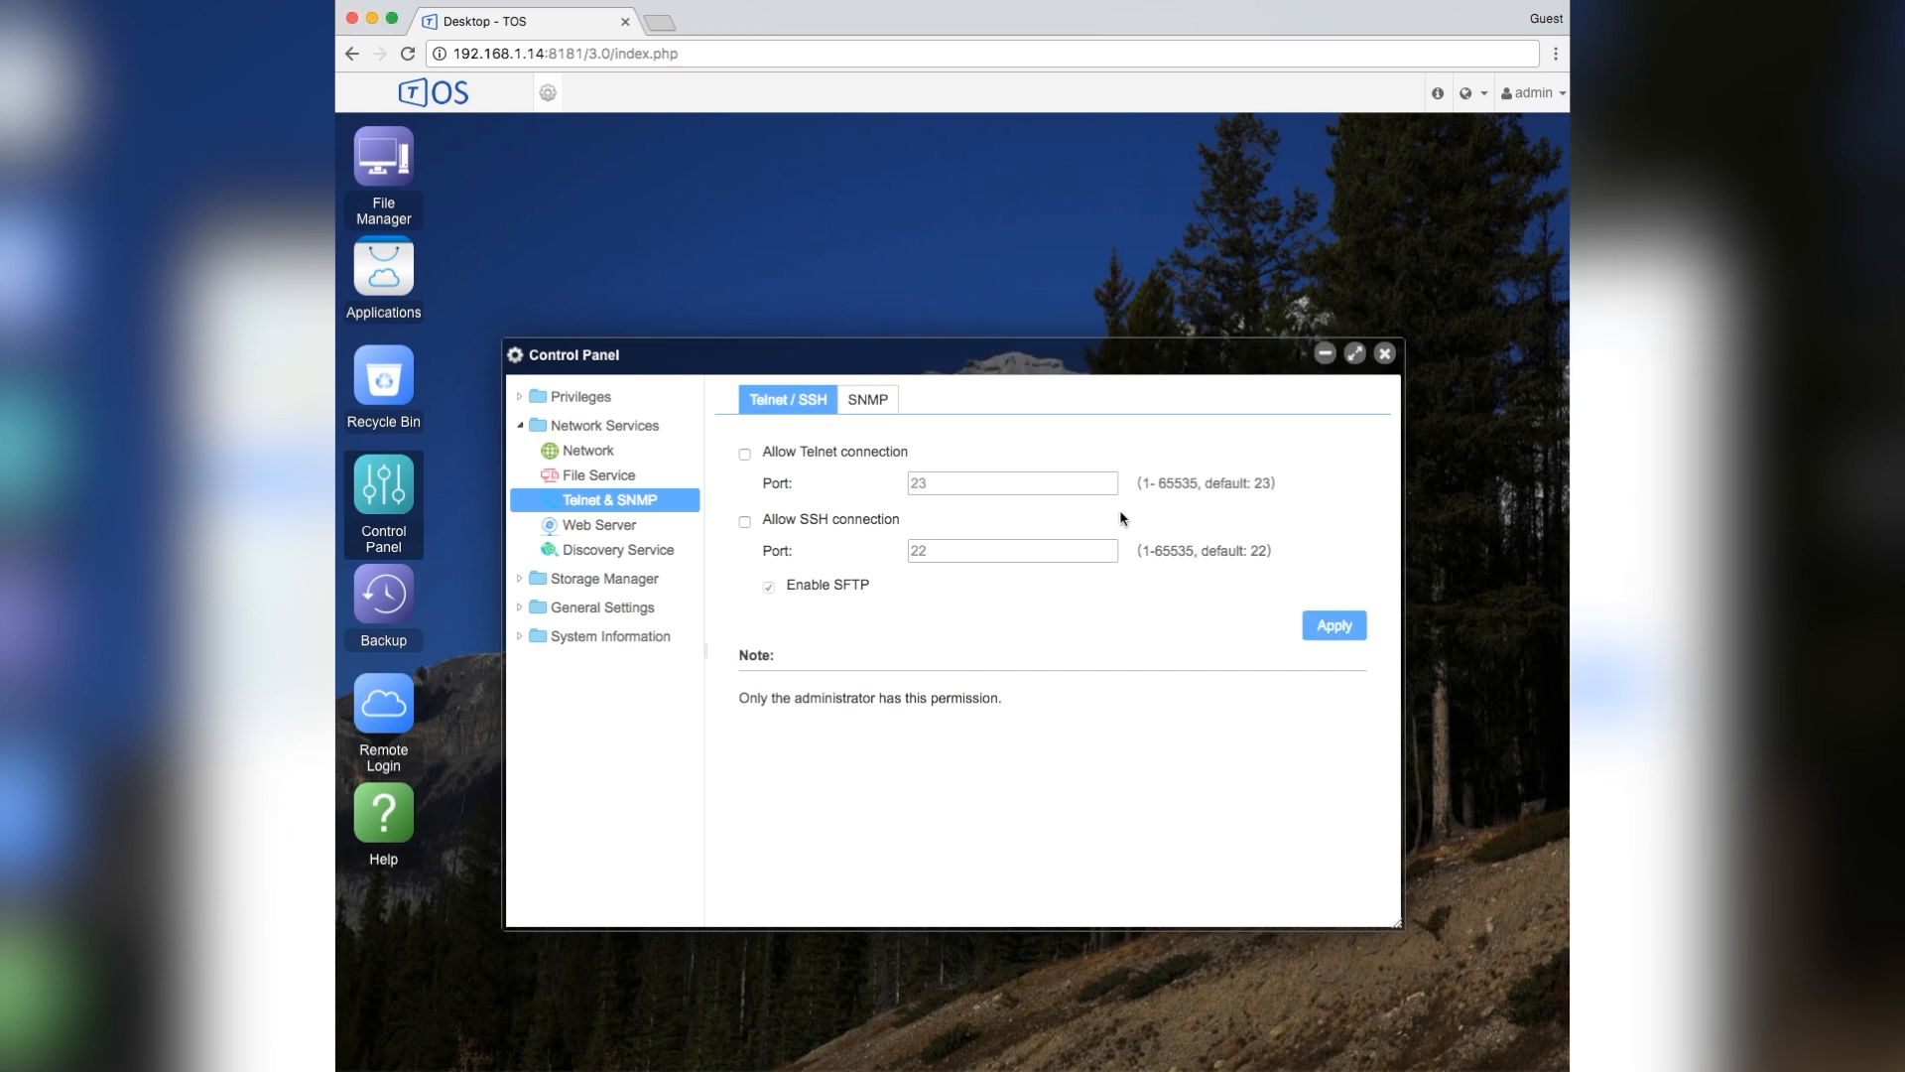
- Disable the Windows file service in File Service and apply the change
click(597, 476)
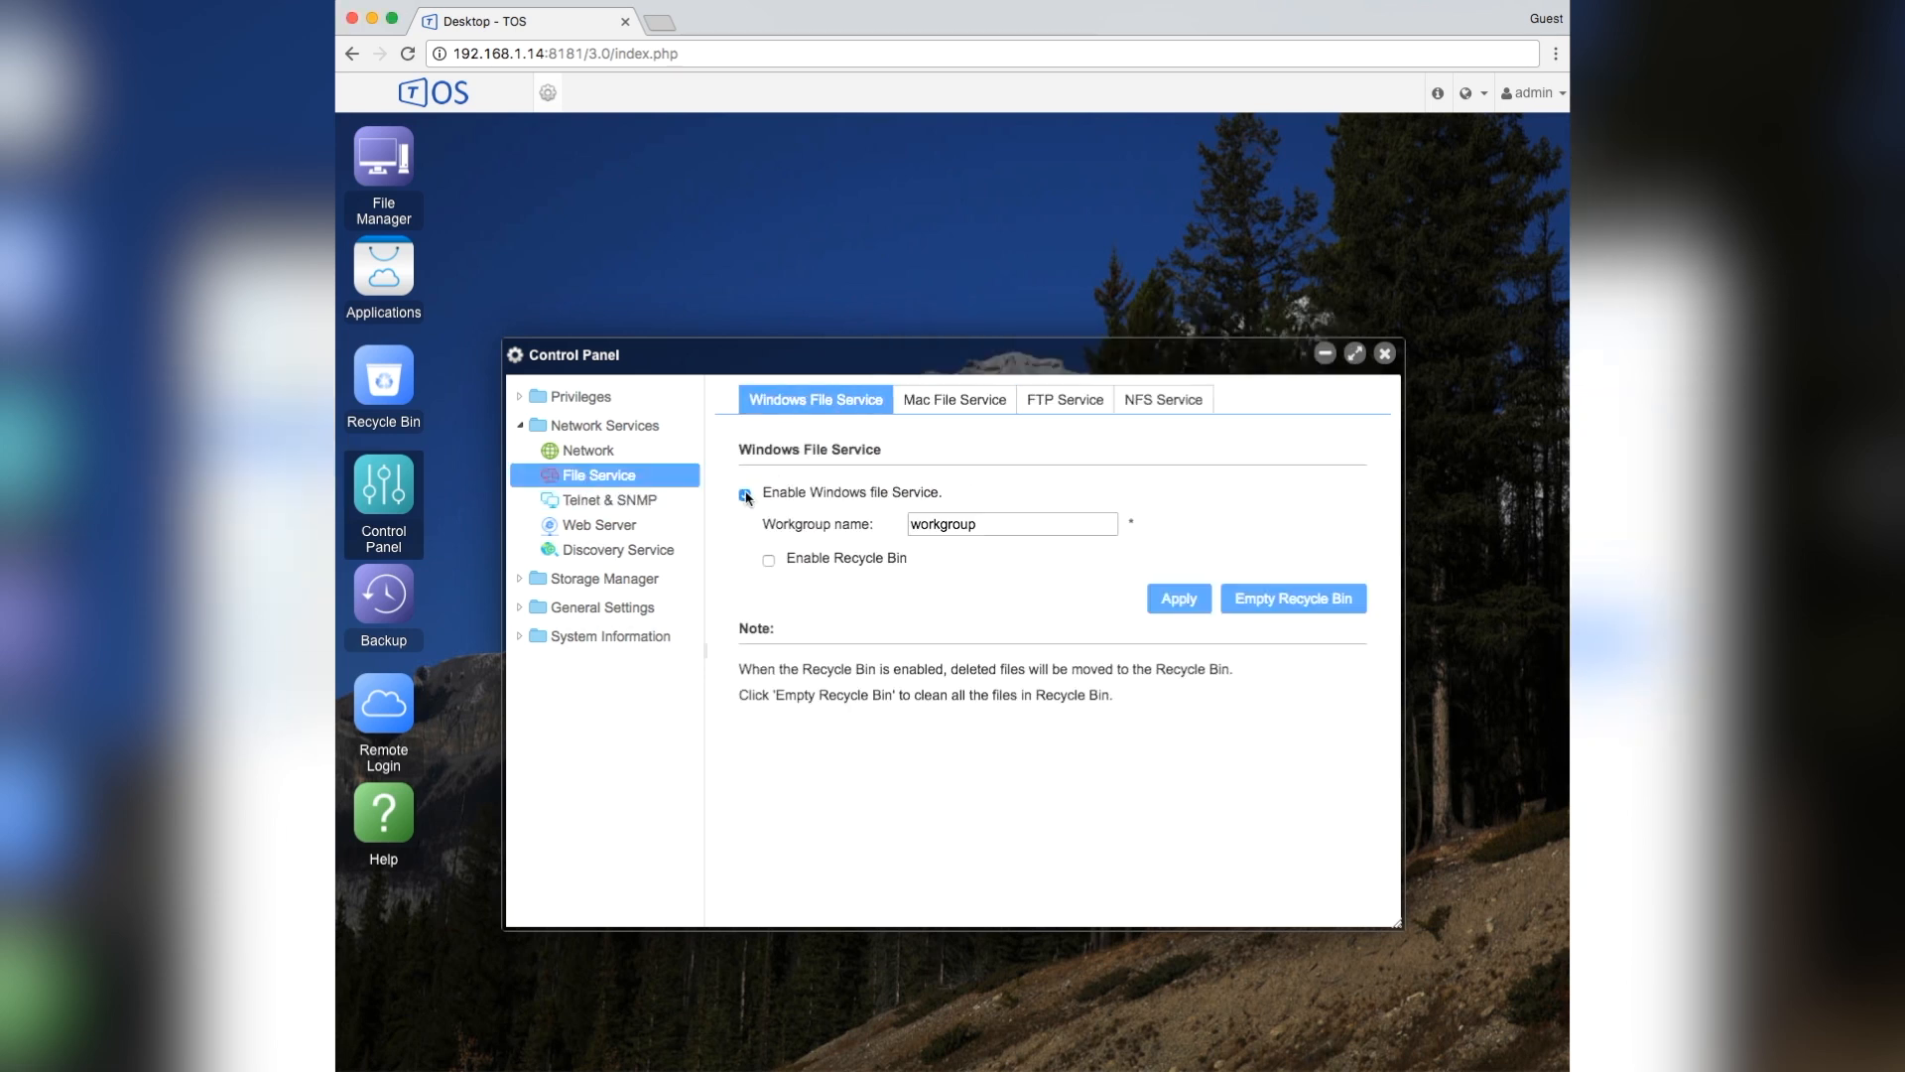
click(745, 494)
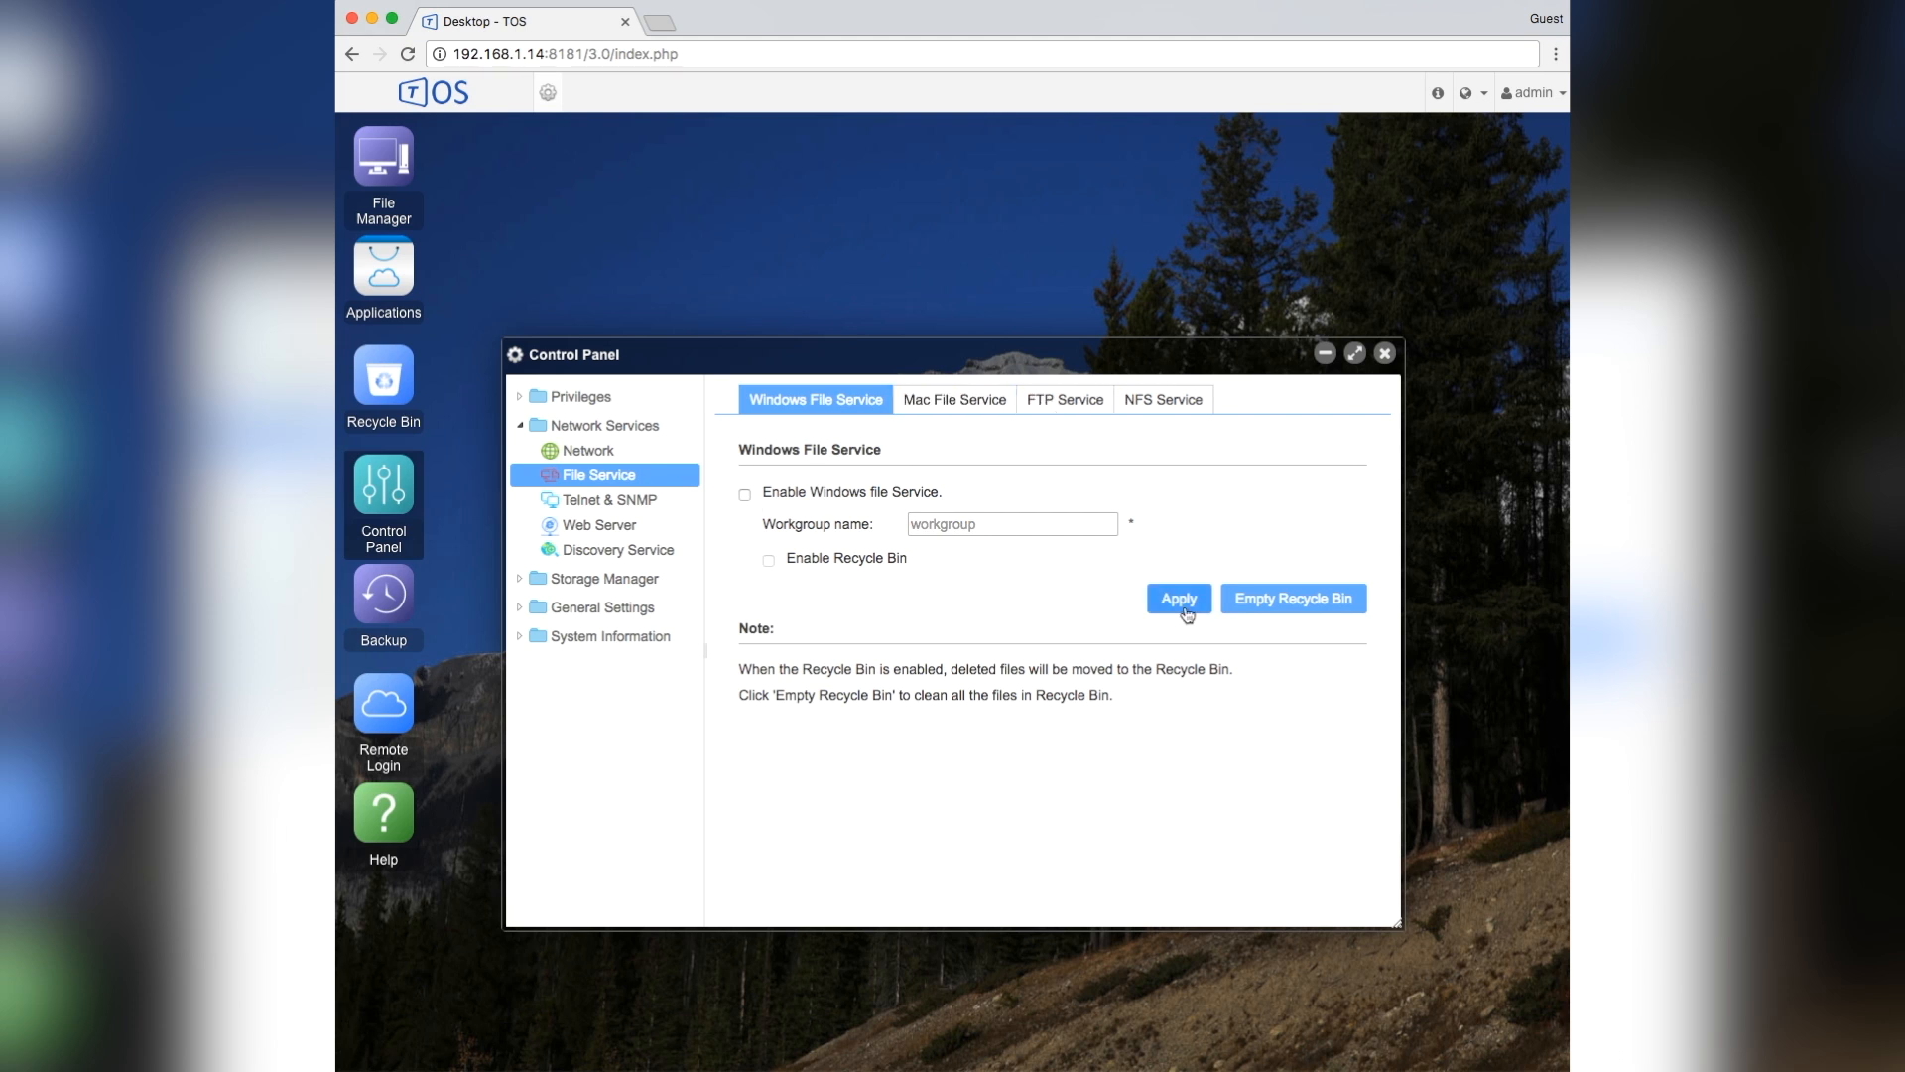
click(1179, 599)
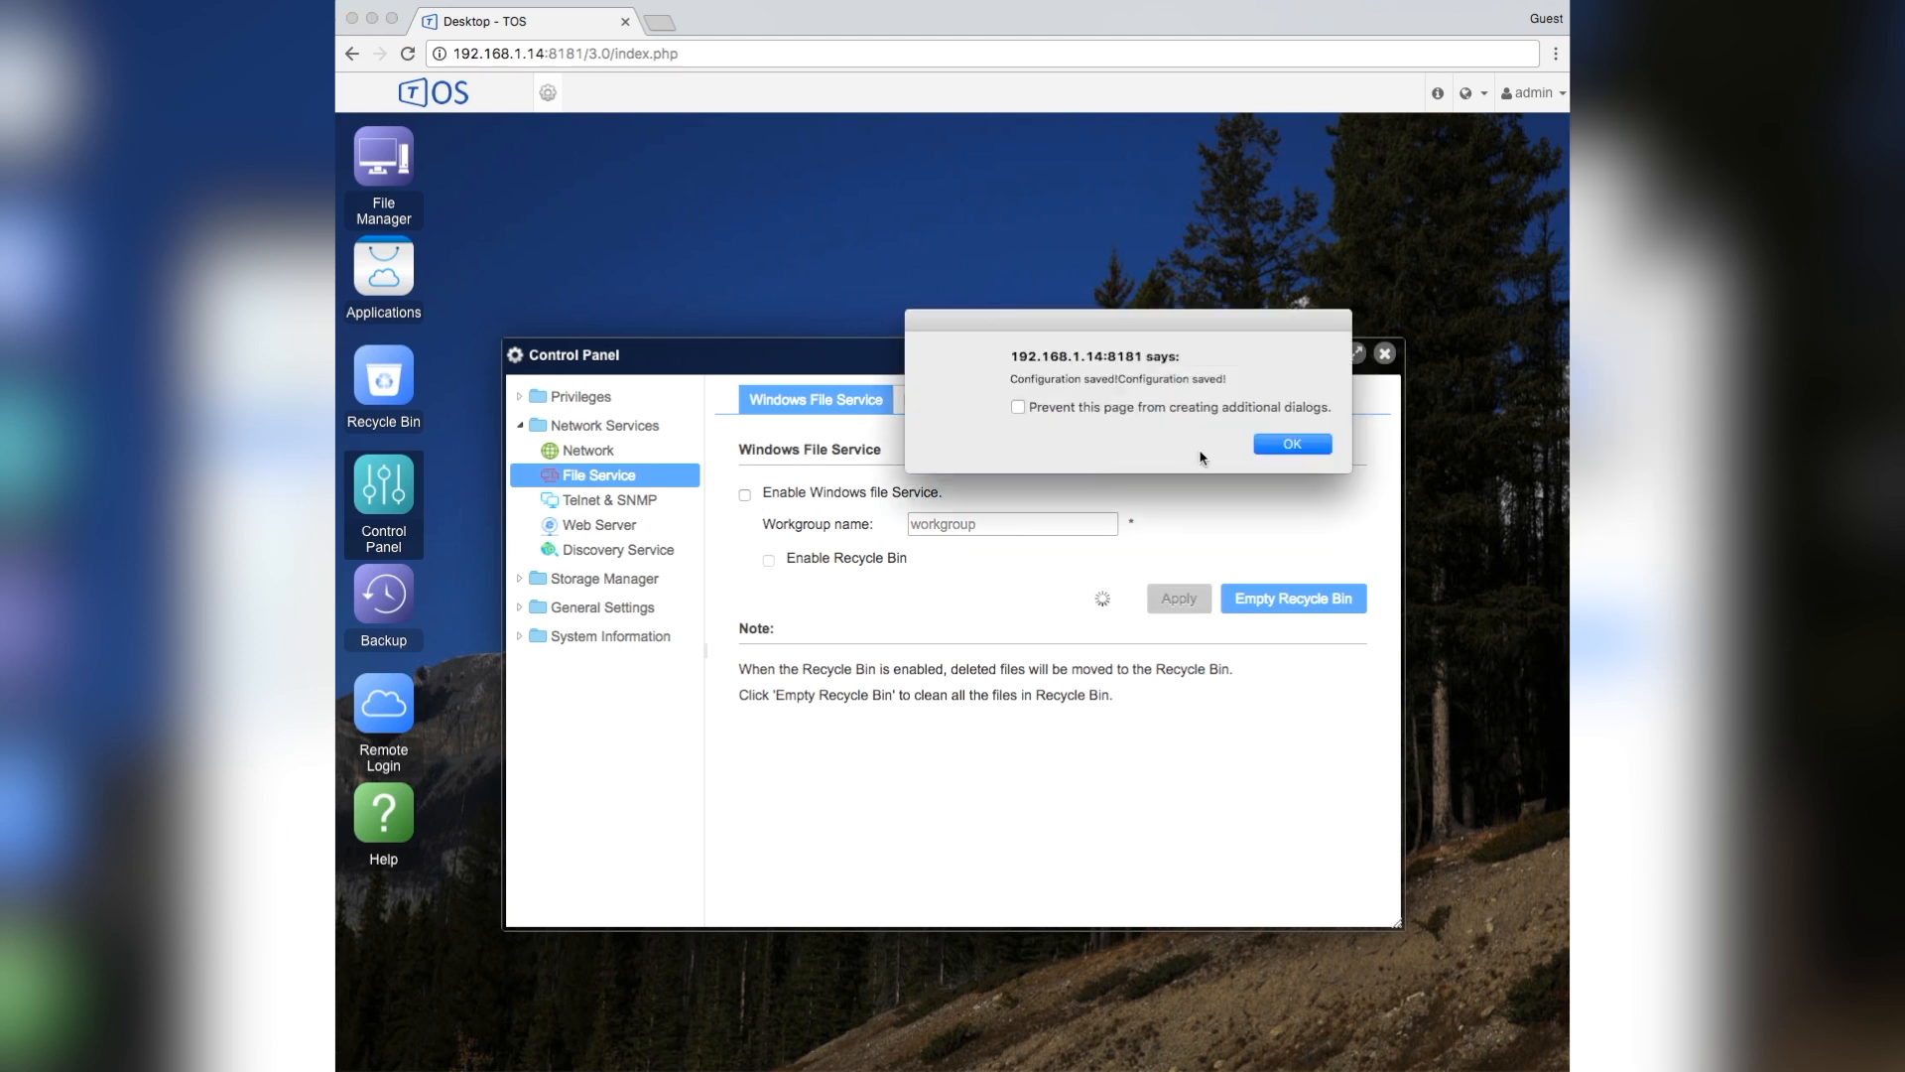
- Turn off the FTP service and confirm
click(1292, 444)
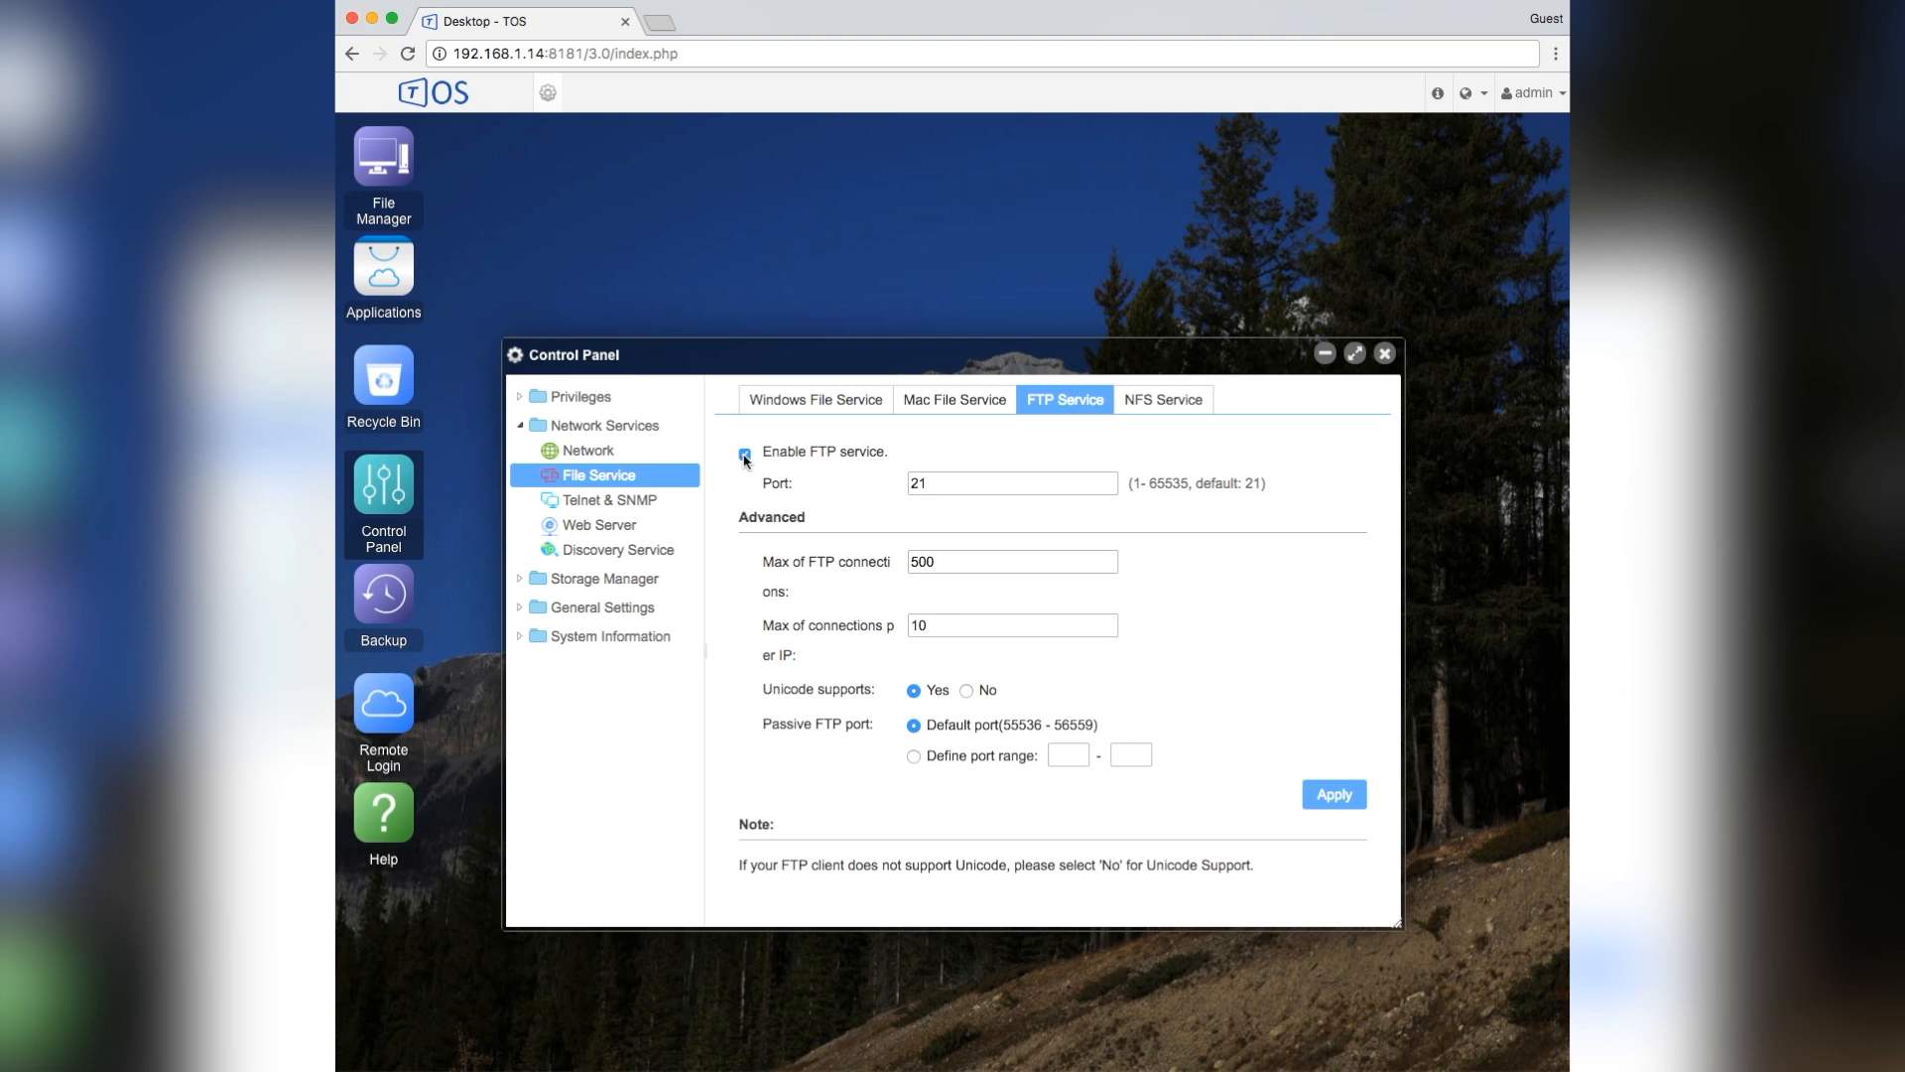
click(744, 452)
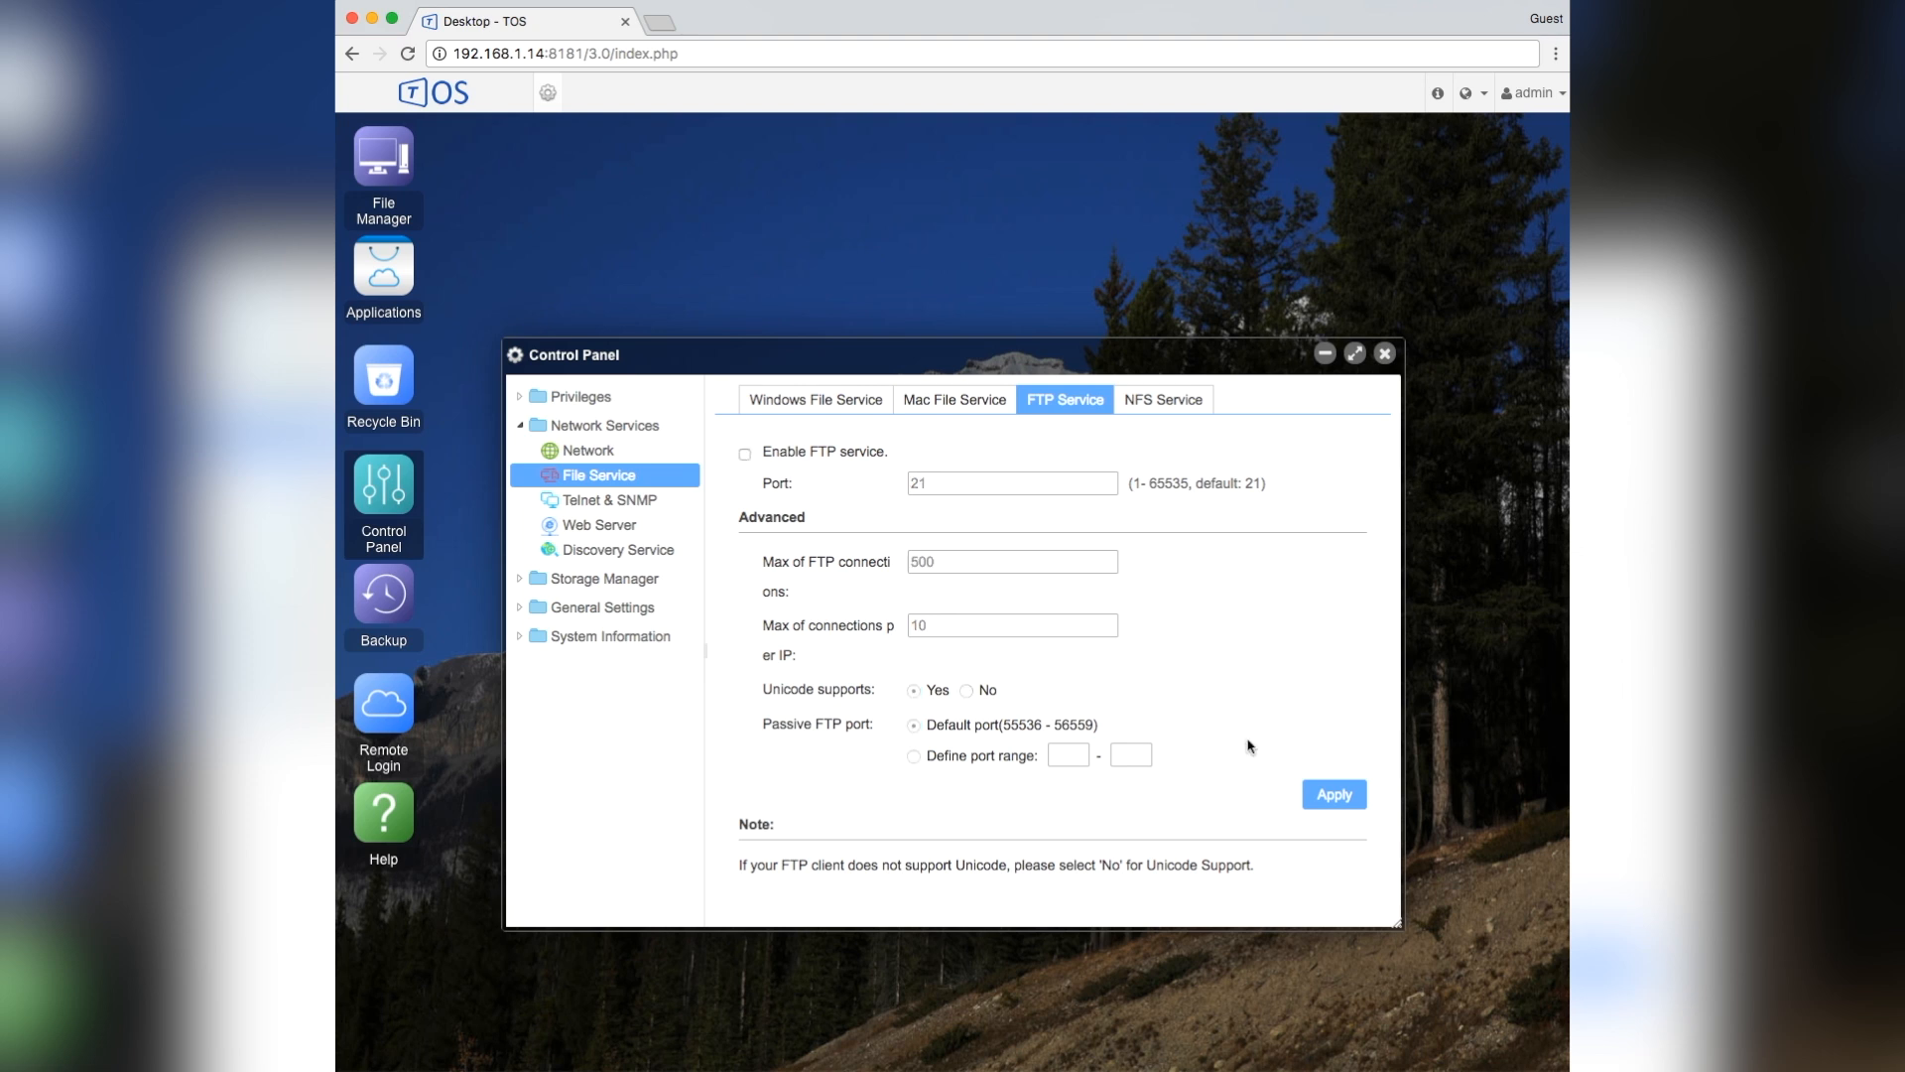
click(1334, 793)
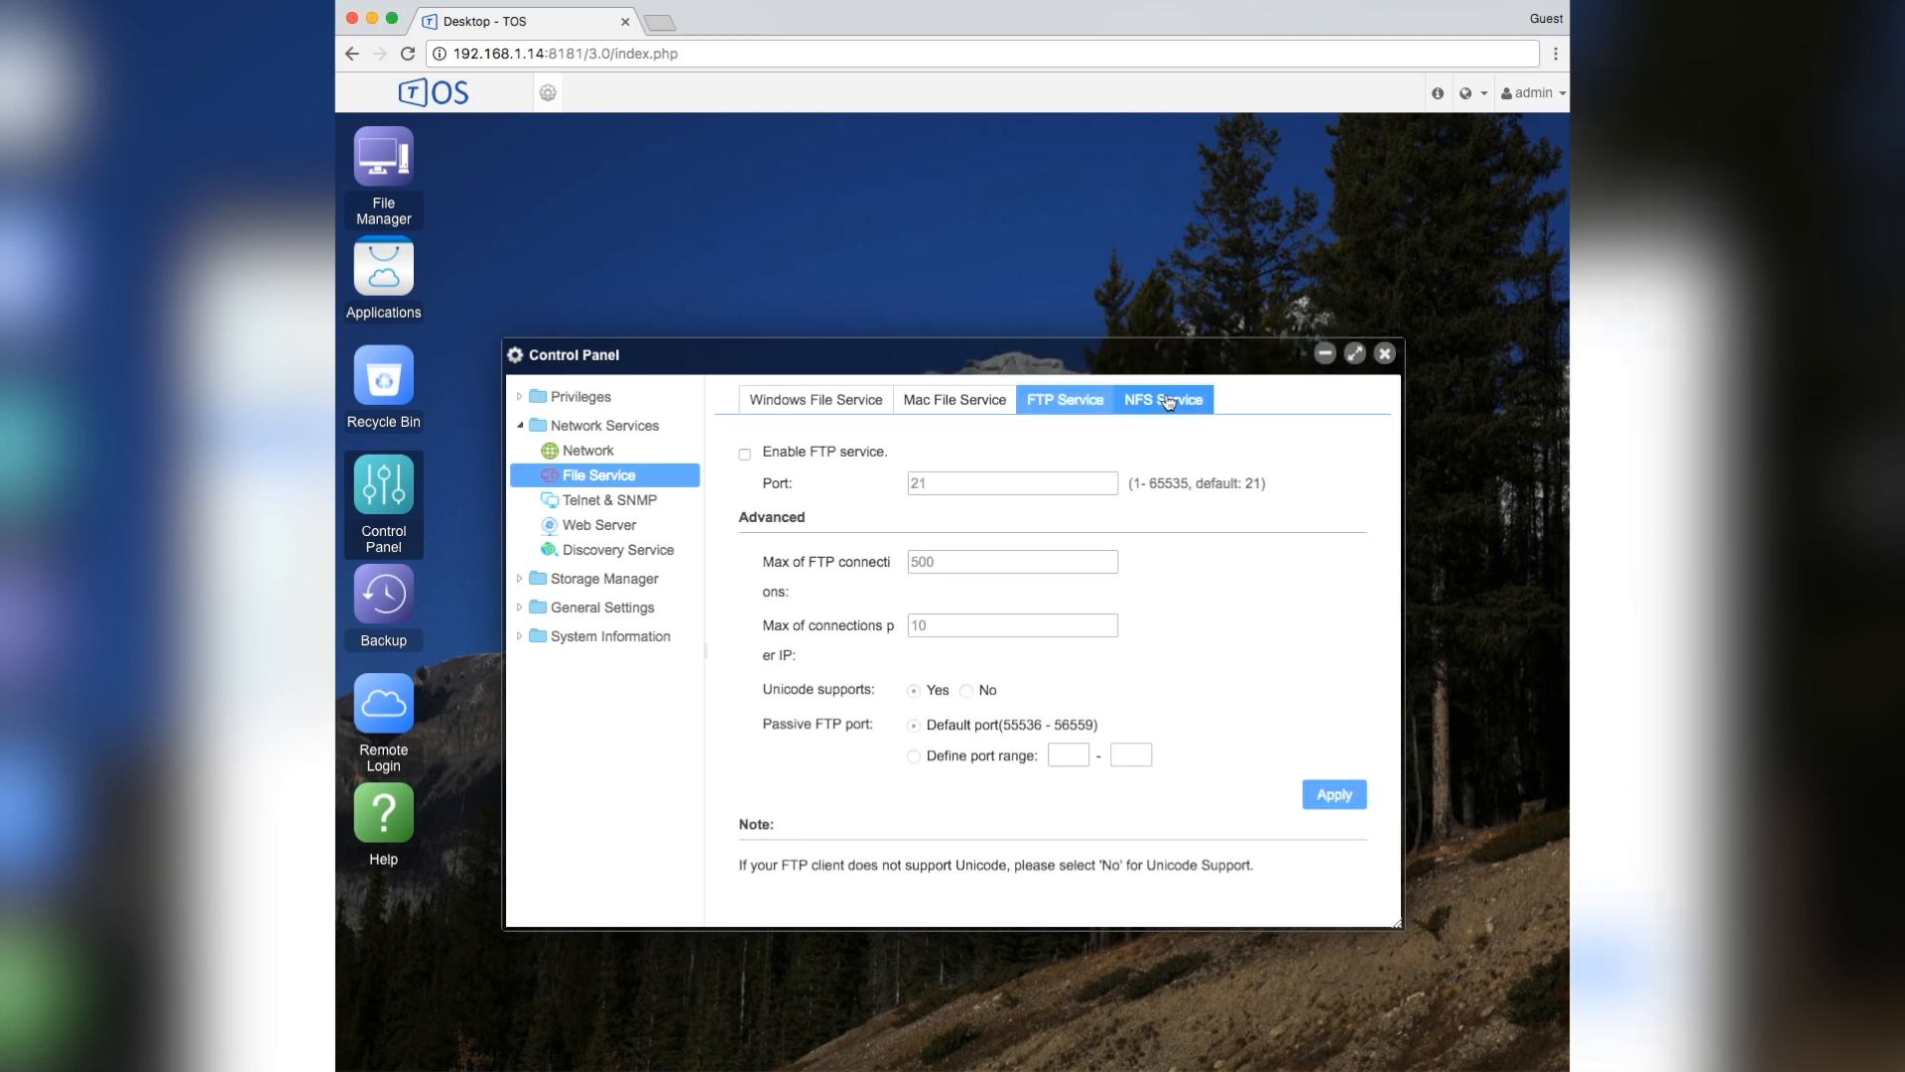
- Review the NFS service, general Network and Wi-Fi adapter pages
click(1163, 399)
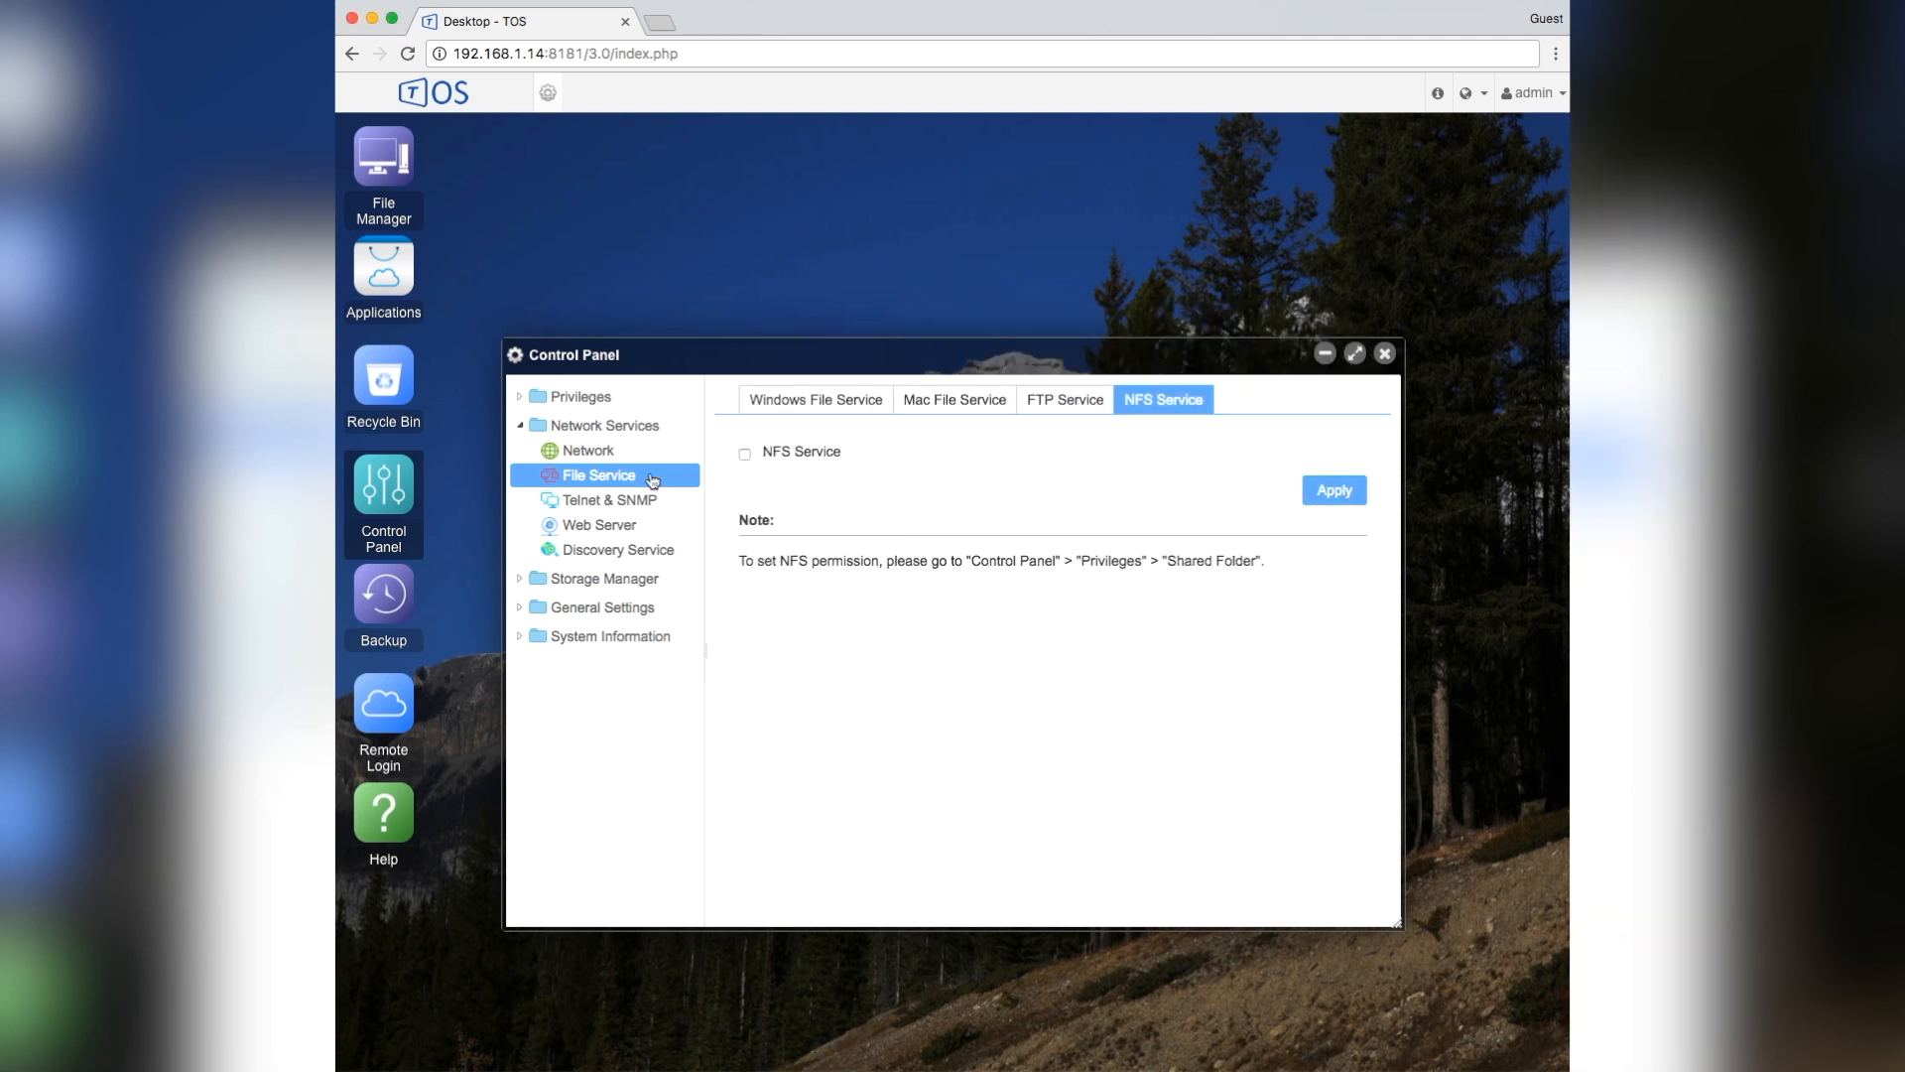
click(587, 450)
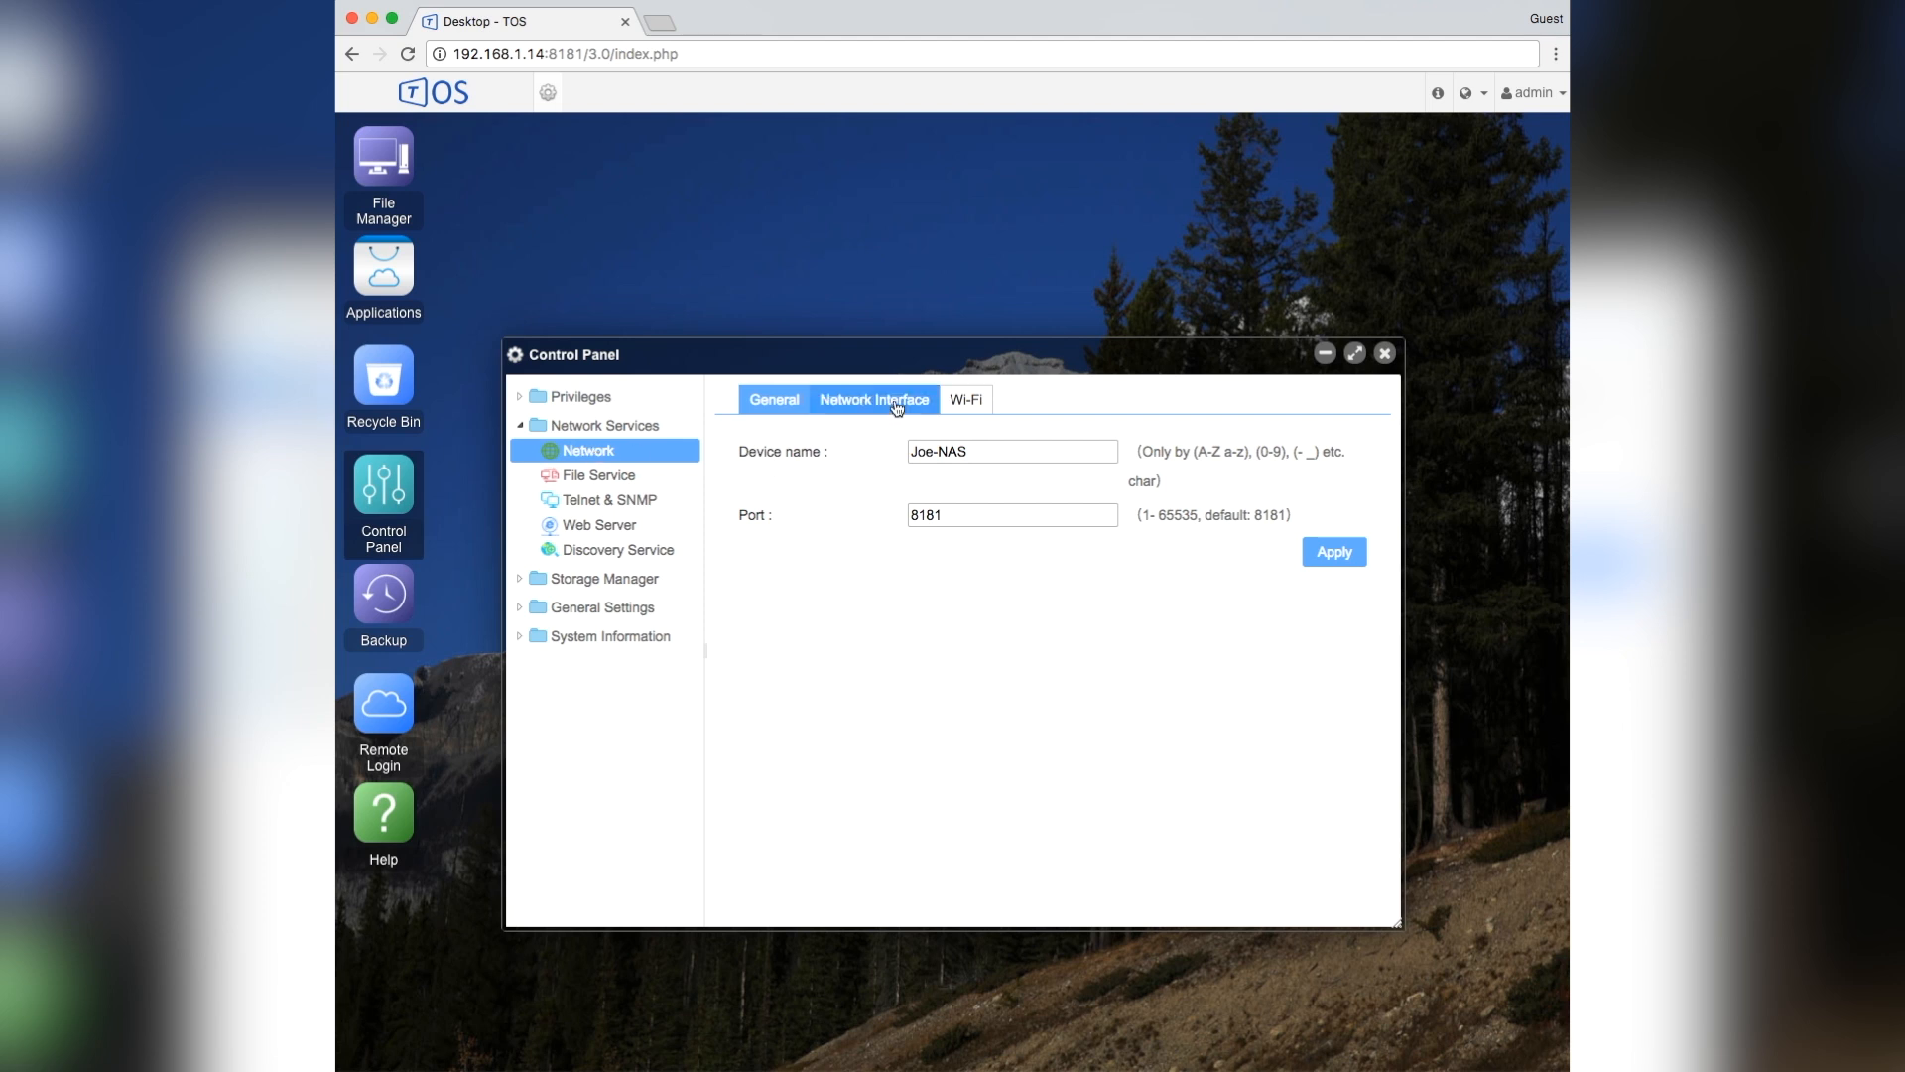
click(966, 399)
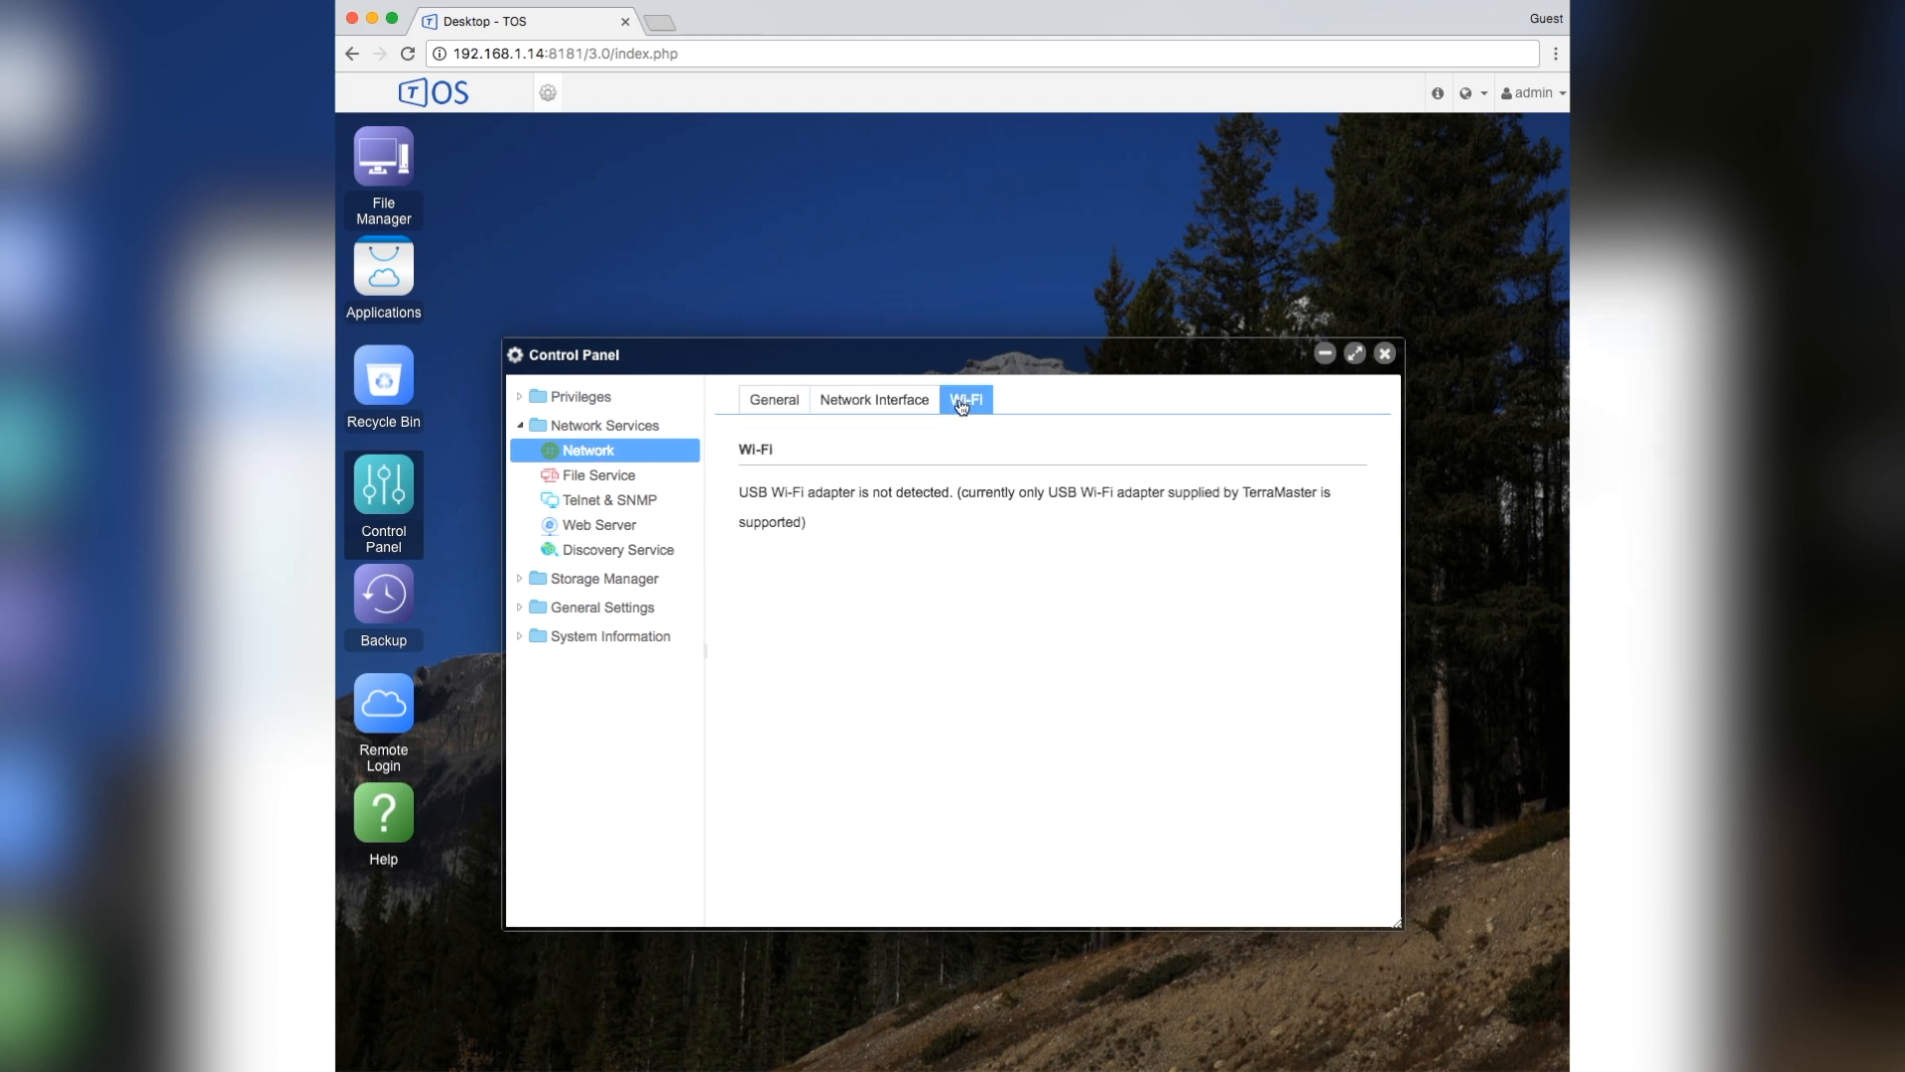
mouse_move(1023, 494)
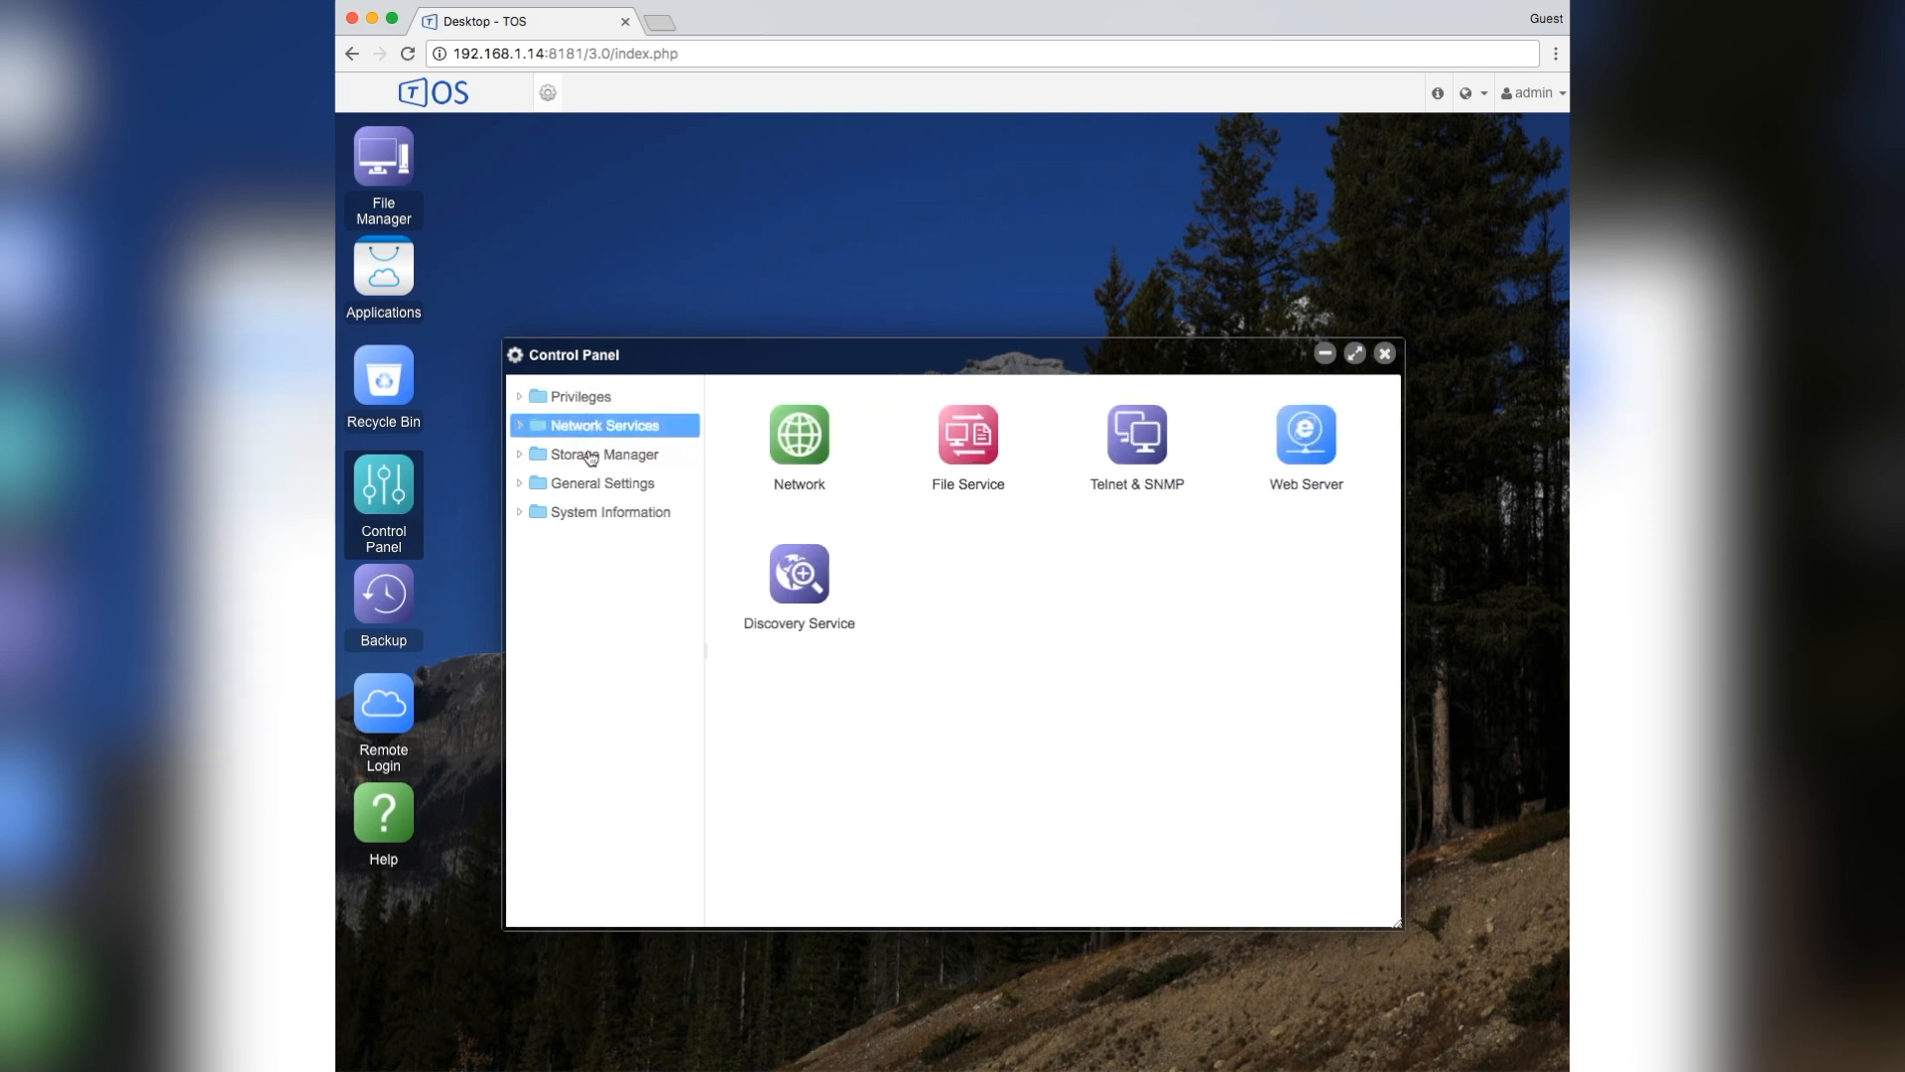
- Browse the storage section: storage details, installed hard drives and RAID volume status
click(608, 452)
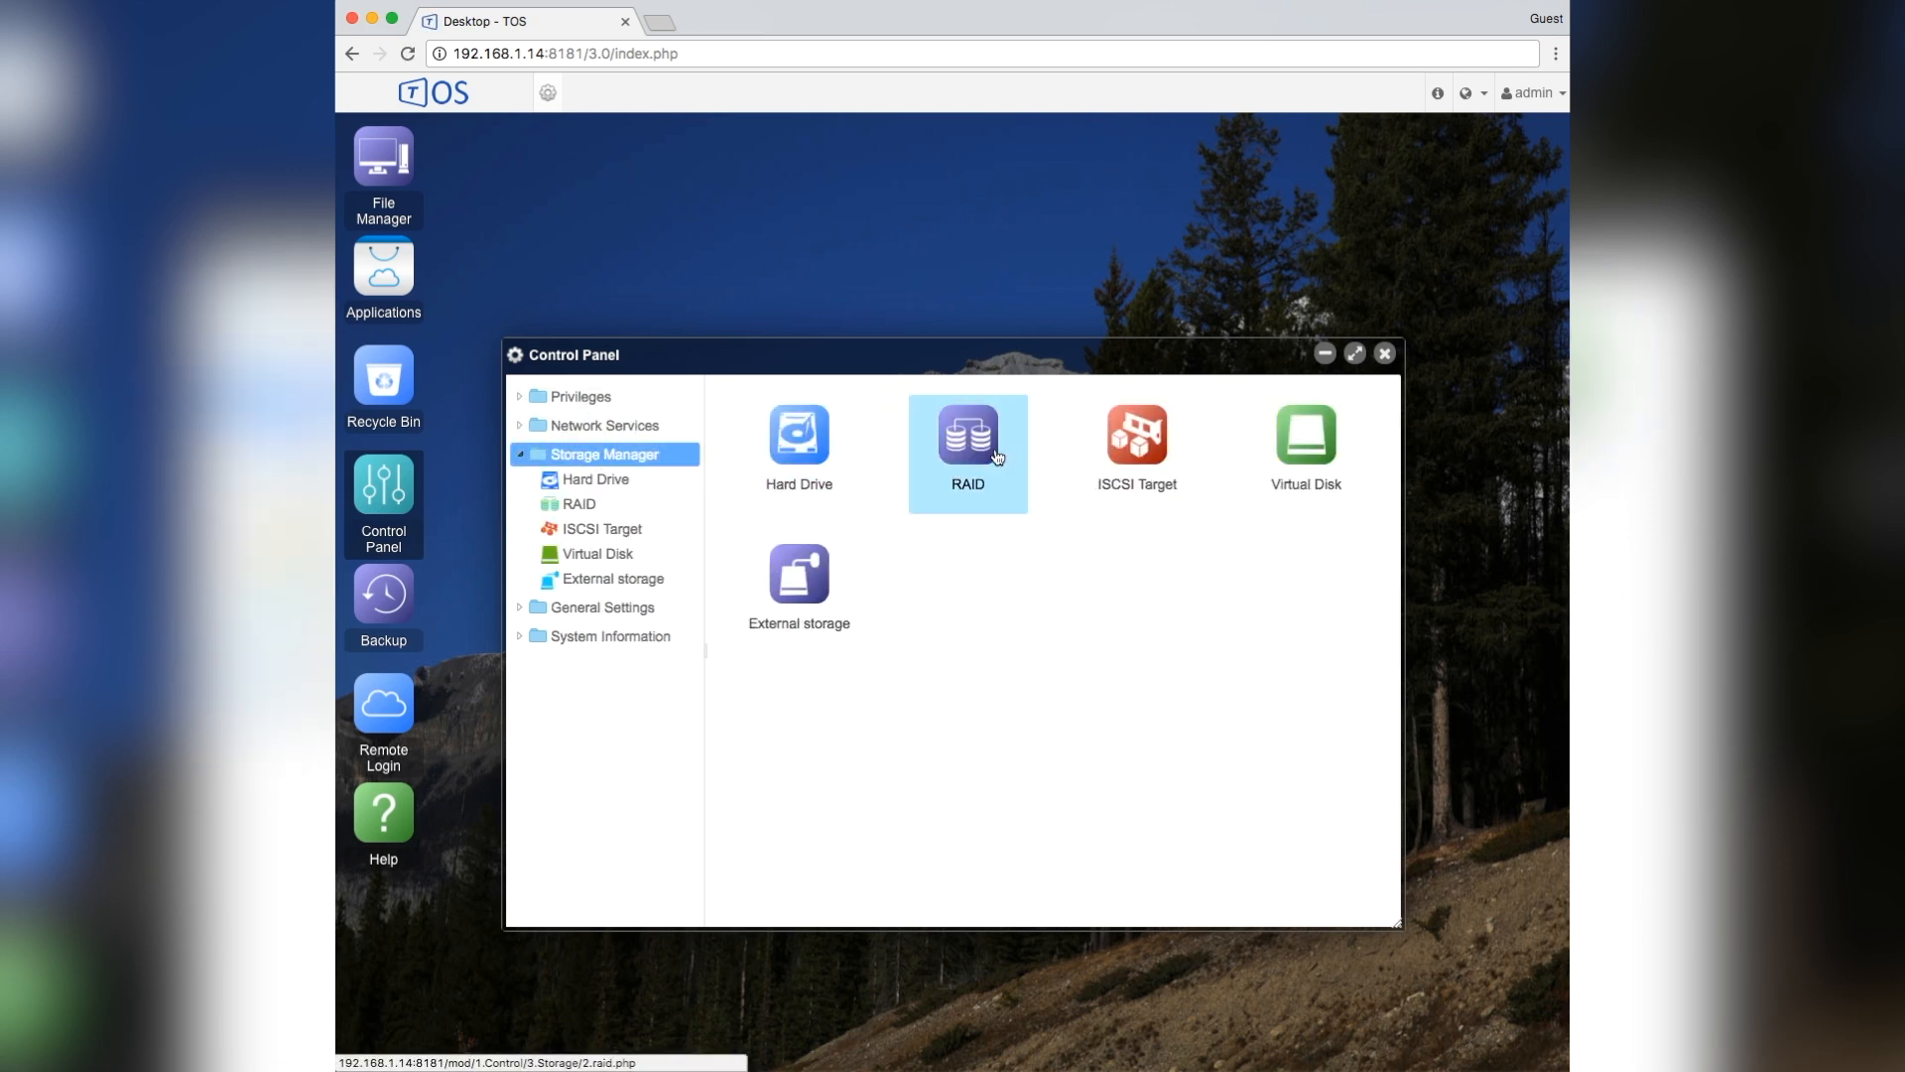
click(969, 432)
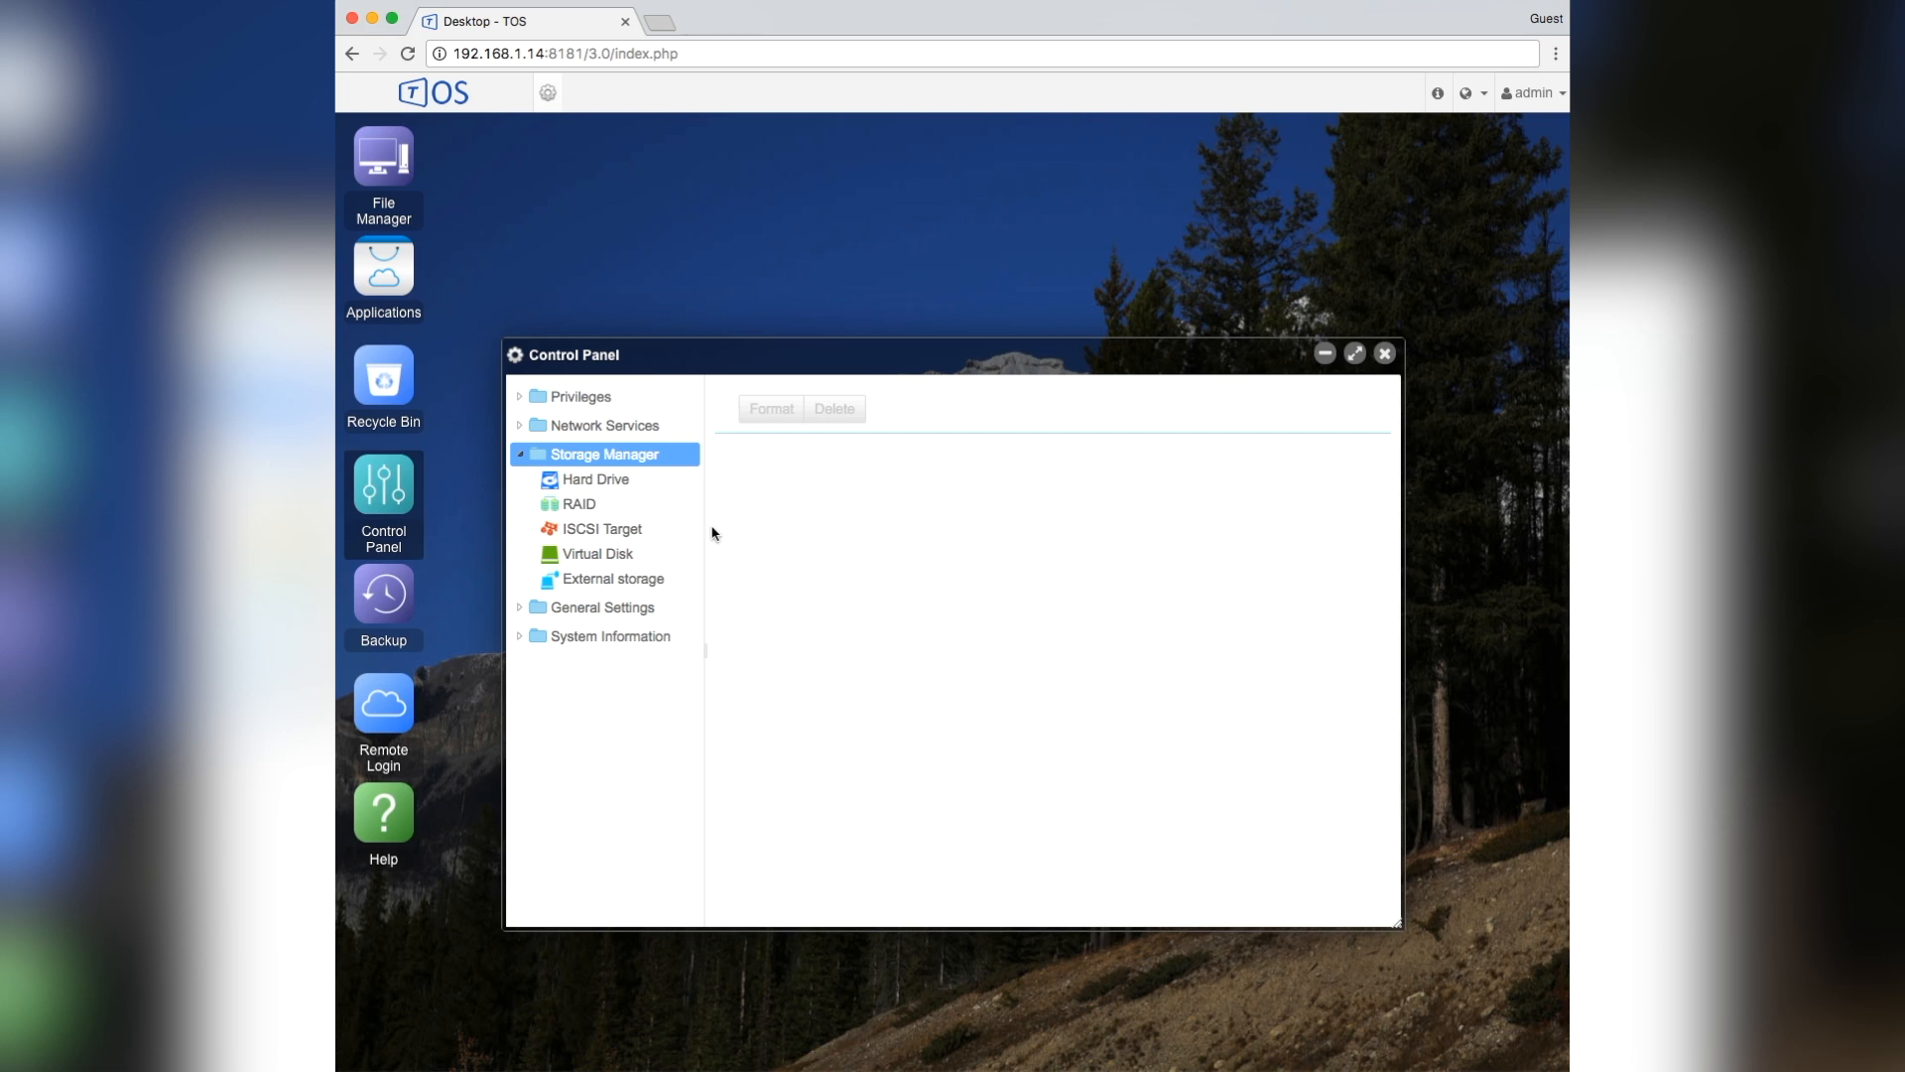
click(596, 478)
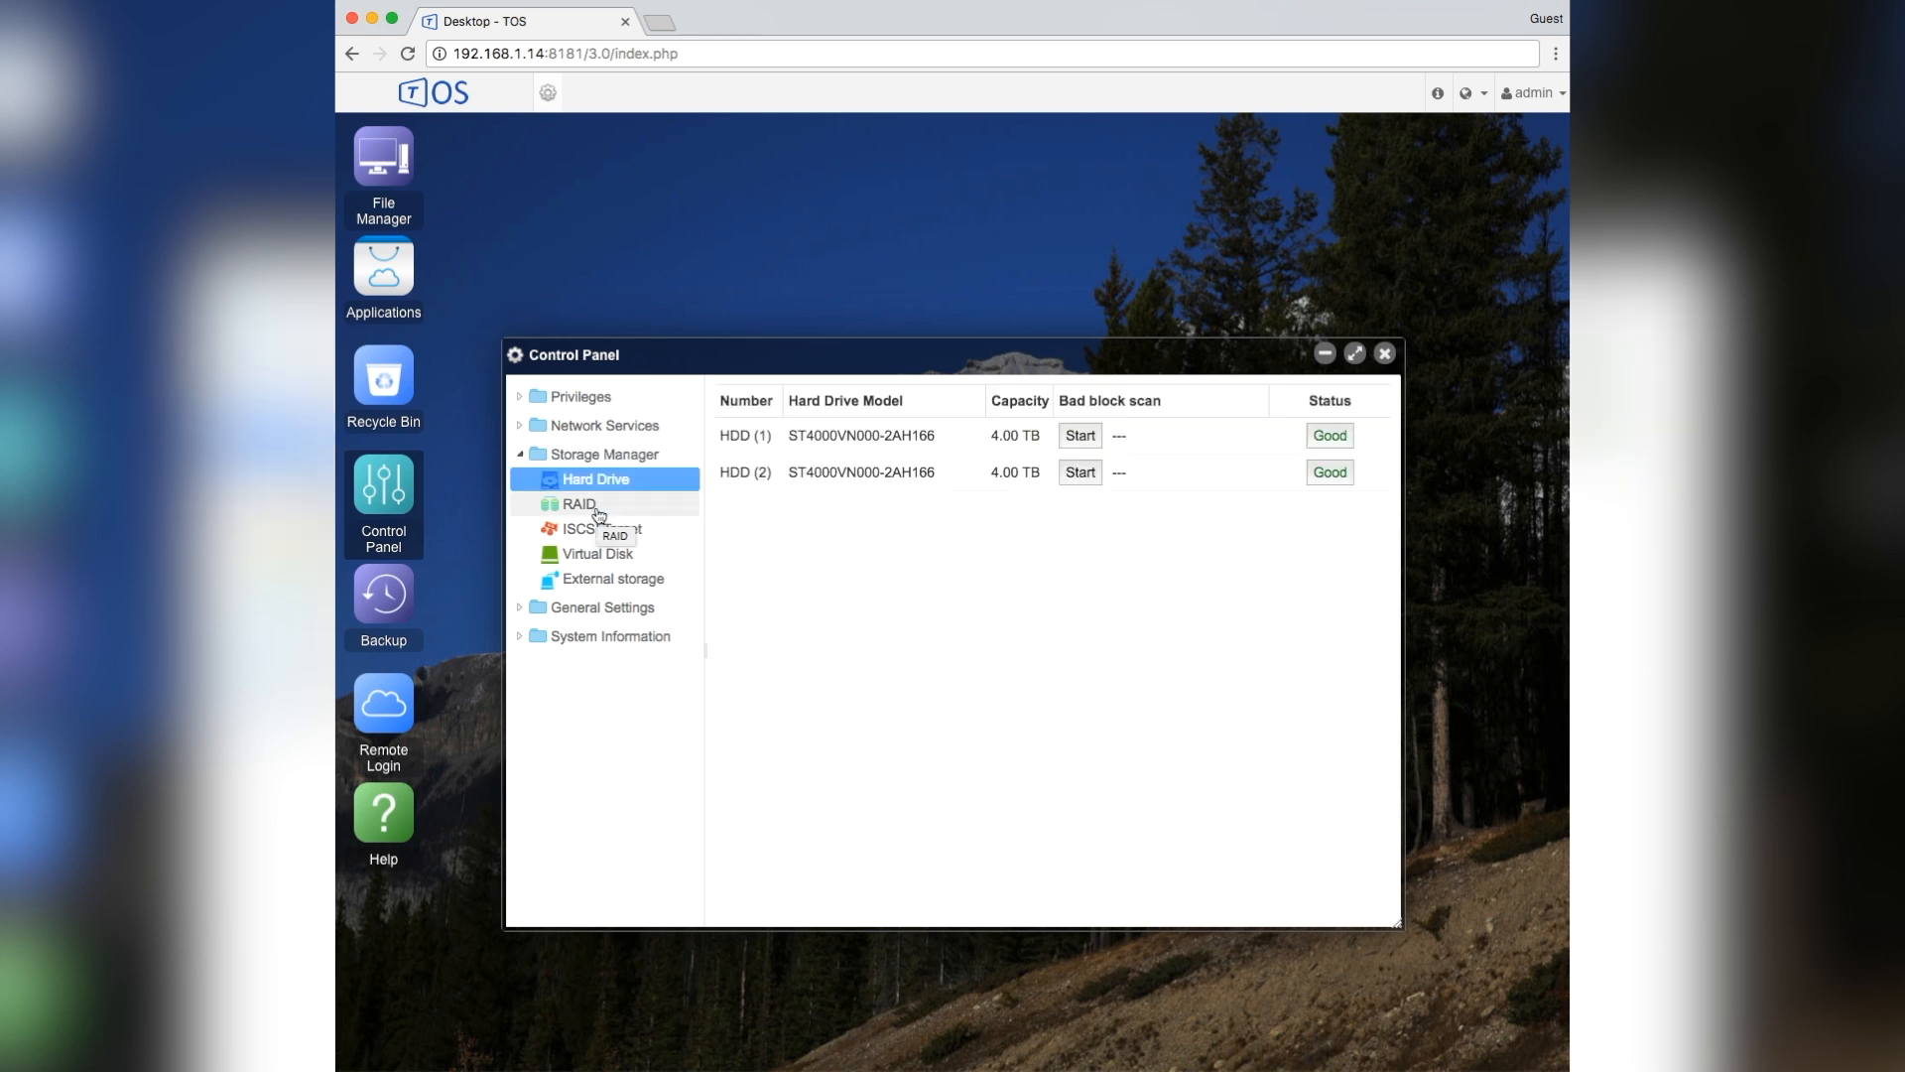
click(578, 504)
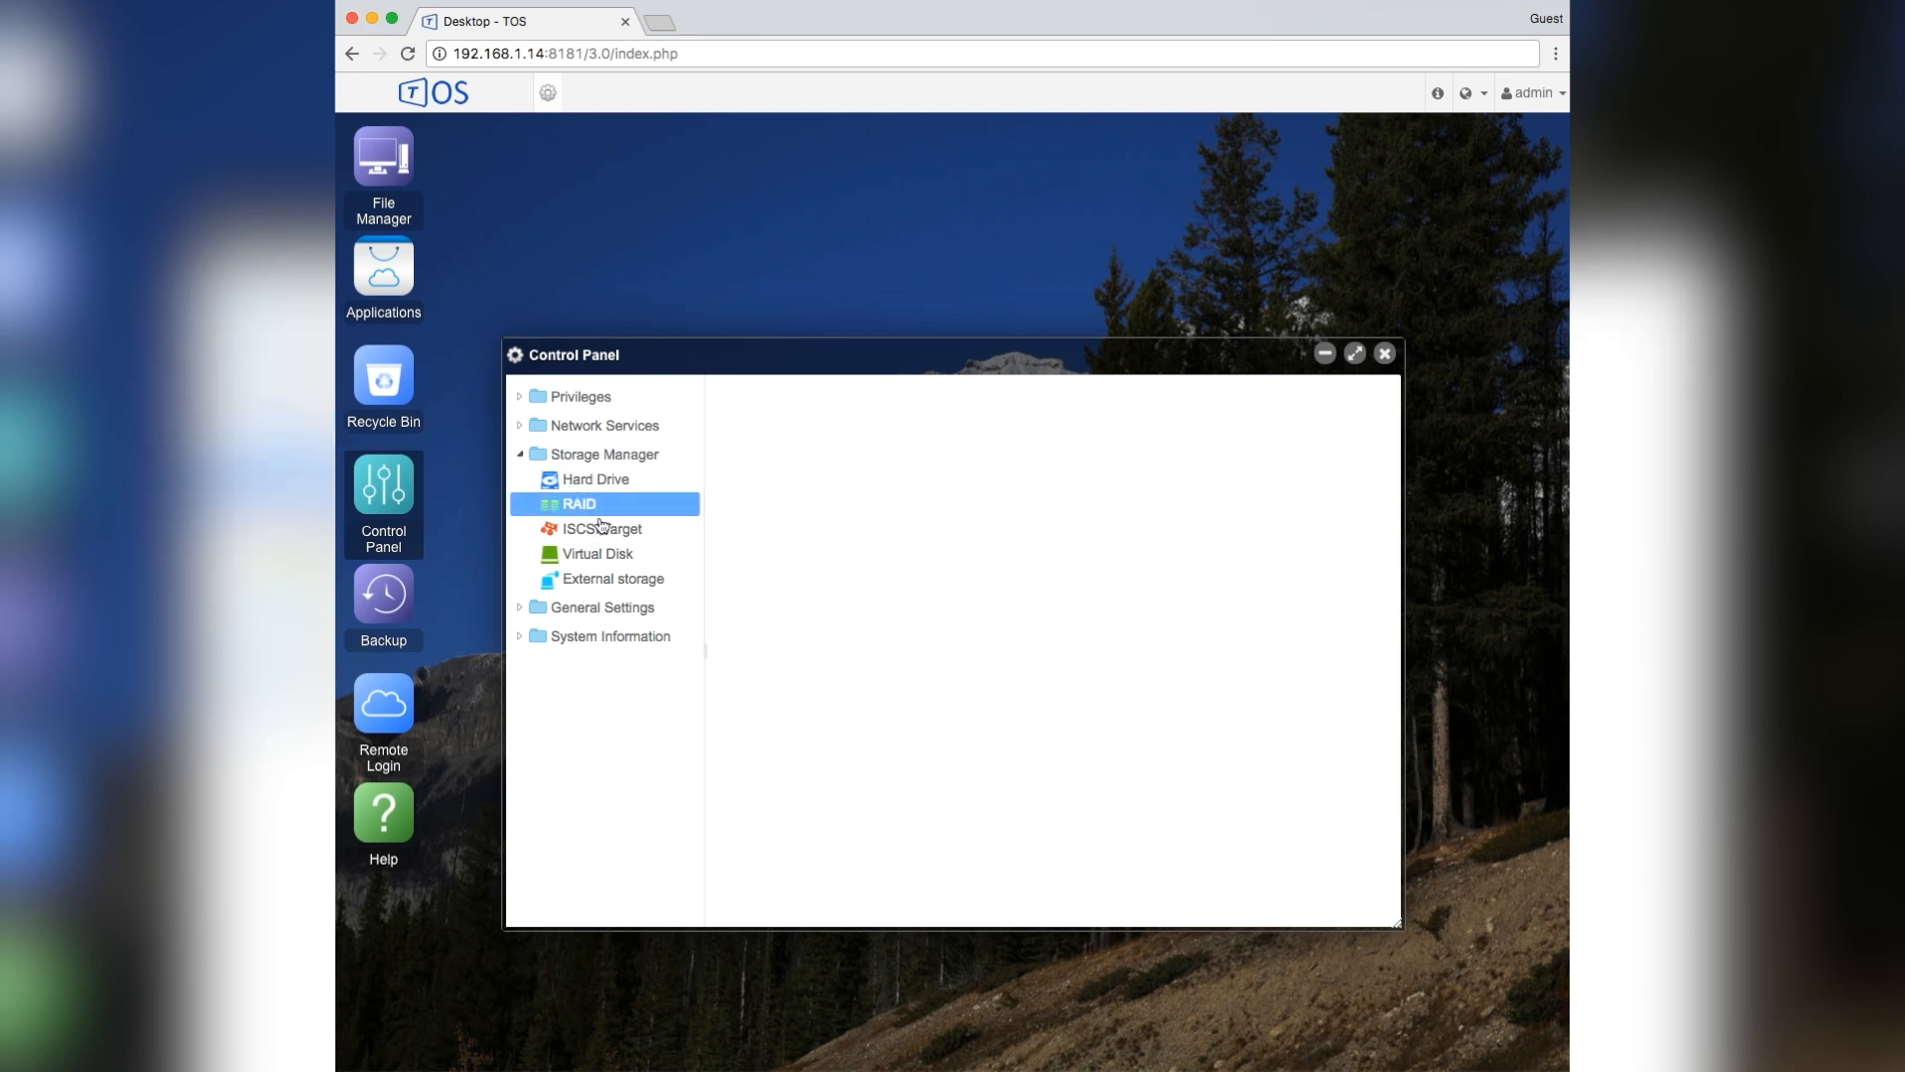
click(577, 504)
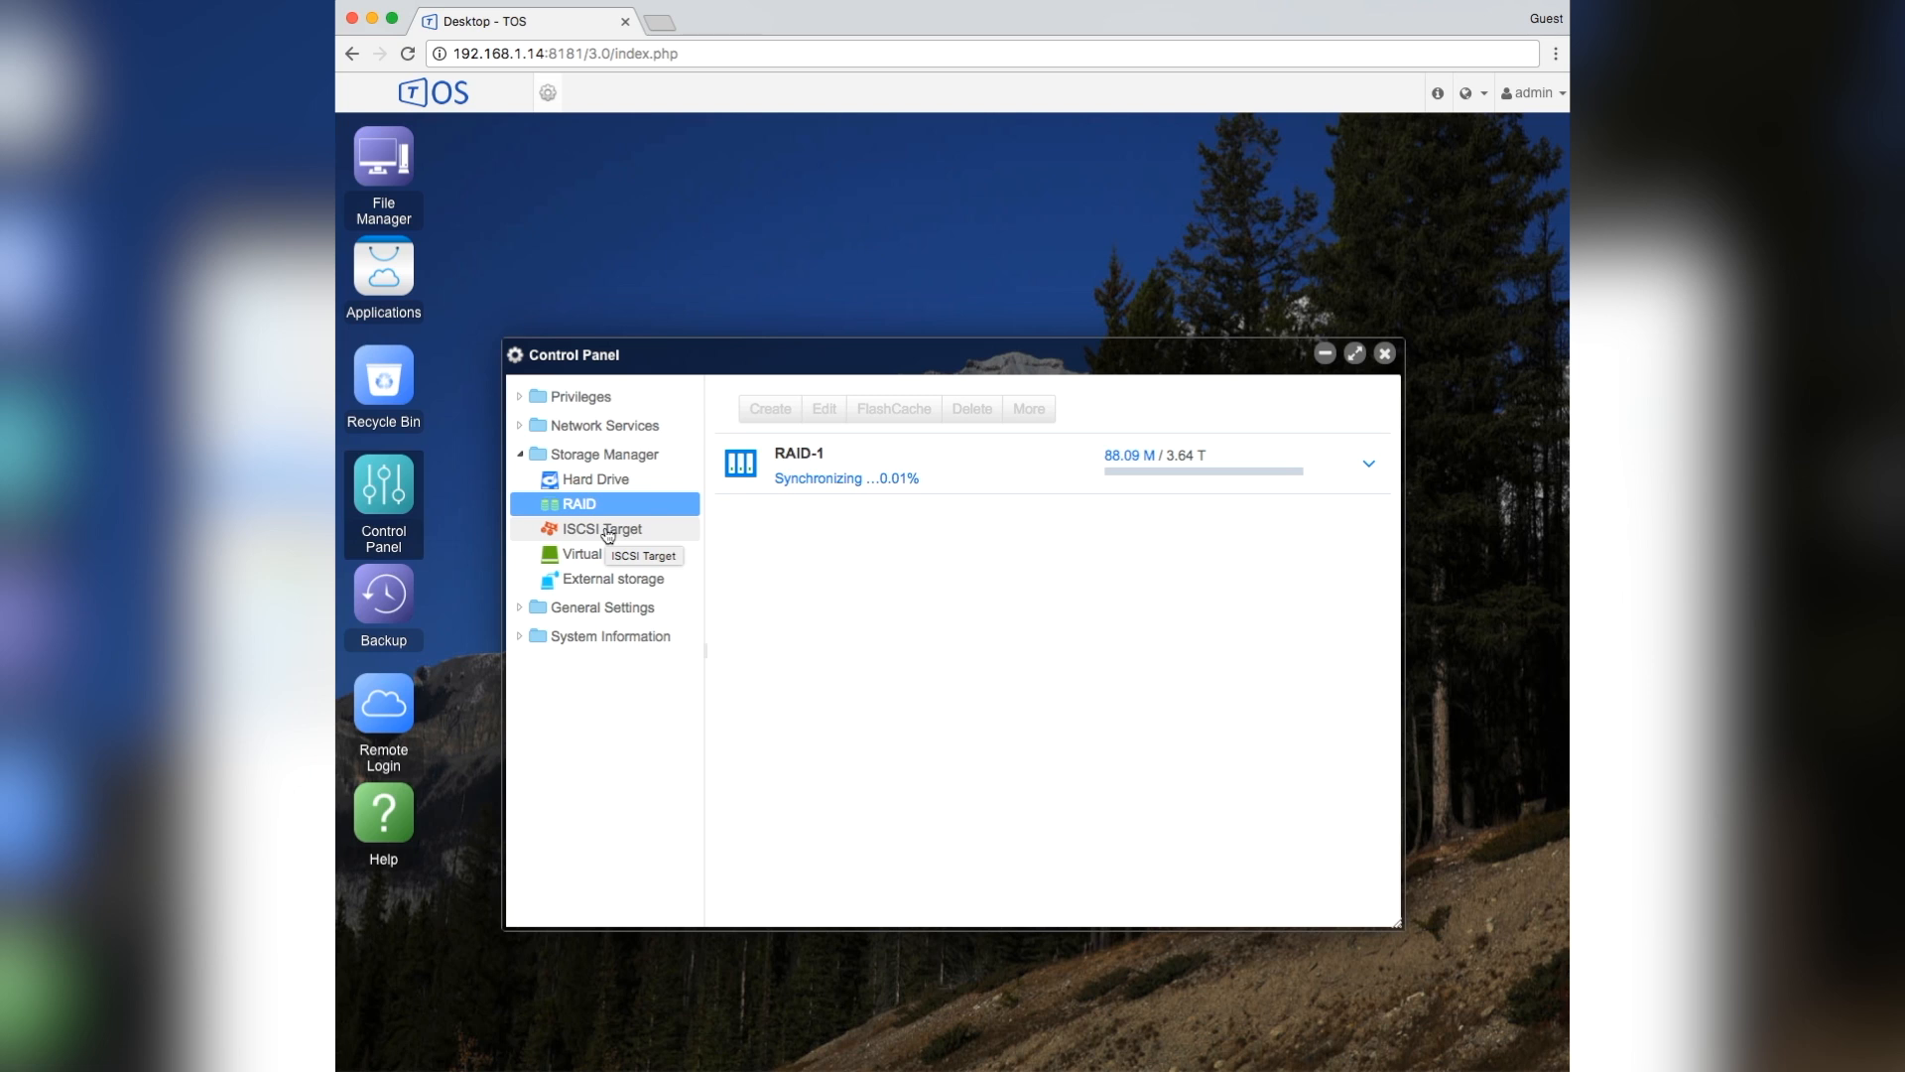
- Review the iSCSI Target, Virtual Disk and General Settings overview pages
click(600, 528)
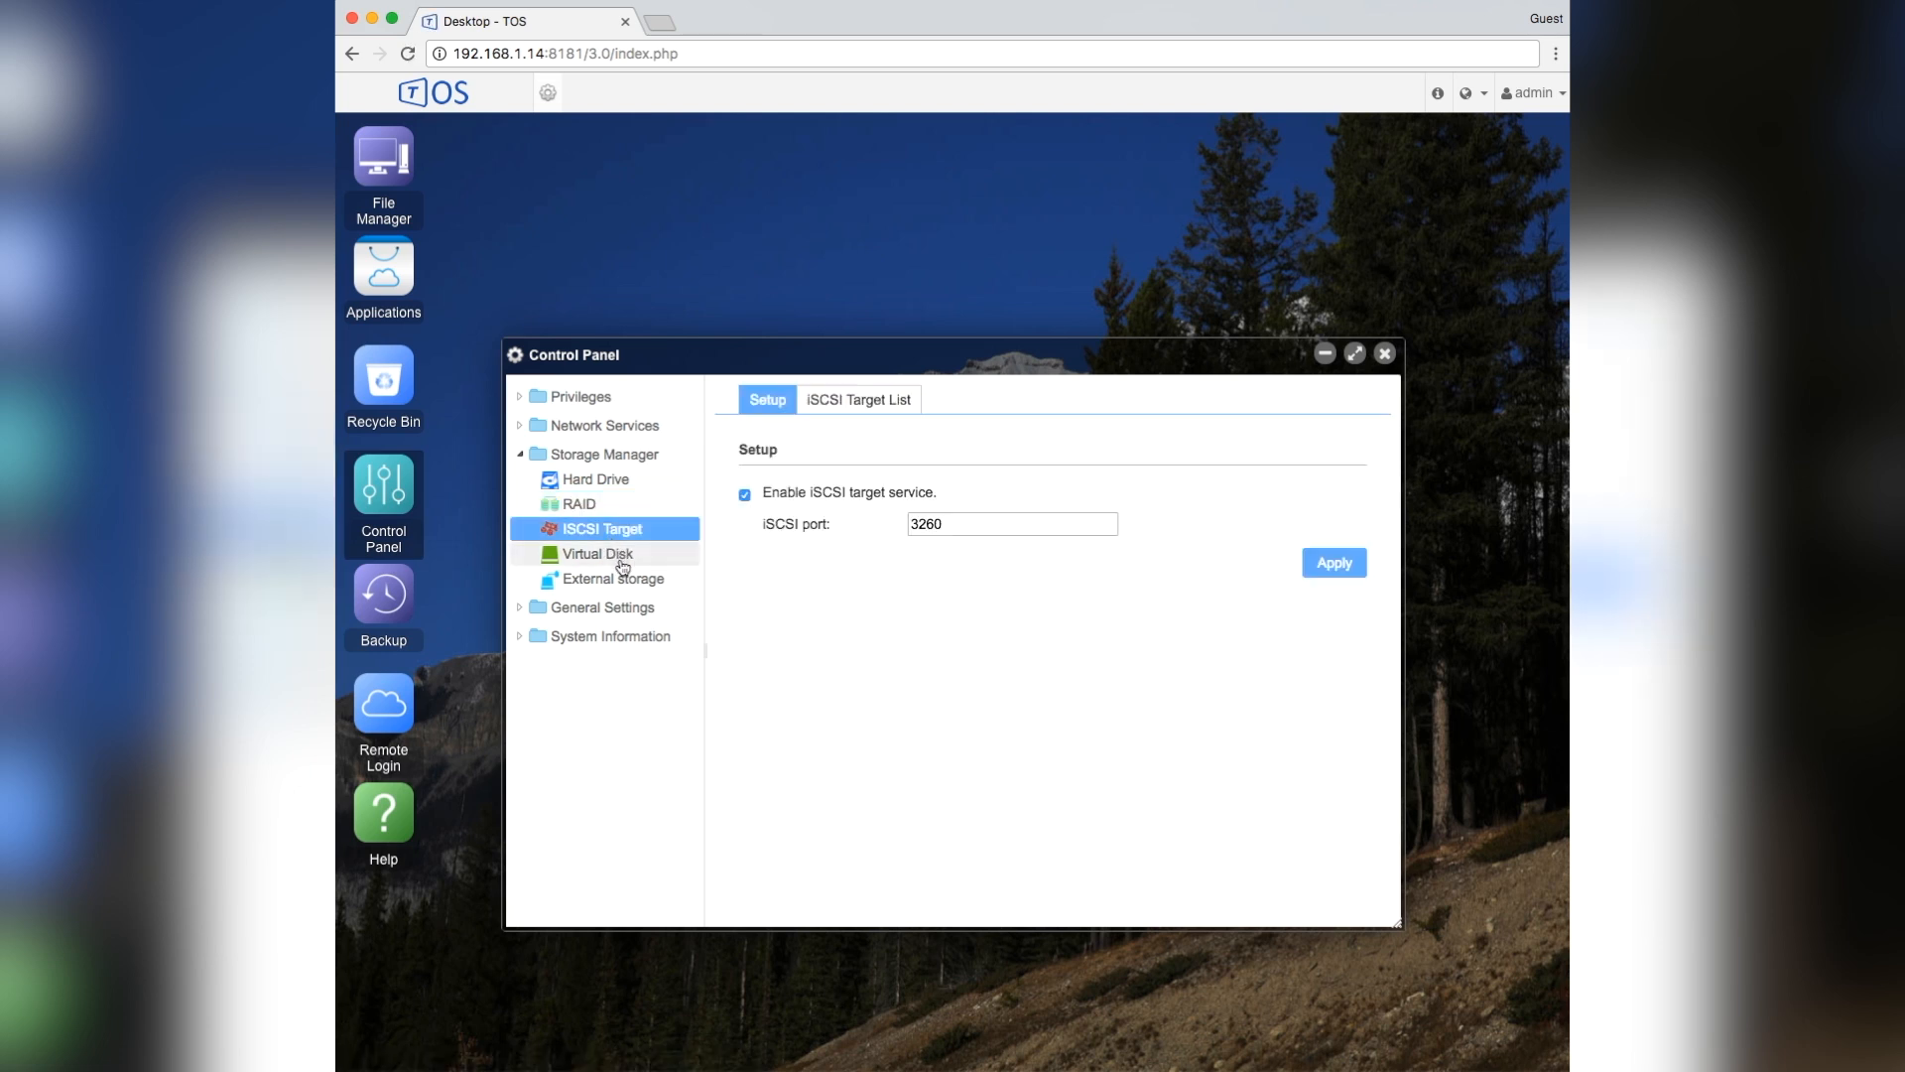
click(596, 553)
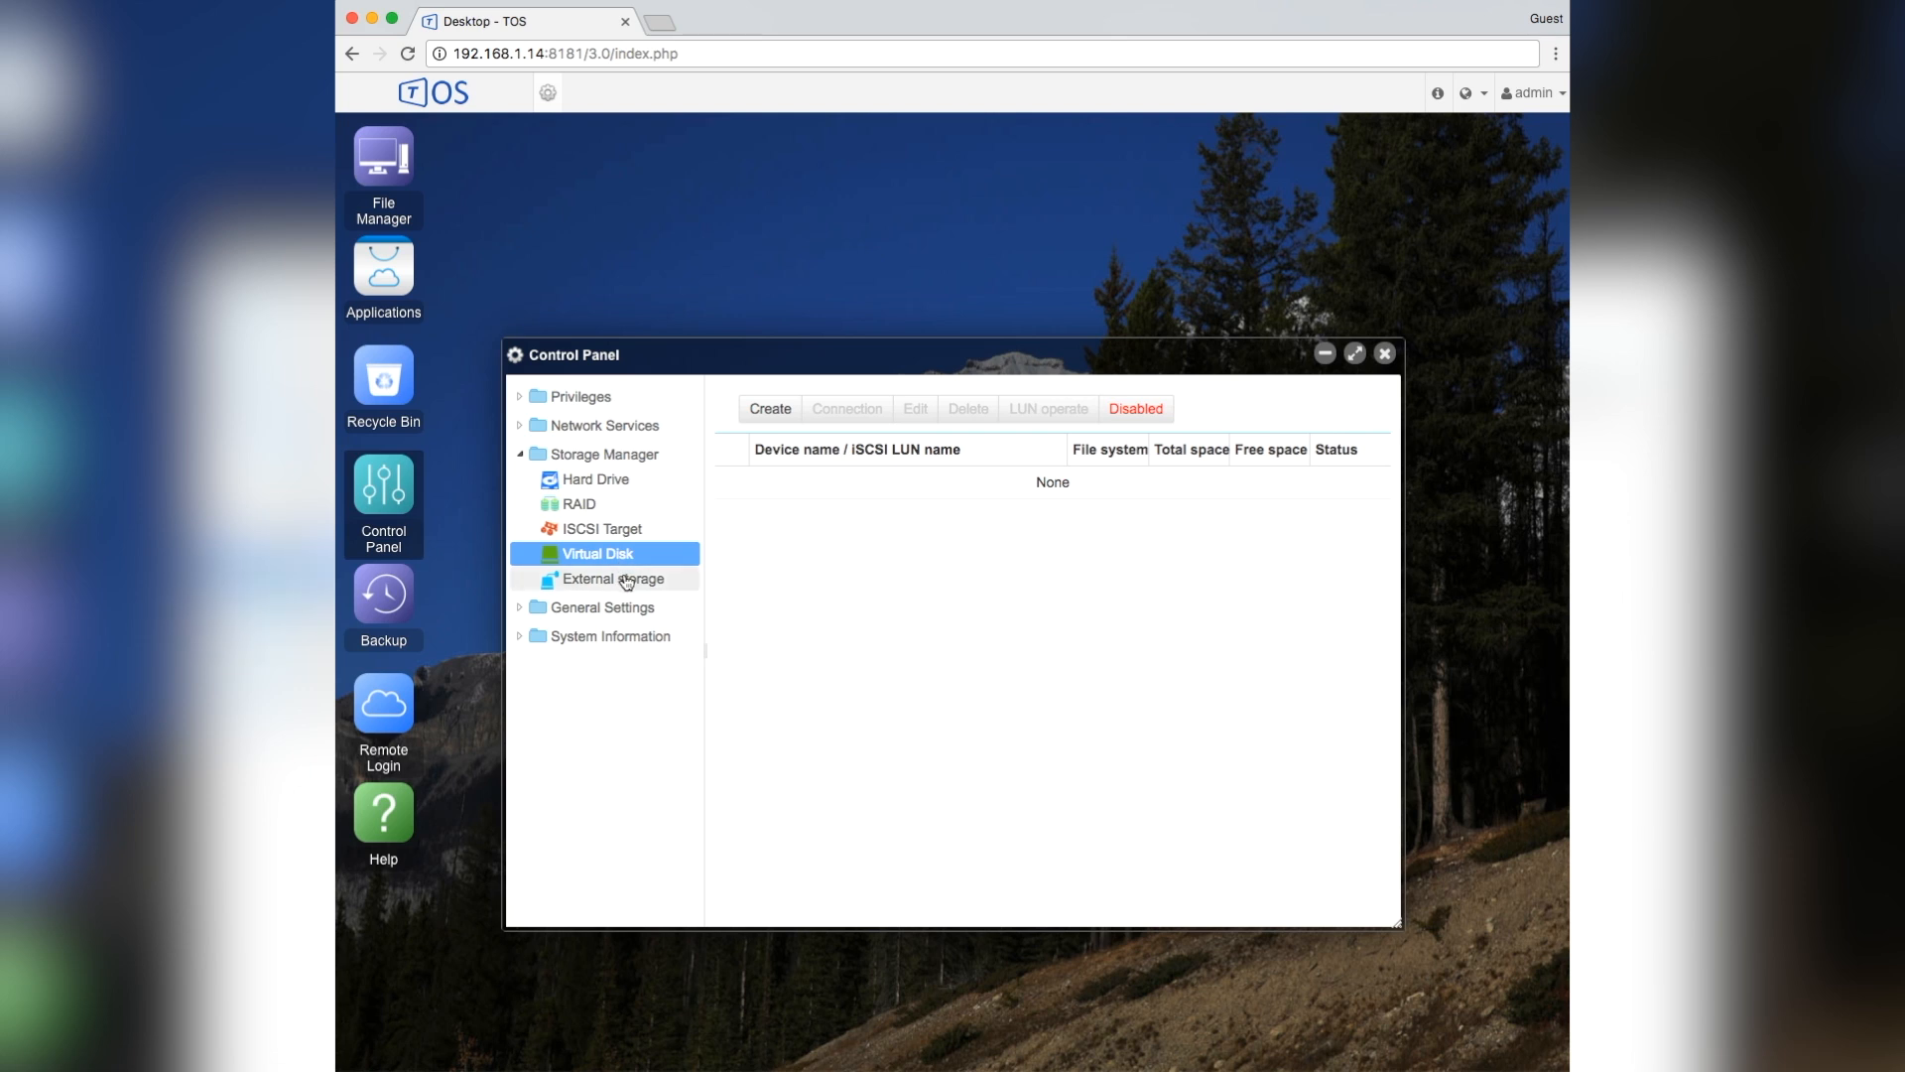
click(606, 608)
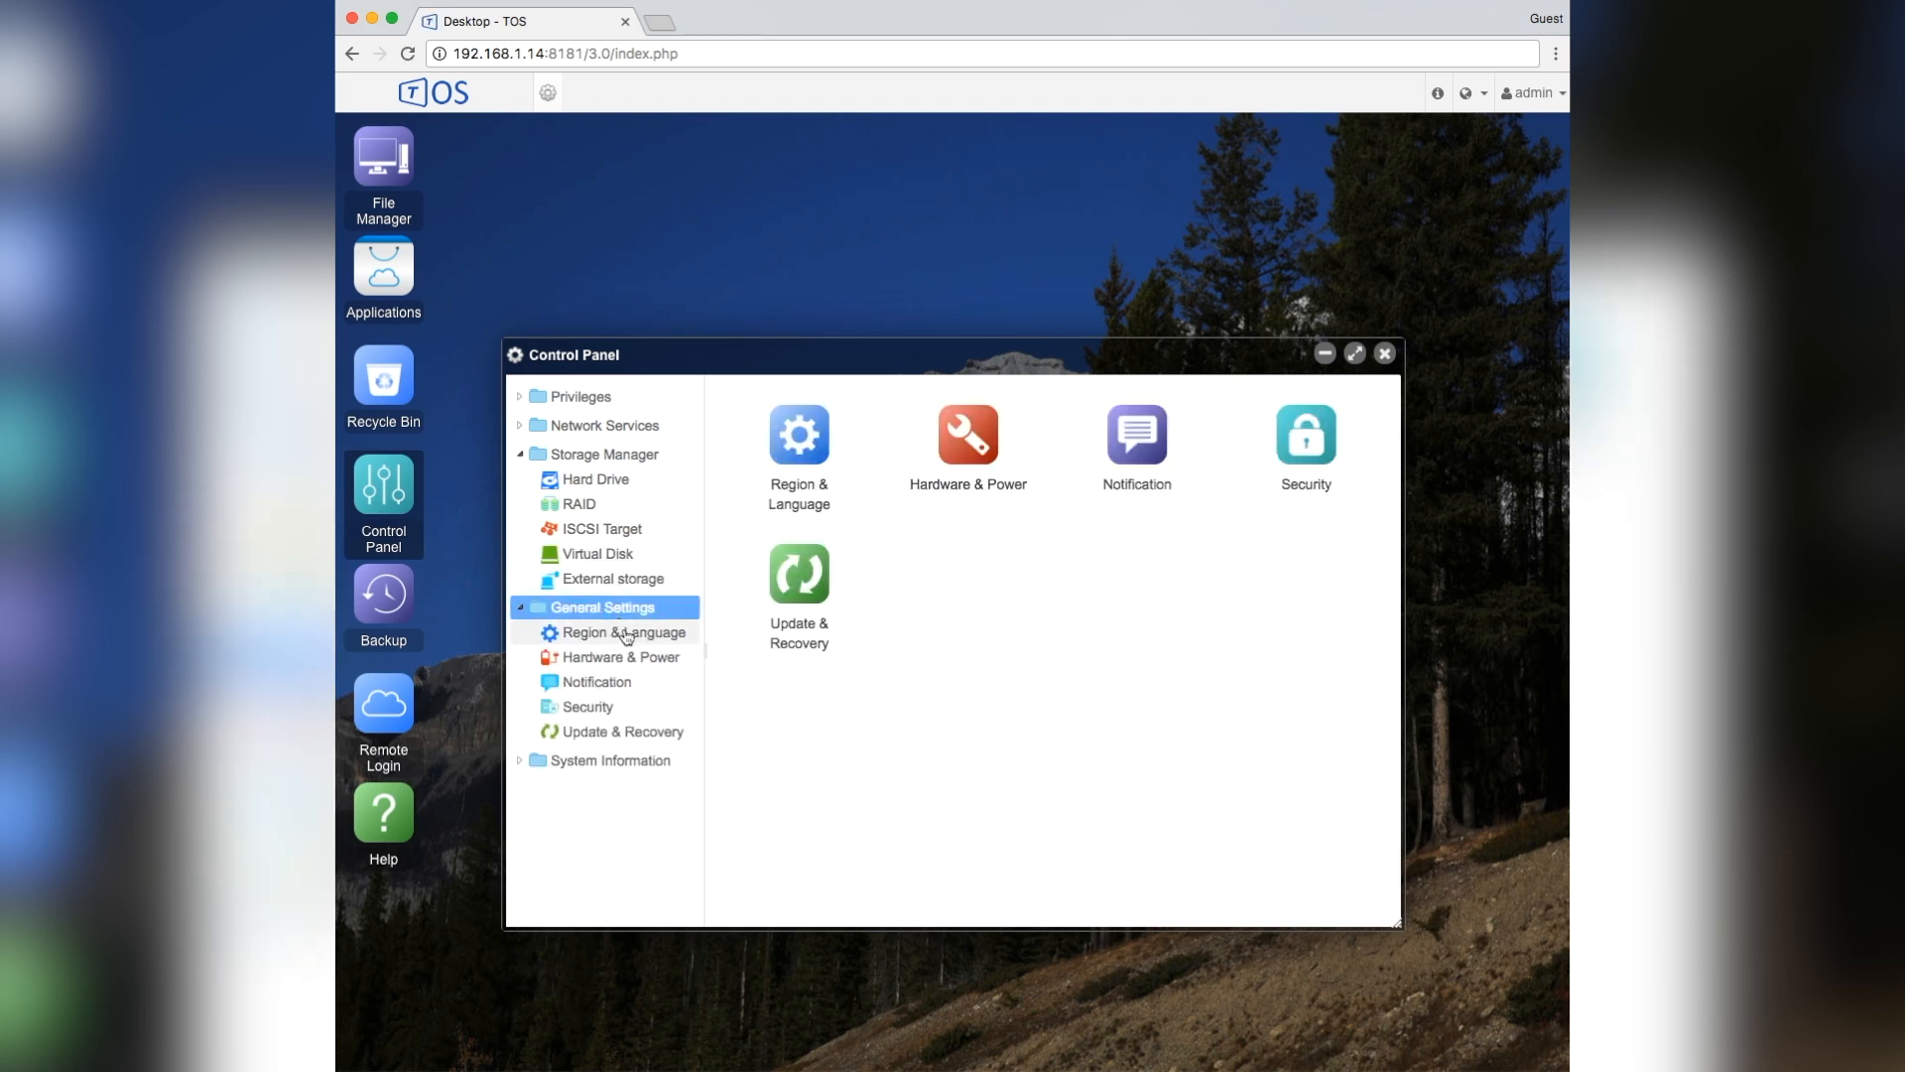
click(603, 452)
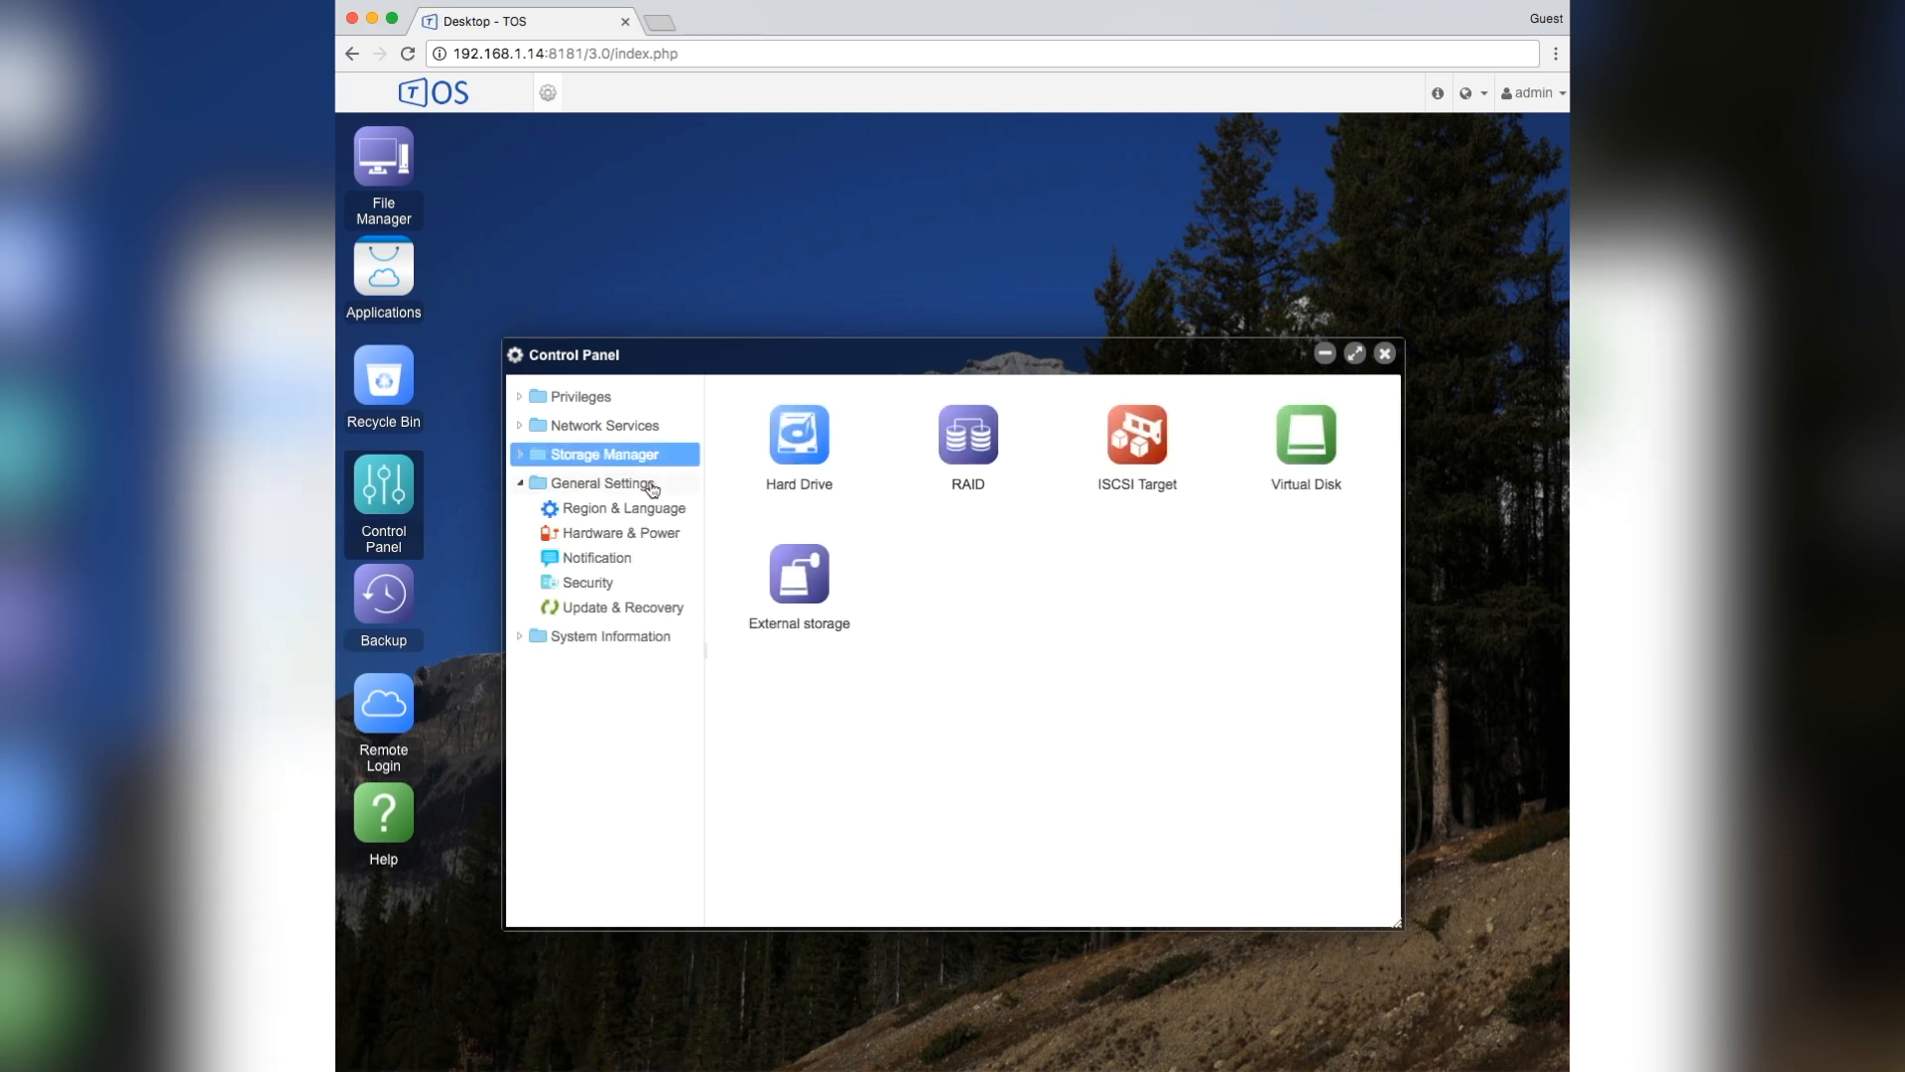
- Check Notification and Update & Recovery, ending on the NAS Hardware Information page
click(596, 556)
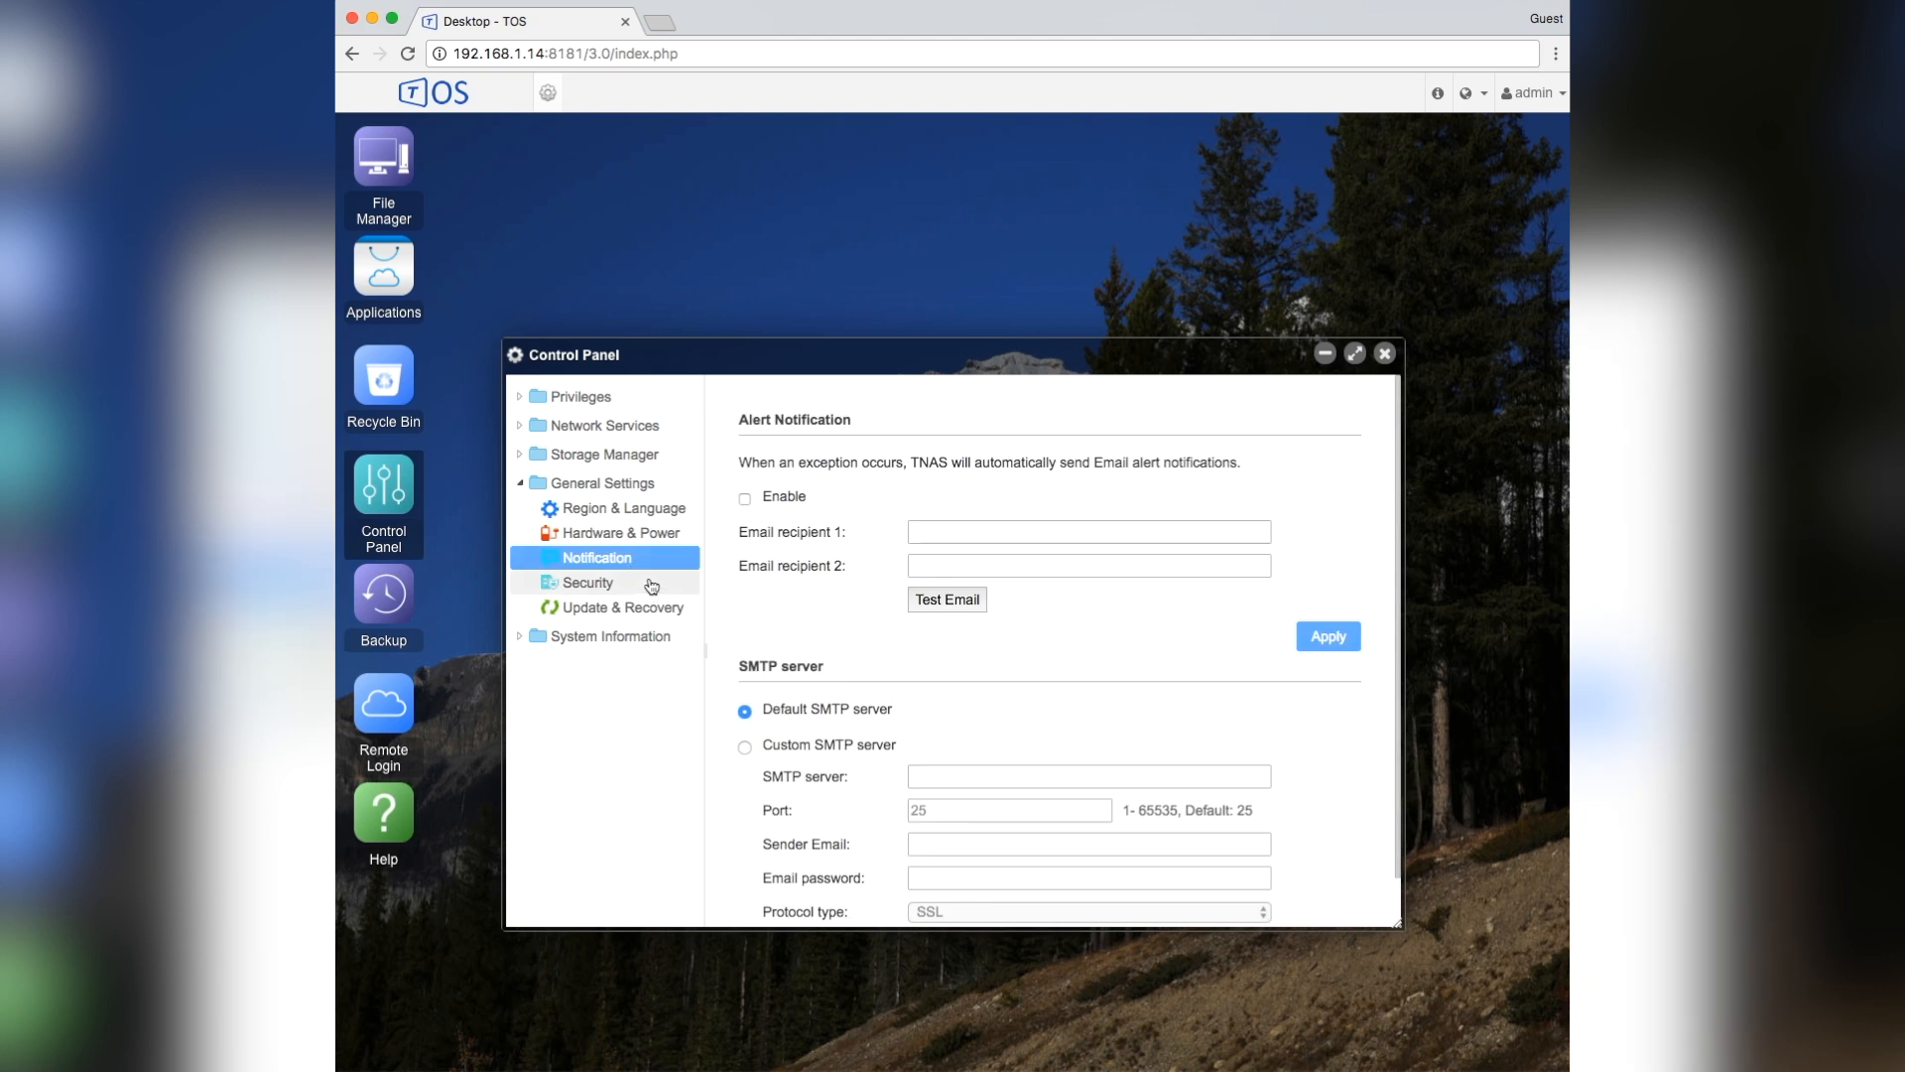
mouse_move(740, 609)
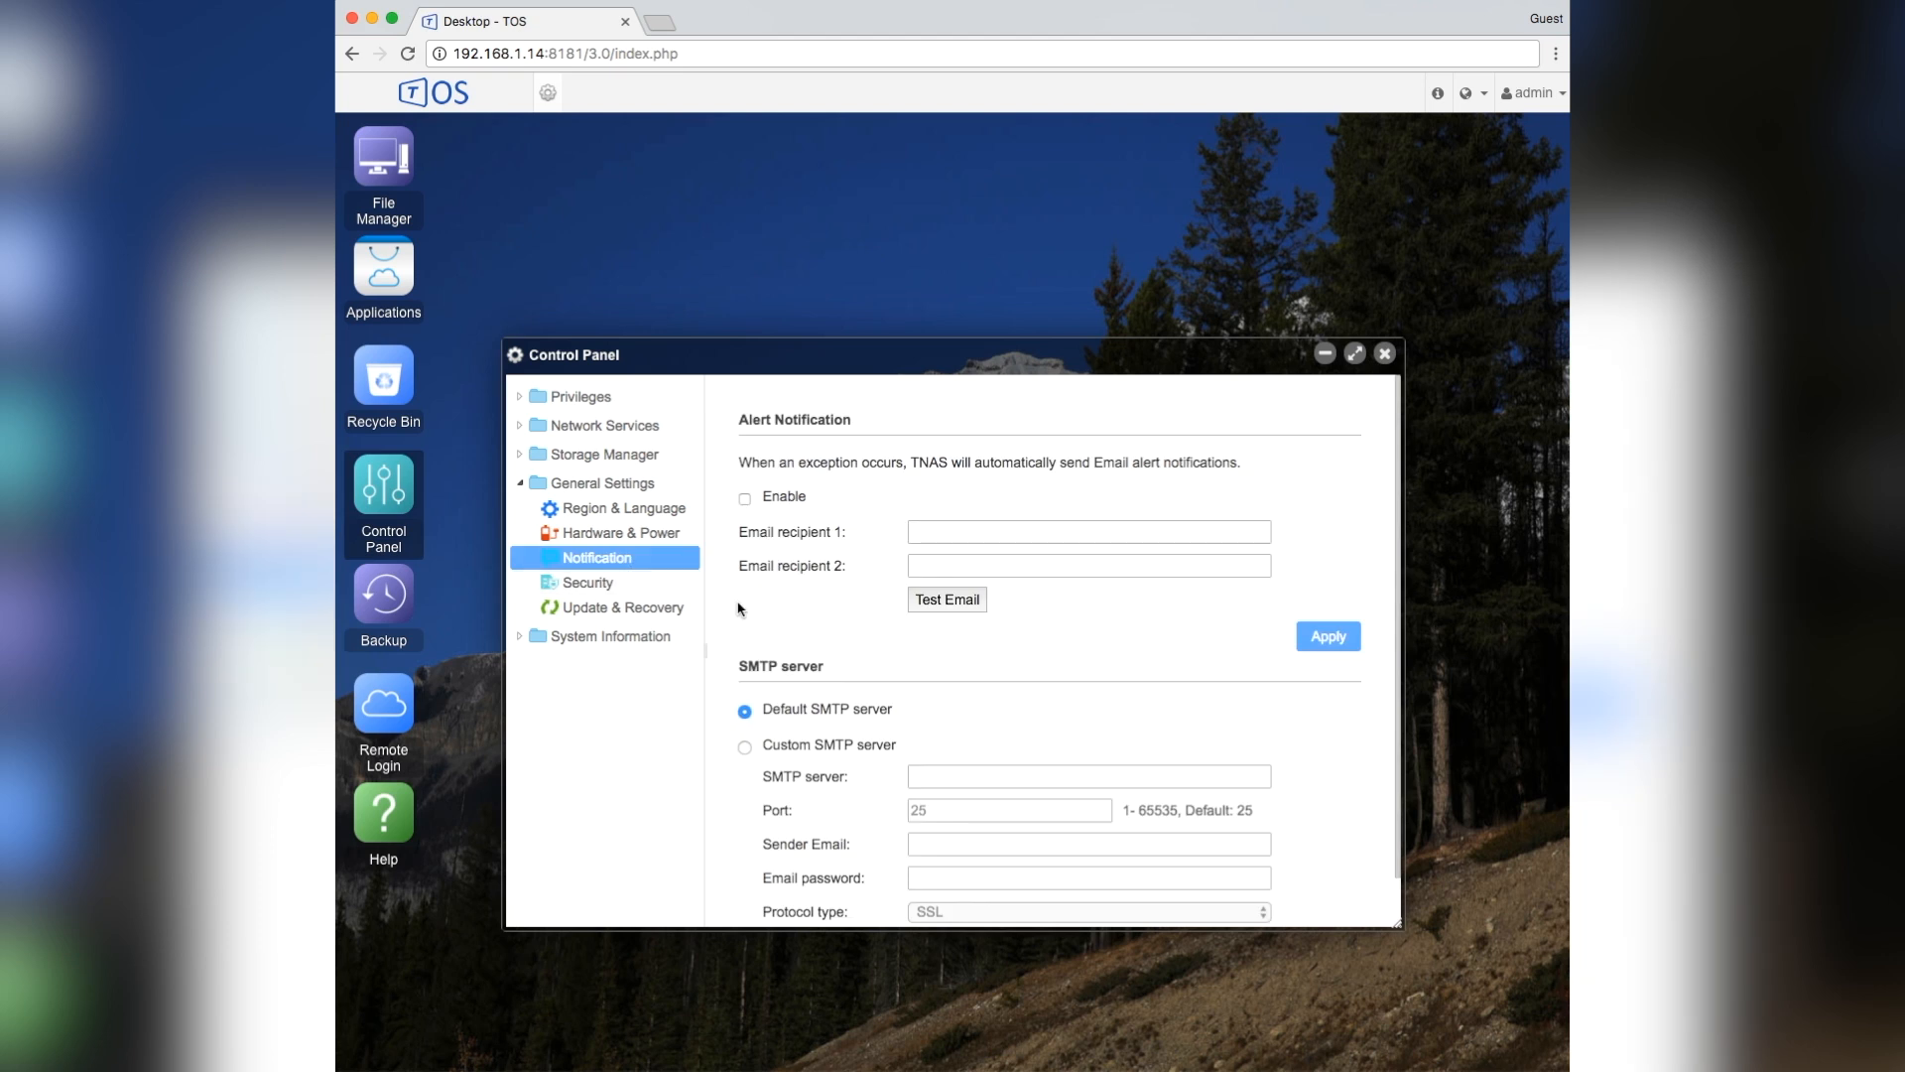
scroll(down, 3)
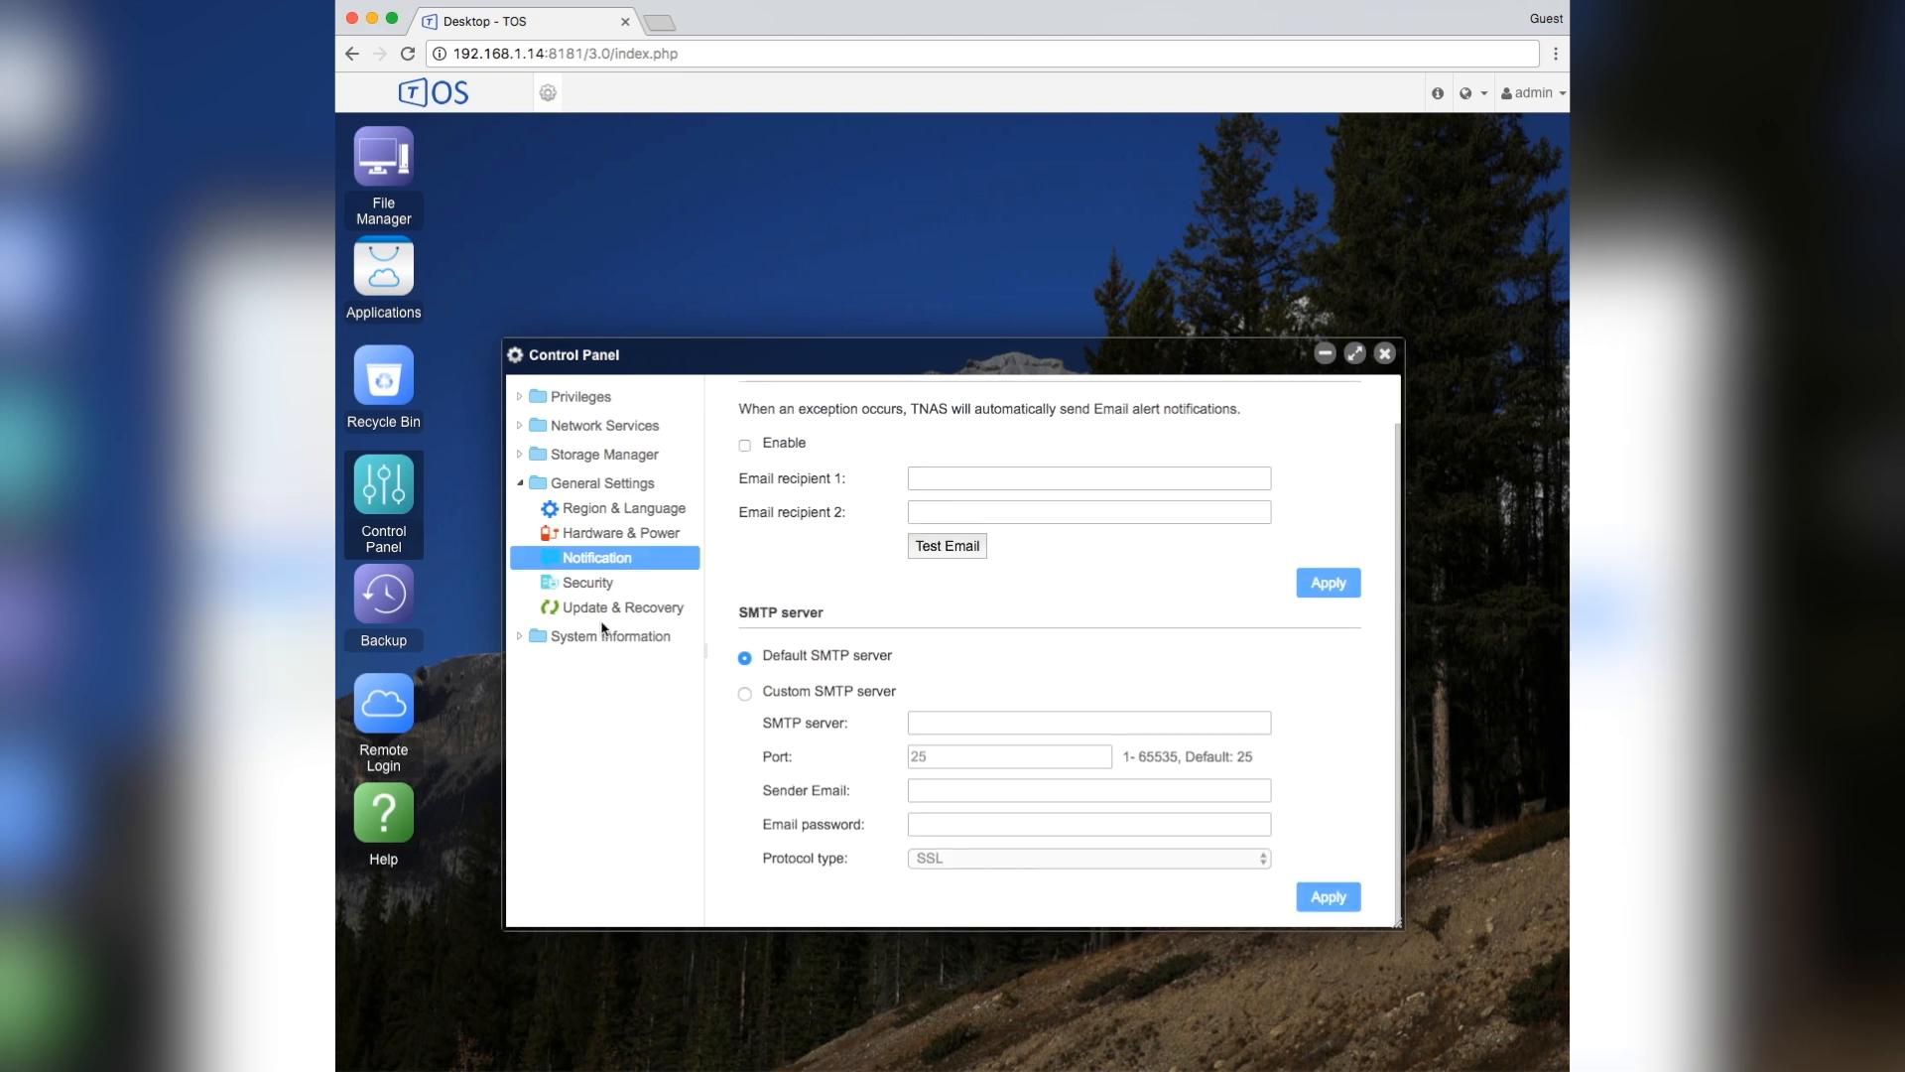
click(623, 608)
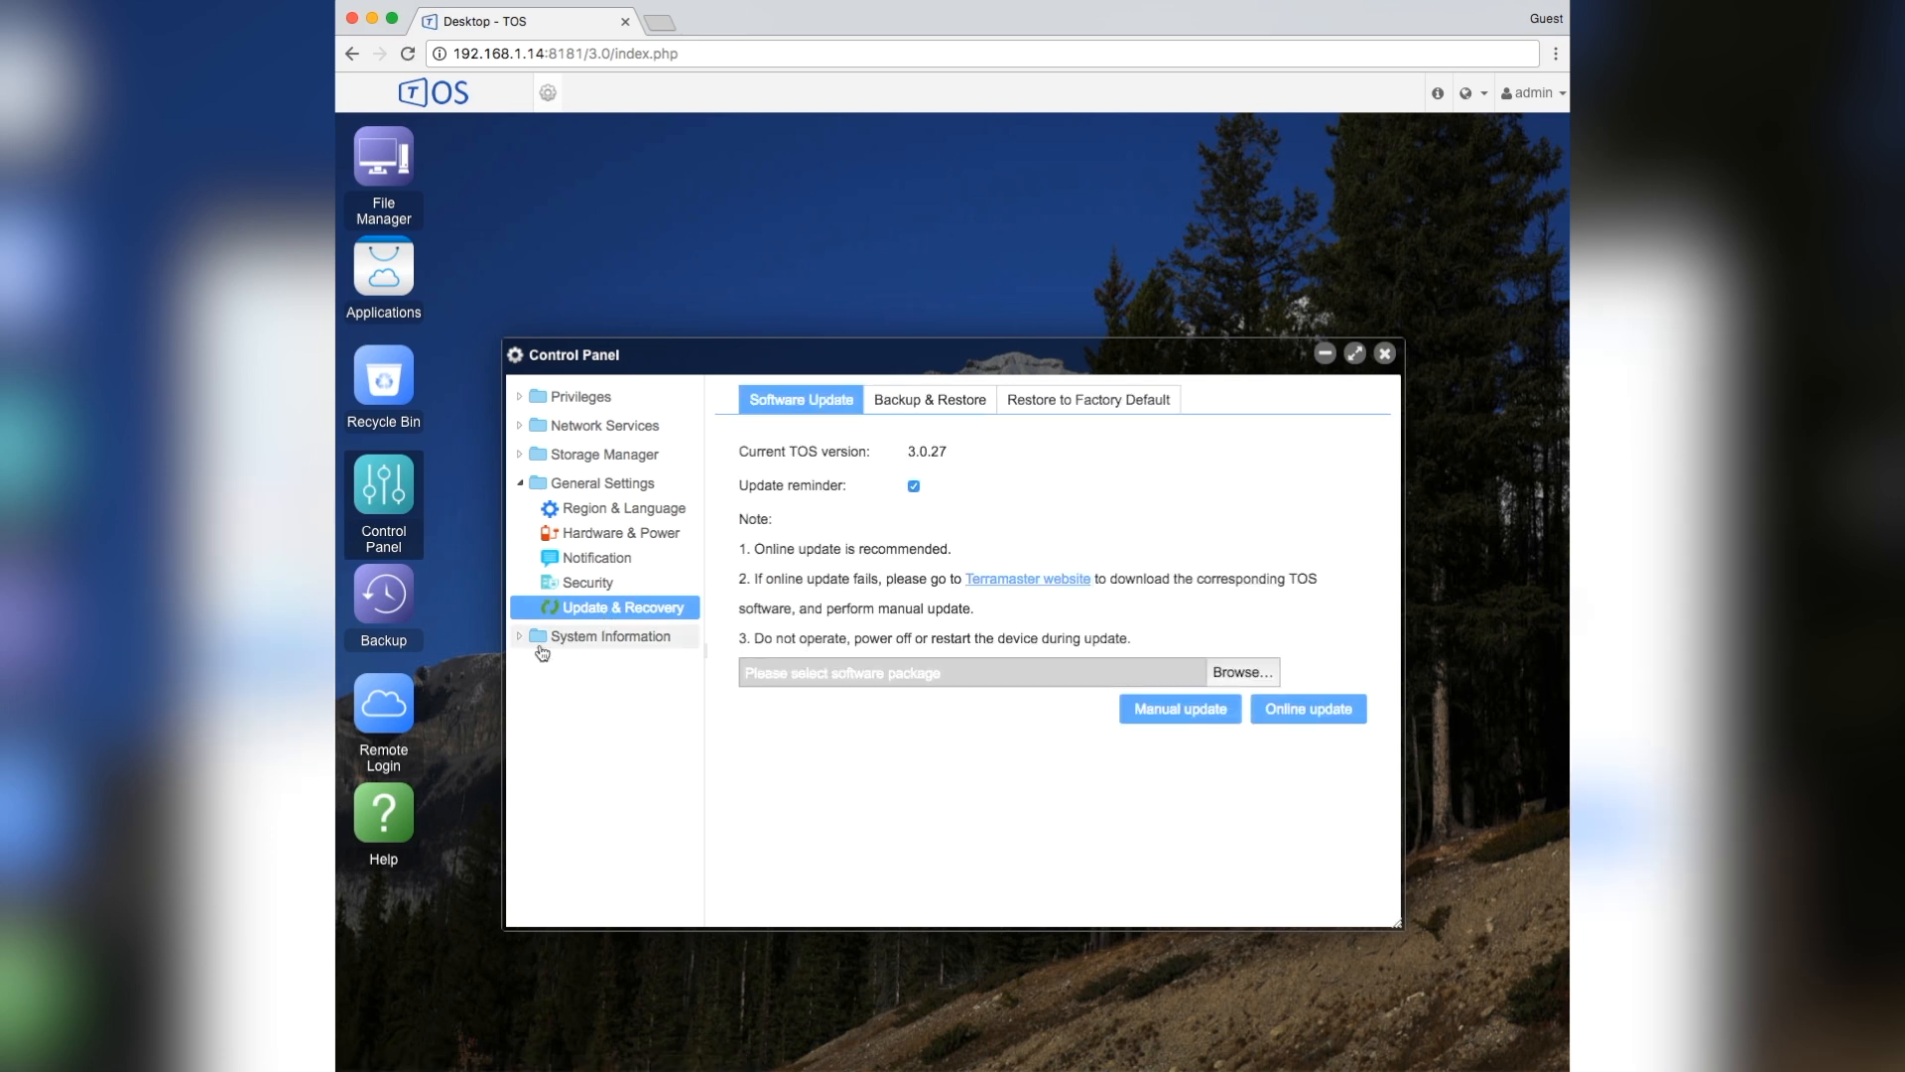
click(607, 635)
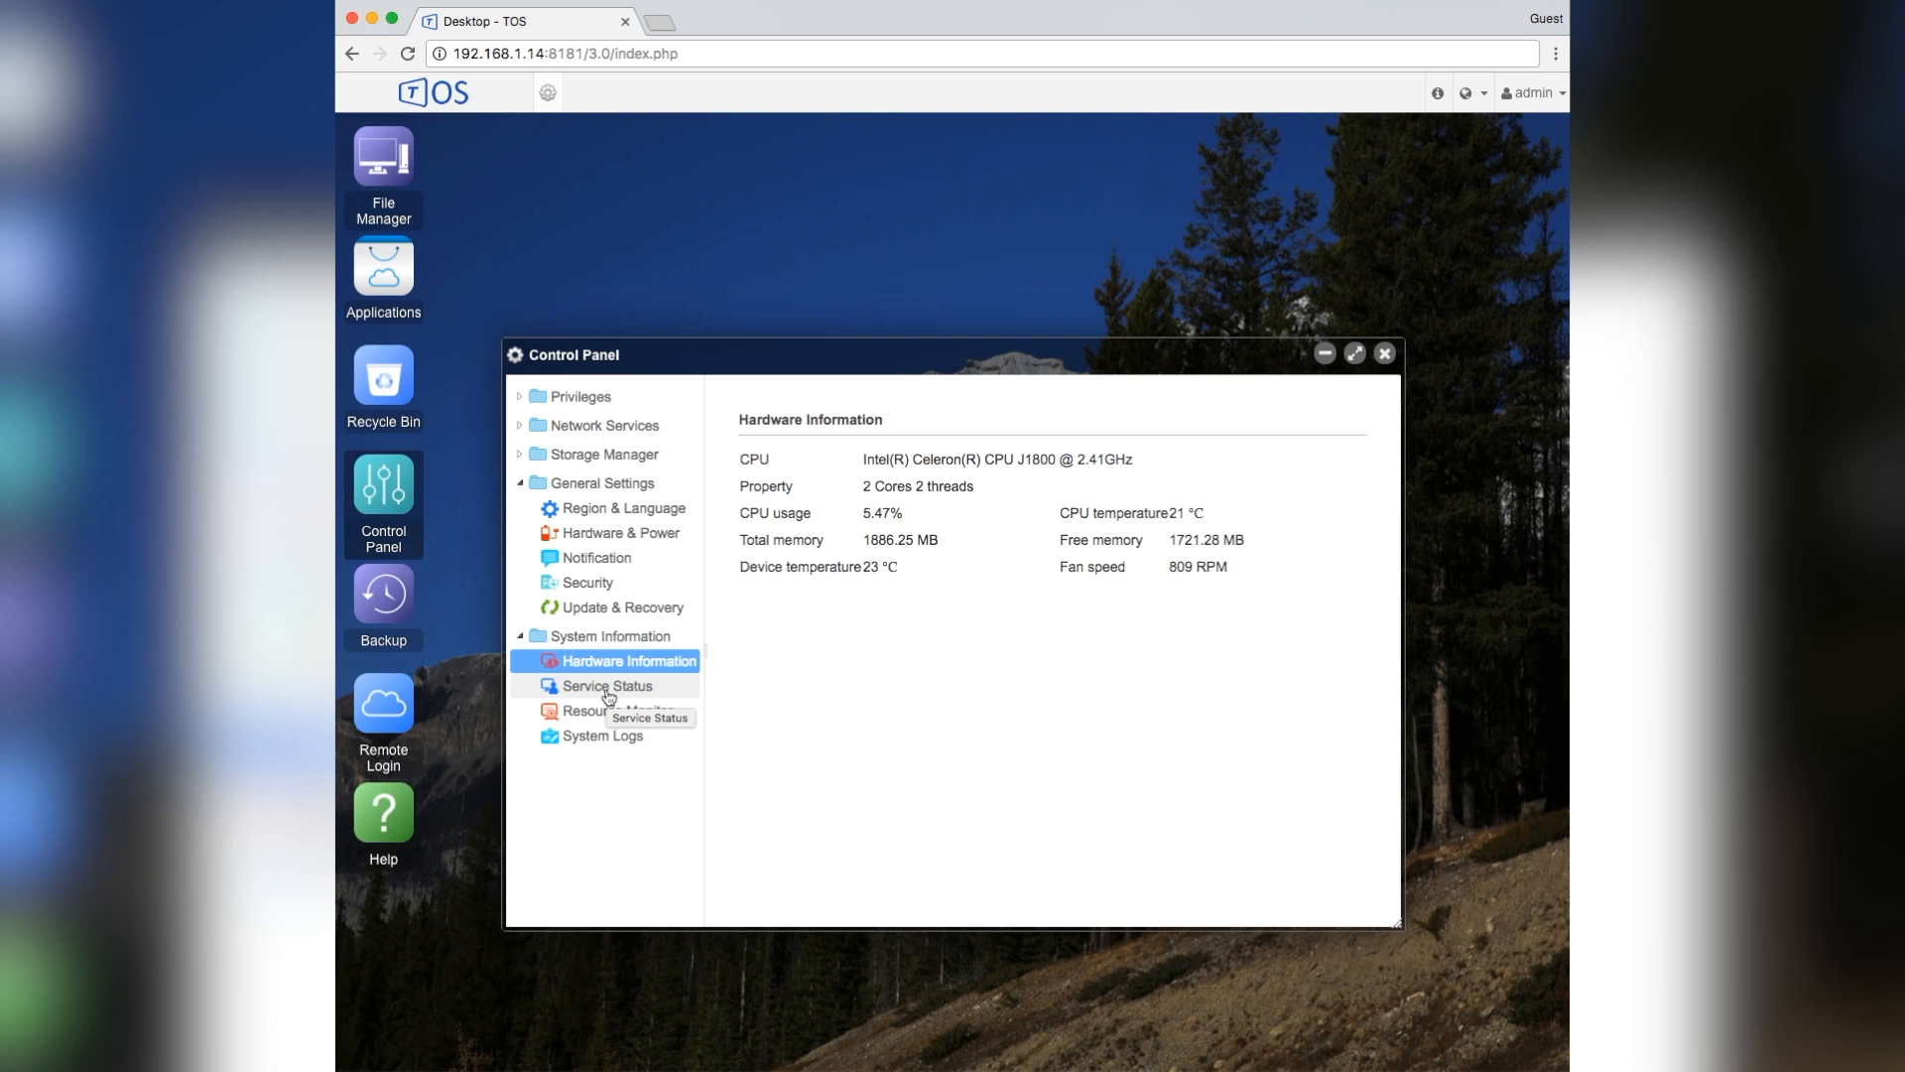
- Review the Service Status list, then show the Resource Monitor memory graph
click(608, 685)
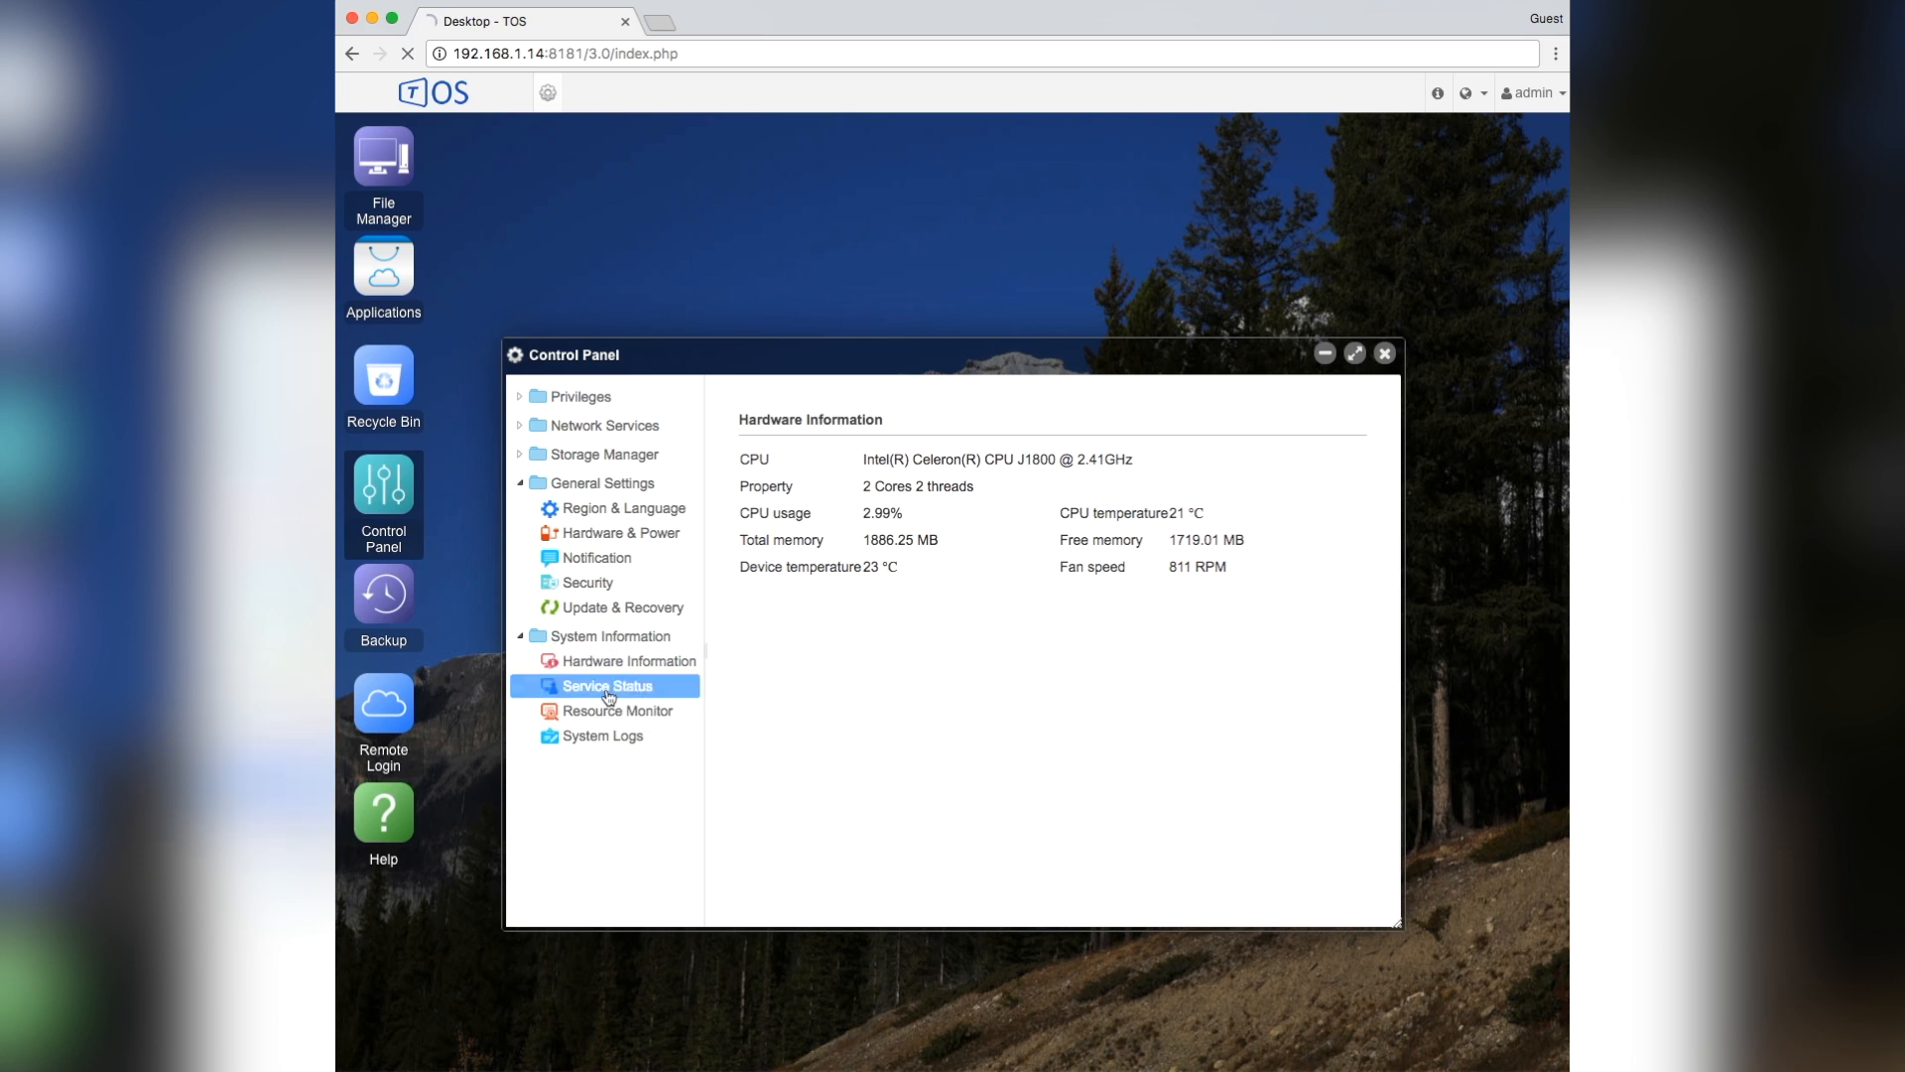
click(606, 685)
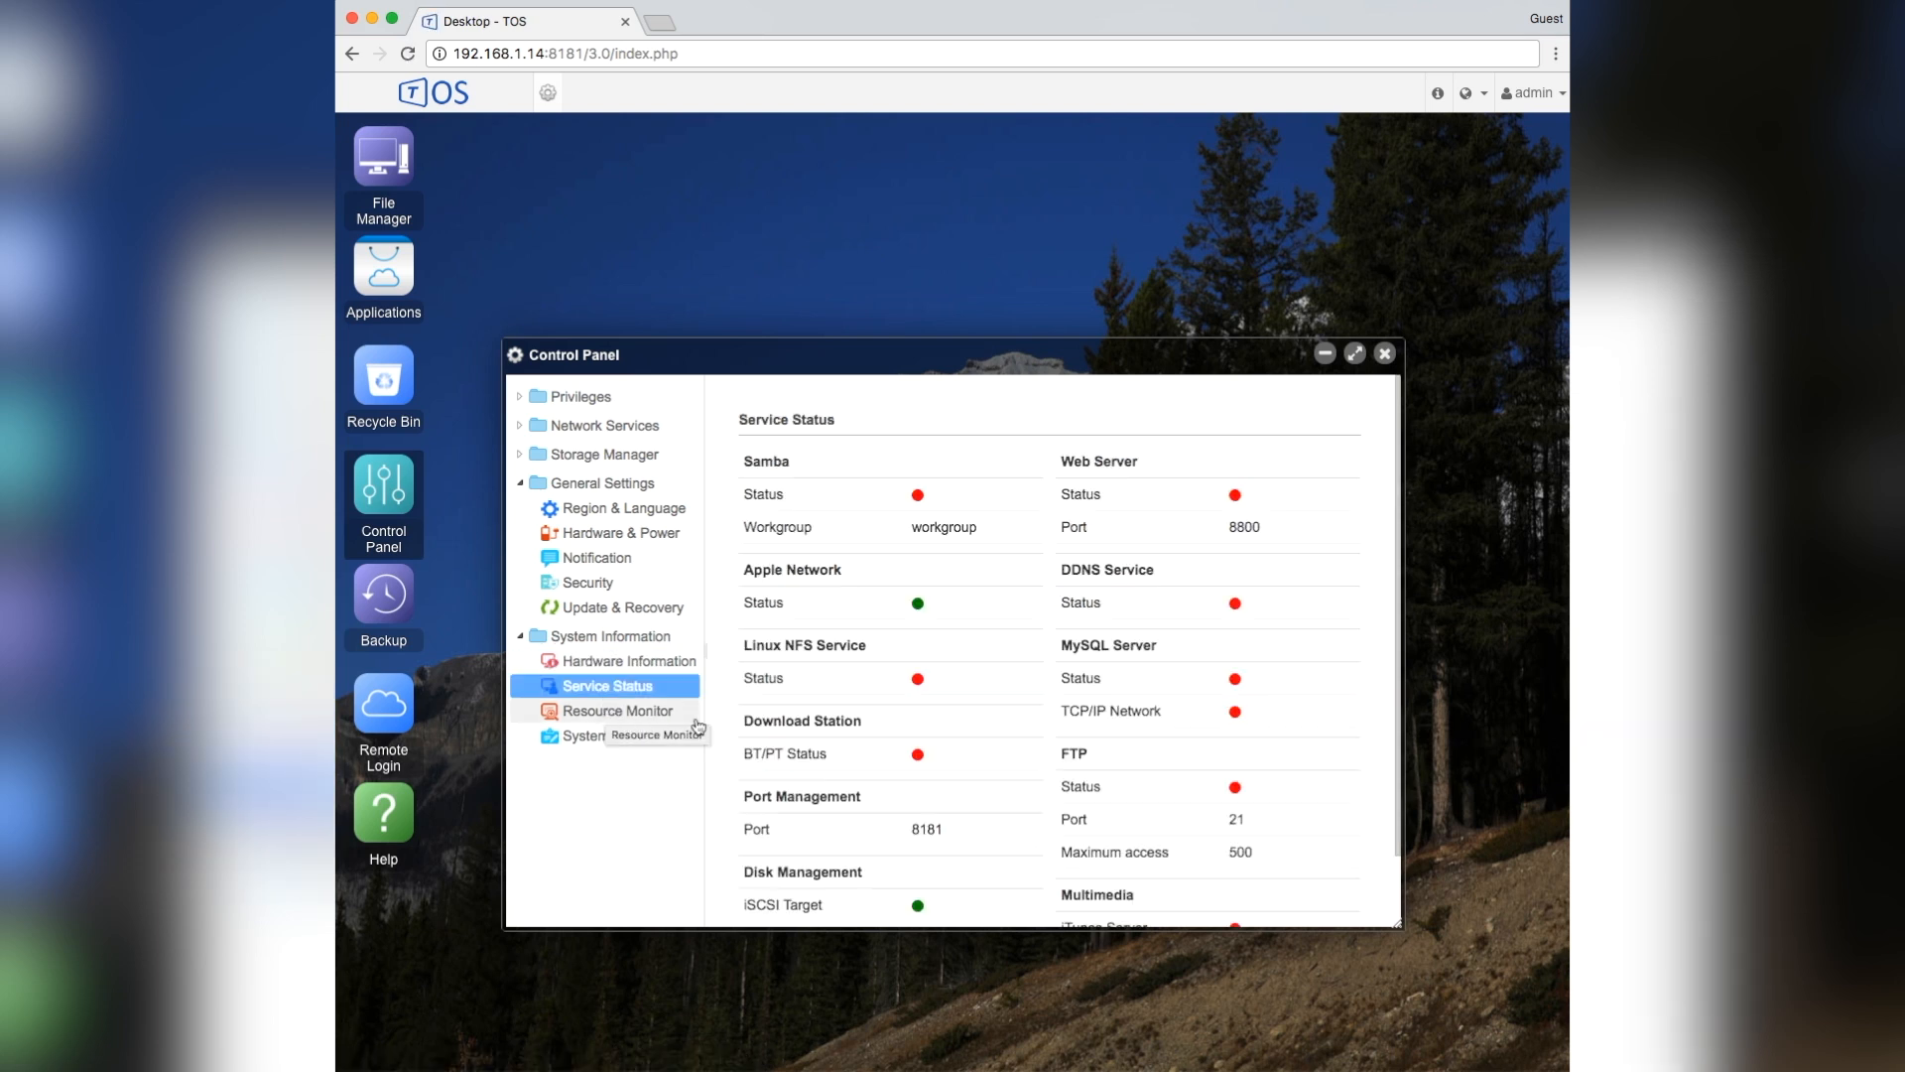
scroll(down, 3)
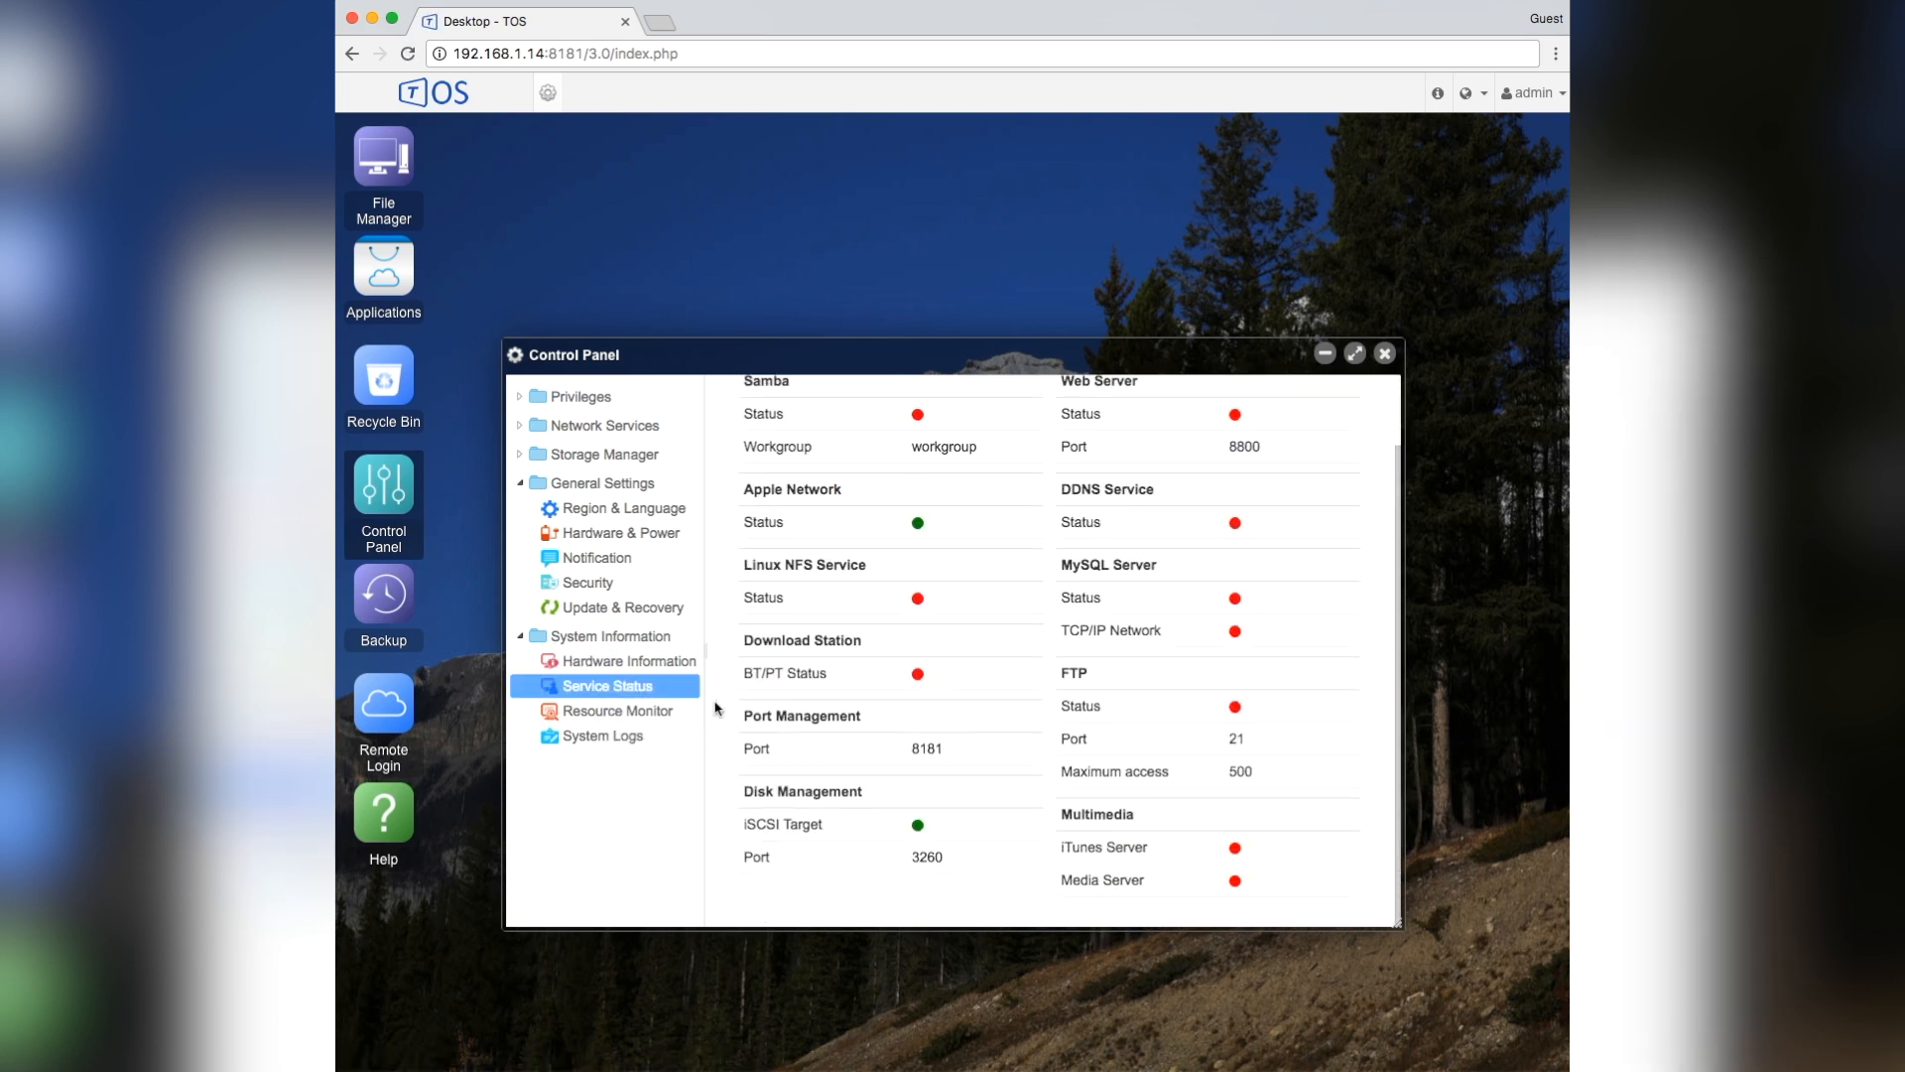
click(617, 710)
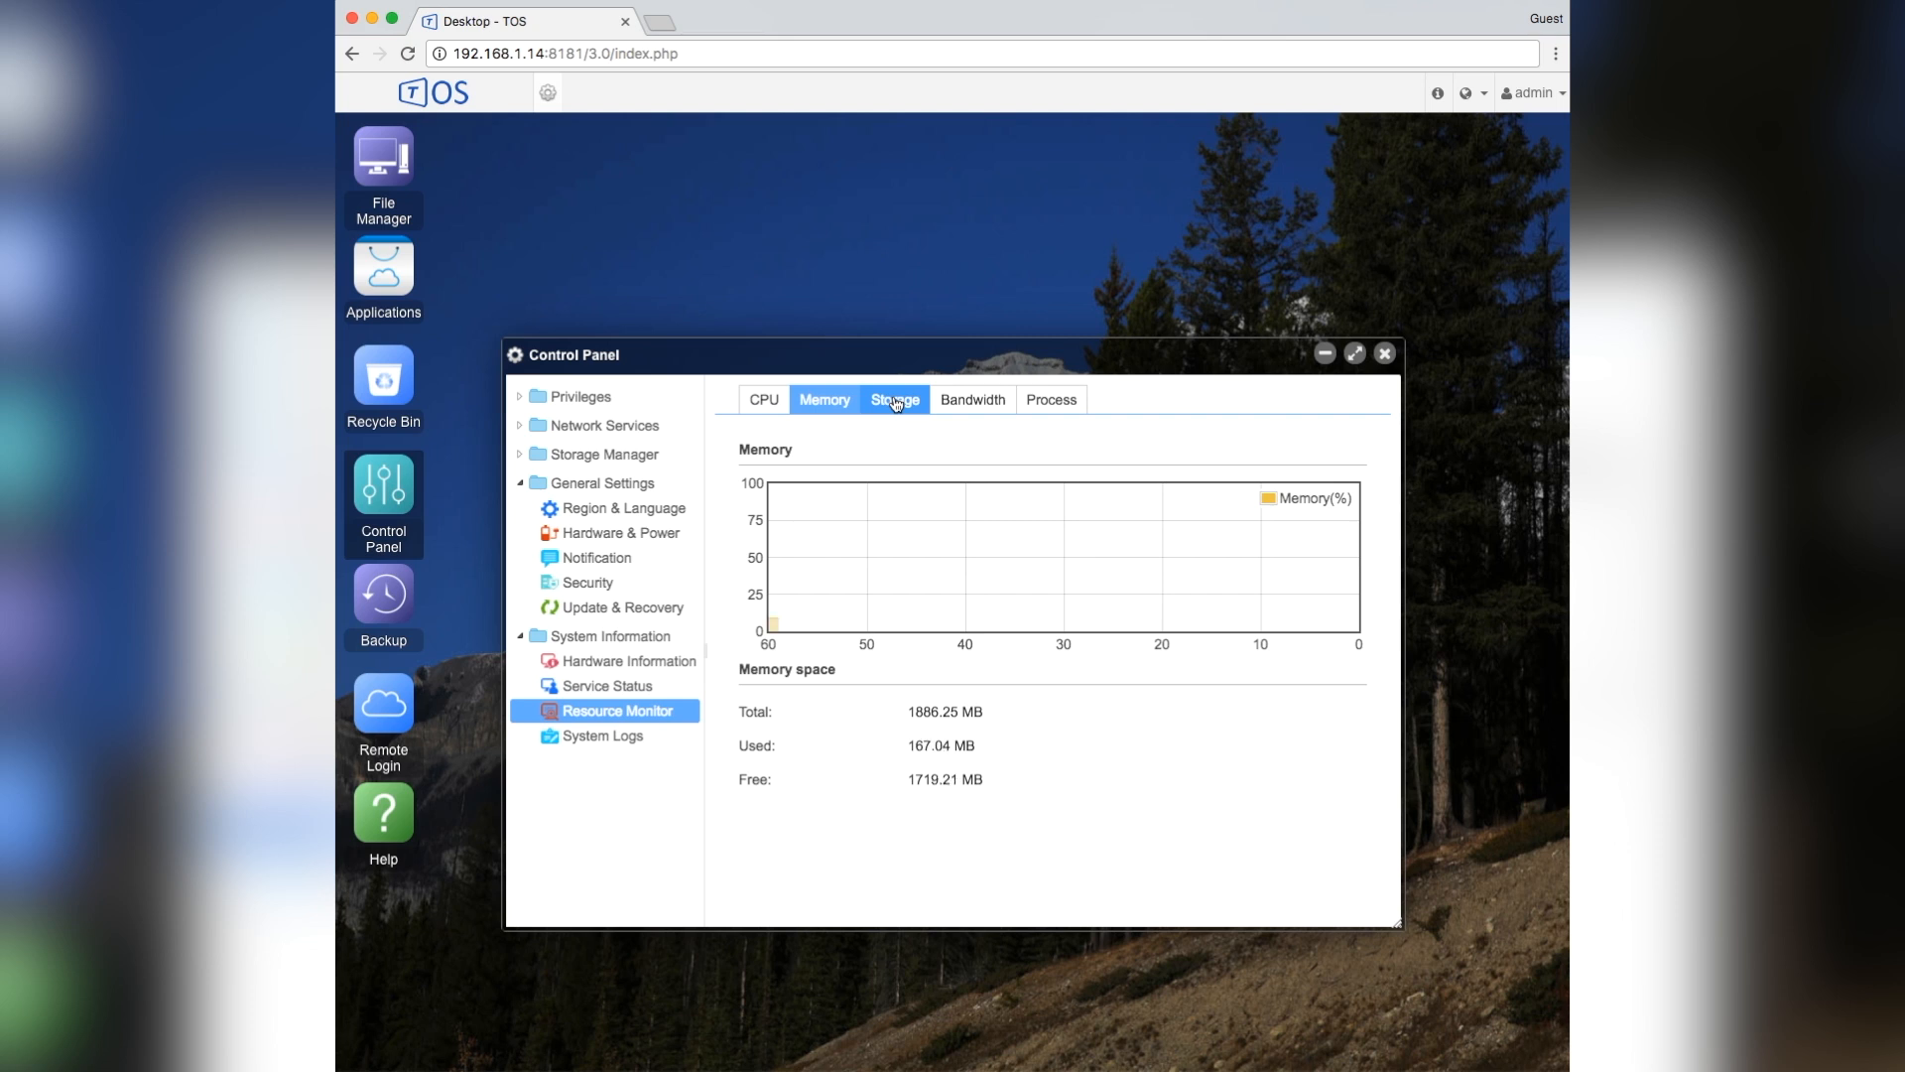
- View the Bandwidth graph and the running Process list in Resource Monitor
click(893, 399)
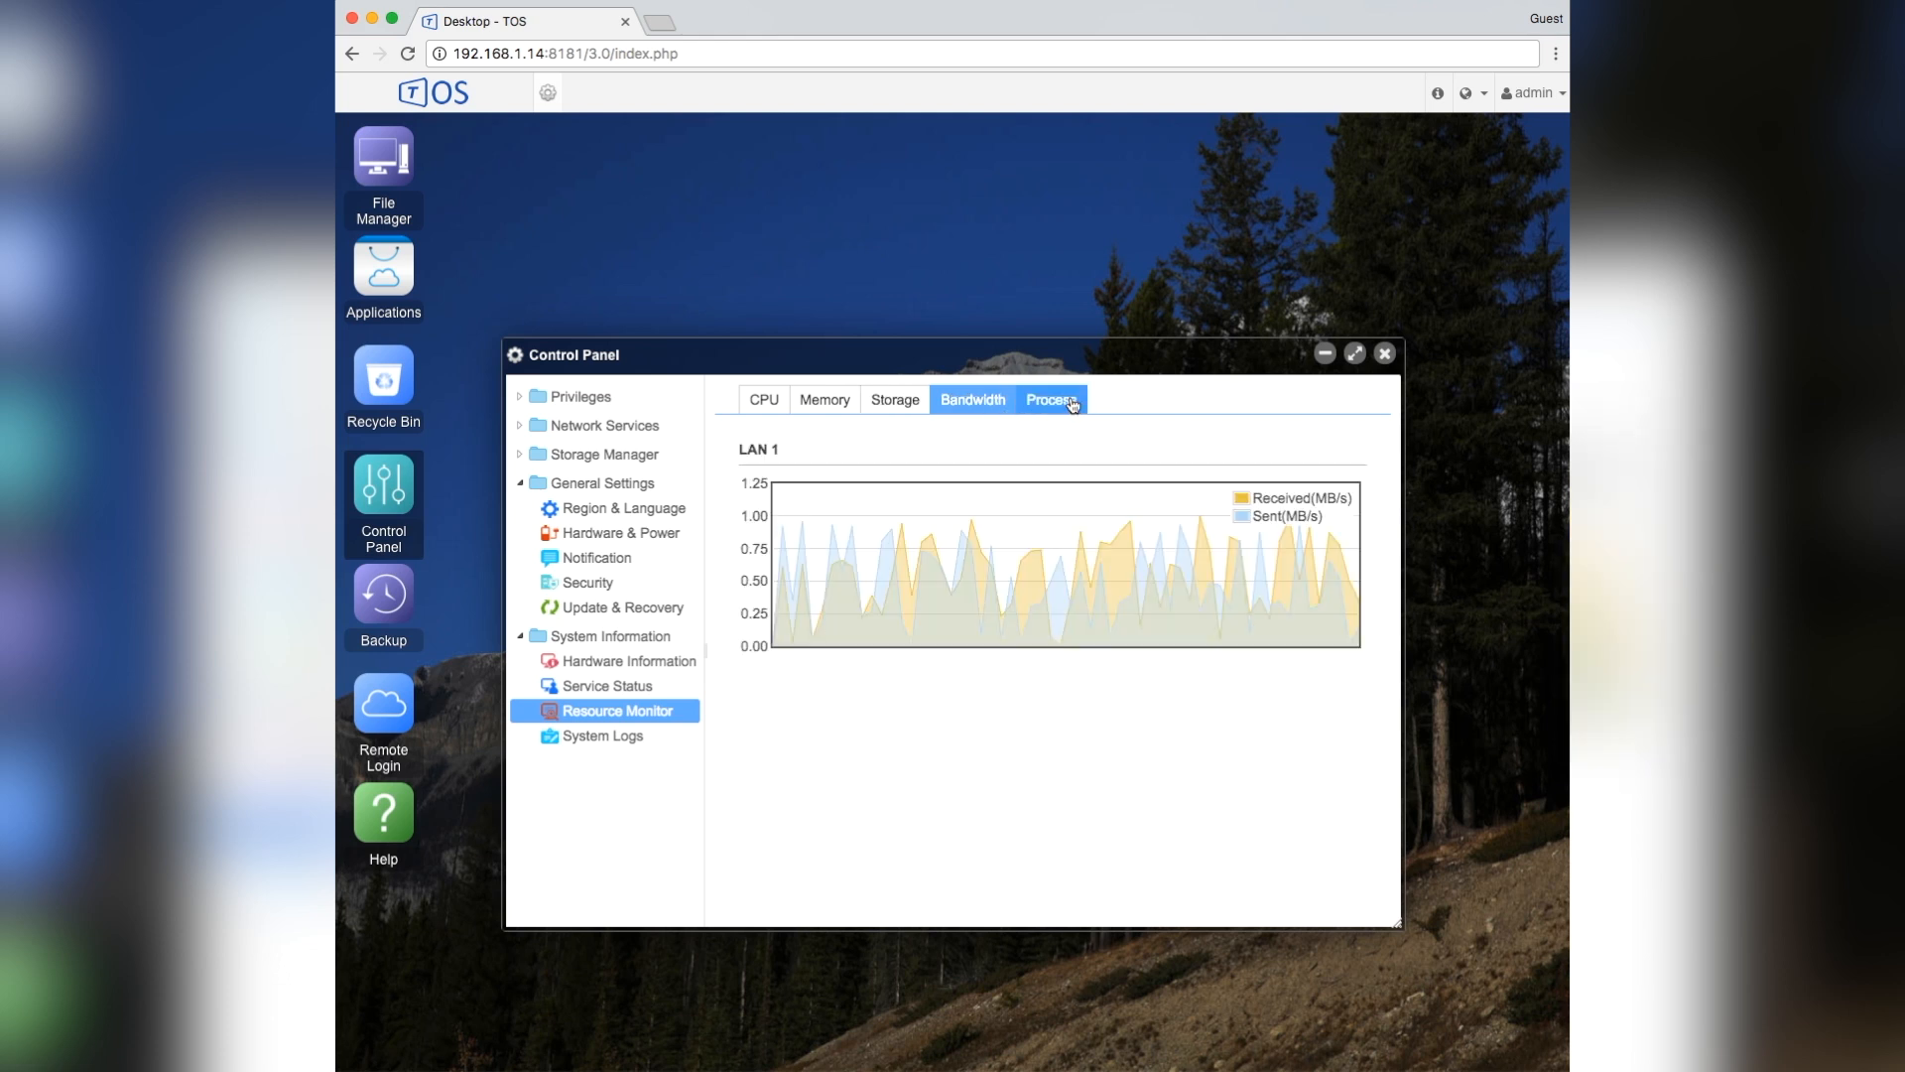
click(1052, 399)
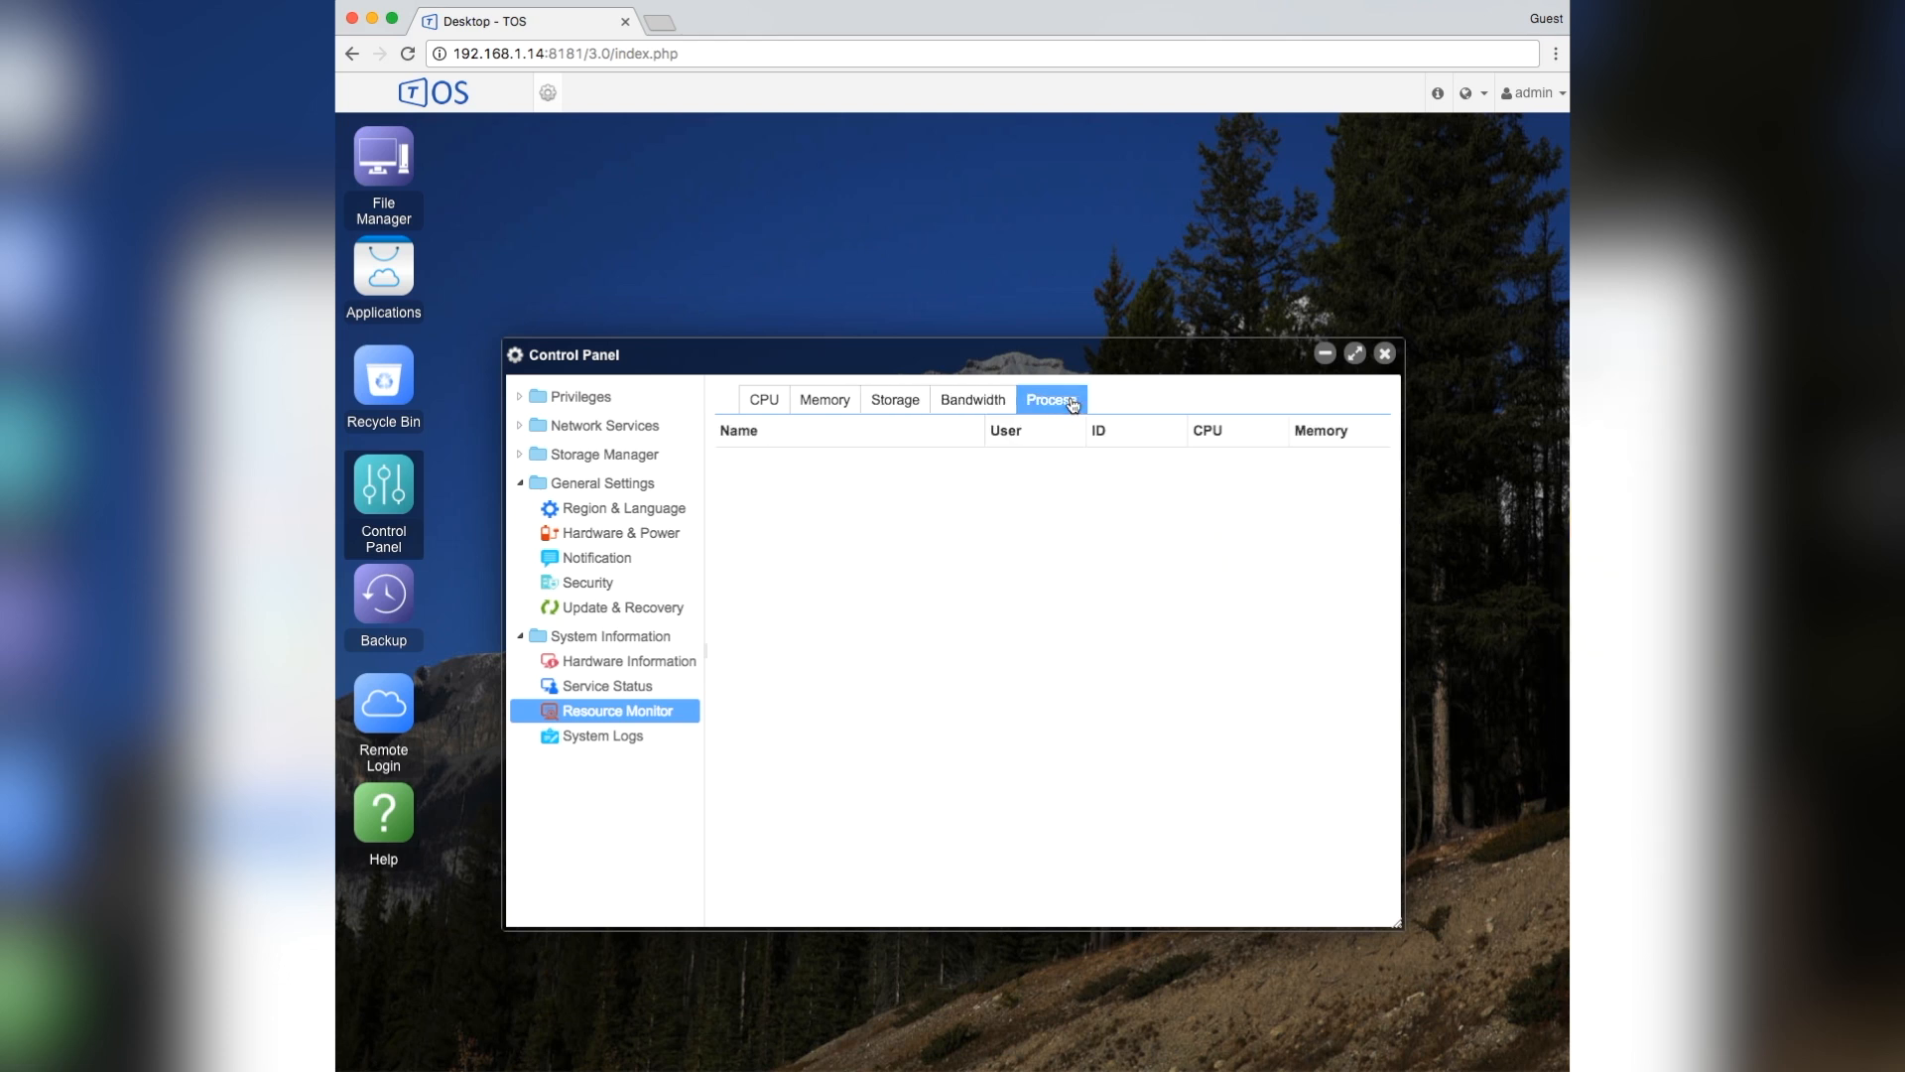
click(1052, 399)
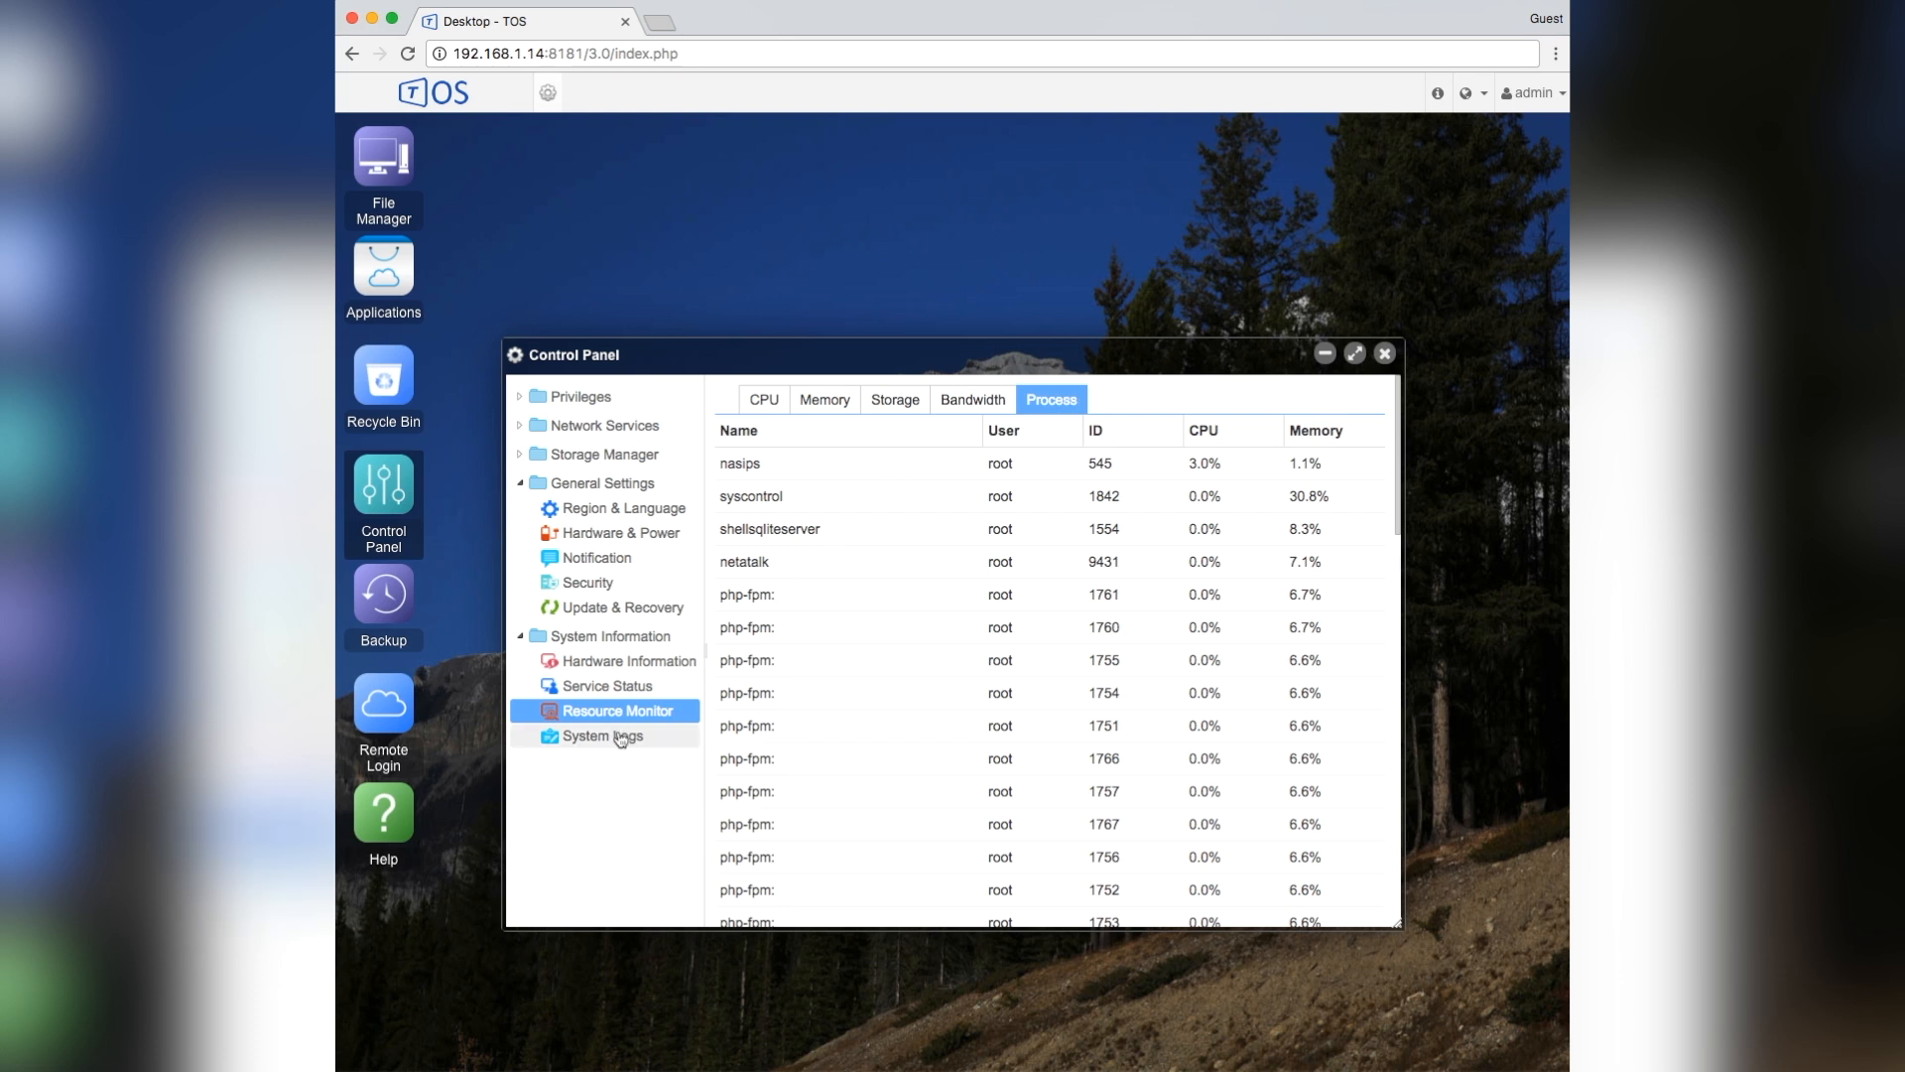
- Check the System Logs, then close the Control Panel window
click(602, 734)
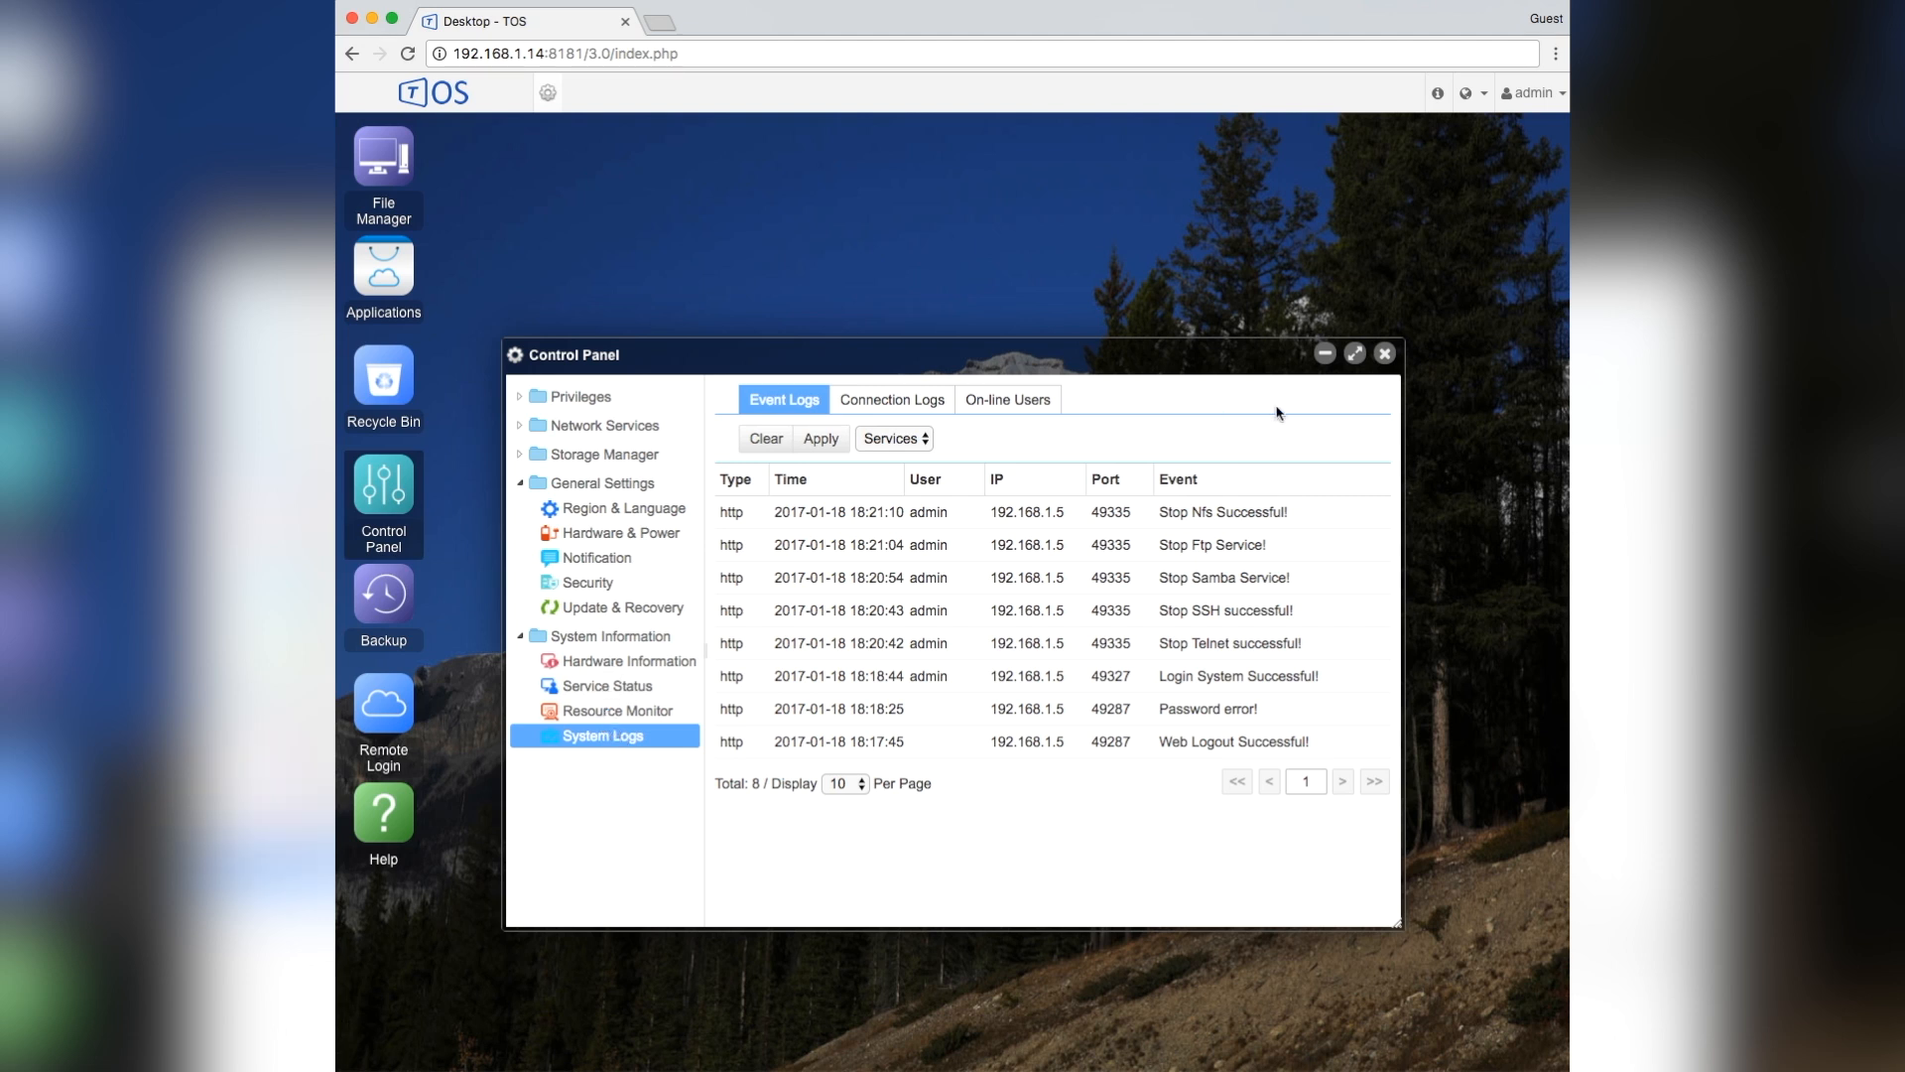
click(1386, 353)
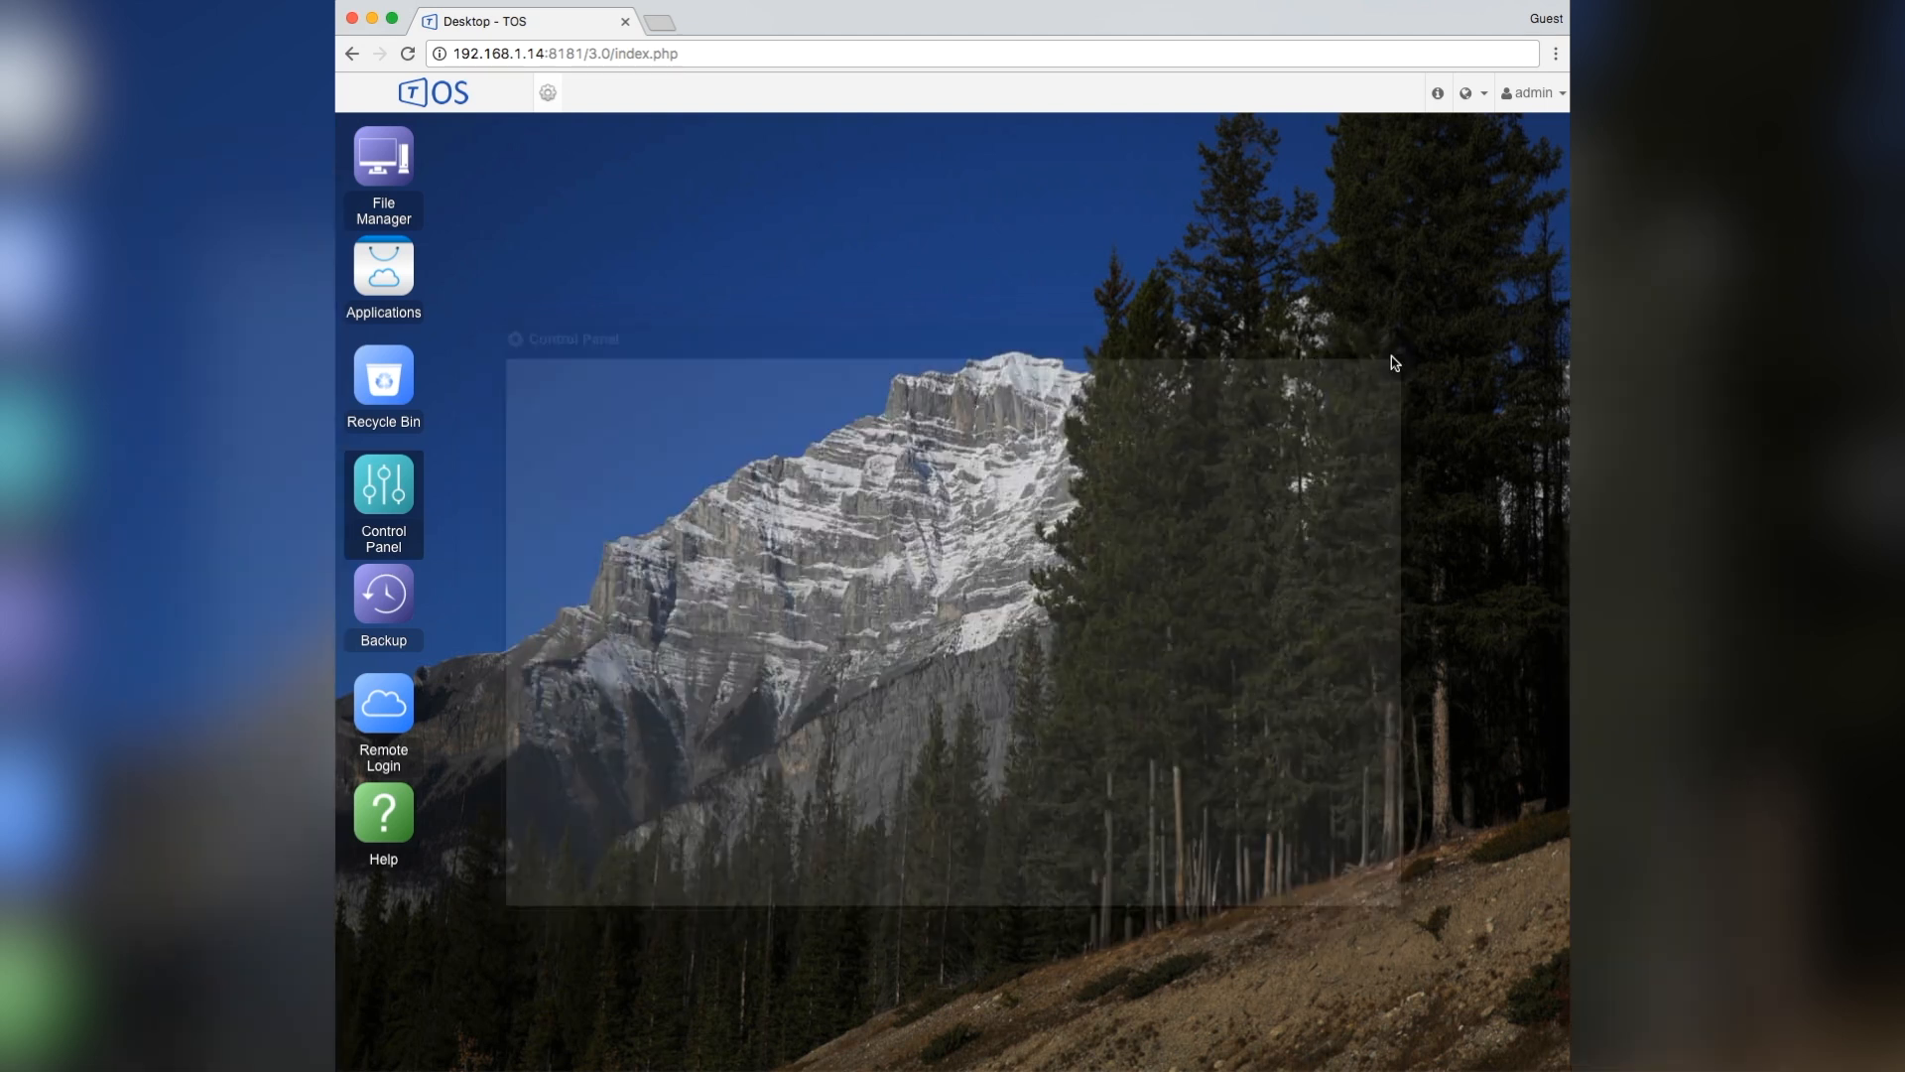